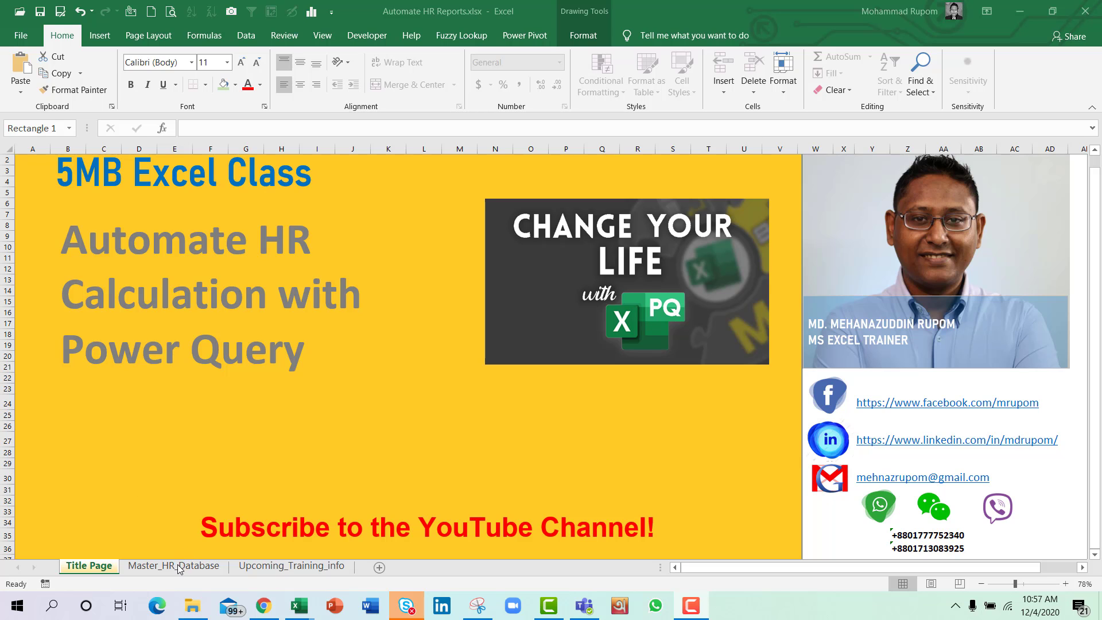
- Review the employee table headers on Master_HR_Database and select the Date of Birth column
{"action": "left_click", "coordinate": [173, 566]}
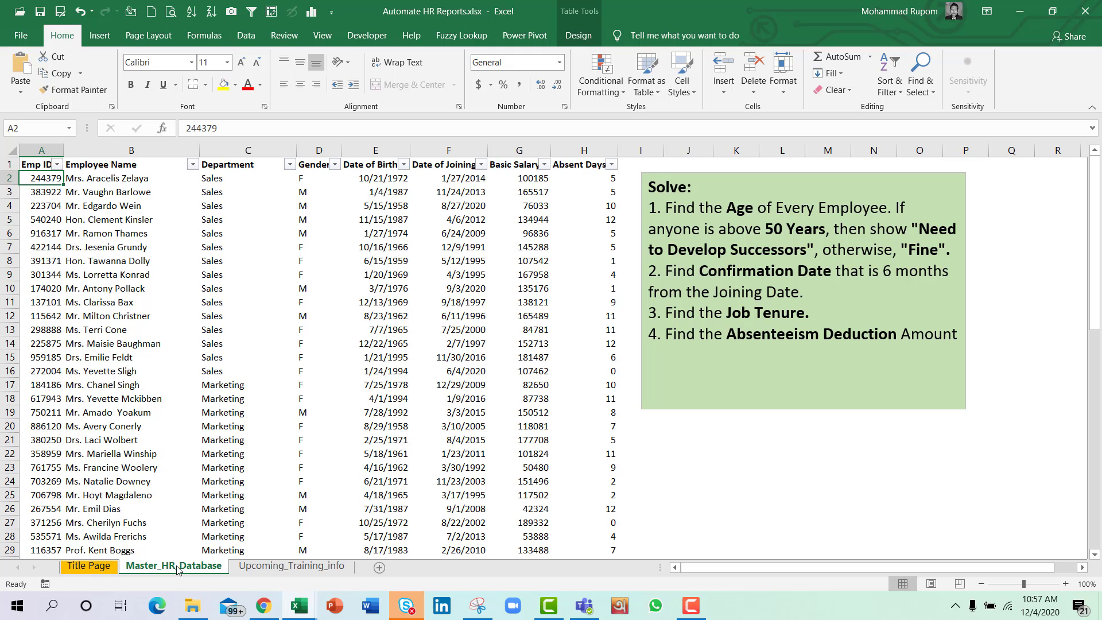
{"action": "left_click", "coordinate": [41, 150]}
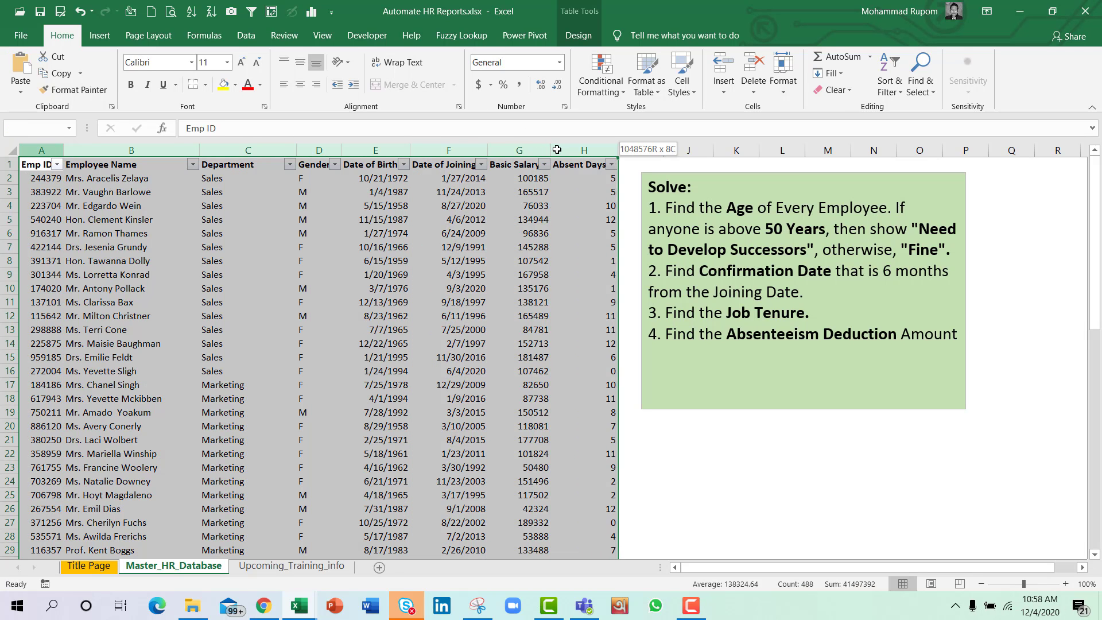
{"action": "left_click", "coordinate": [42, 164]}
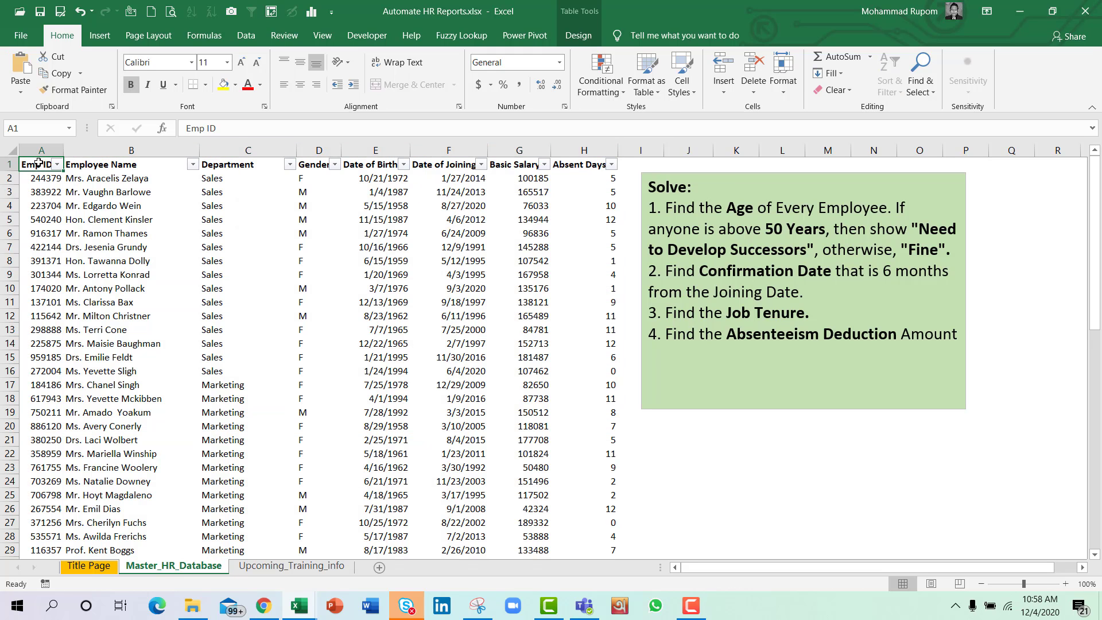
{"action": "left_click", "coordinate": [247, 164]}
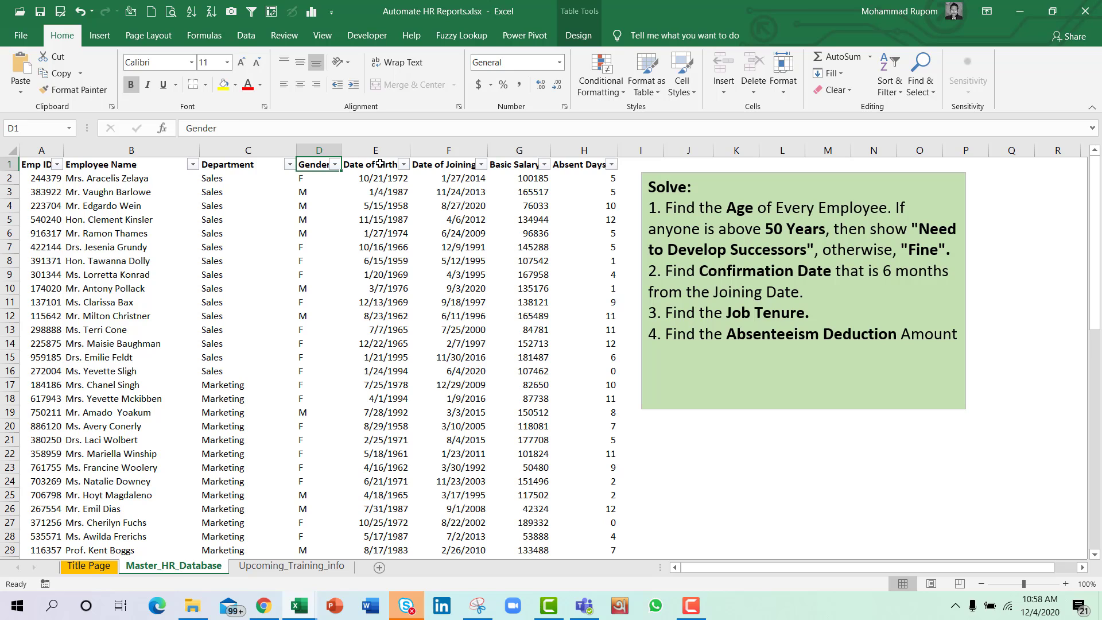
{"action": "left_click", "coordinate": [447, 163]}
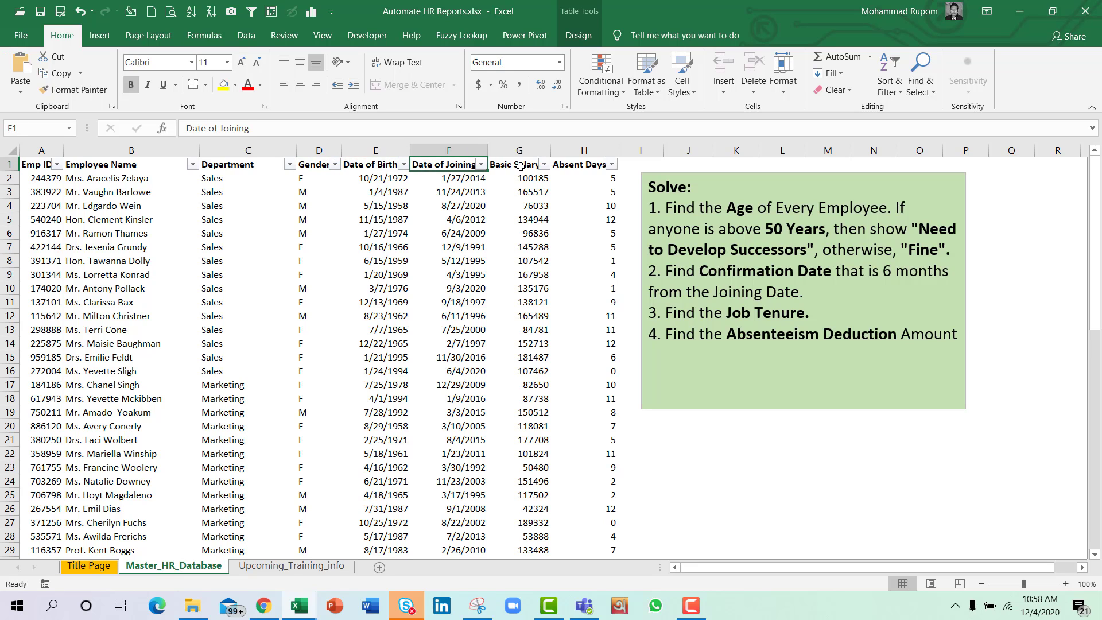
{"action": "left_click", "coordinate": [579, 165]}
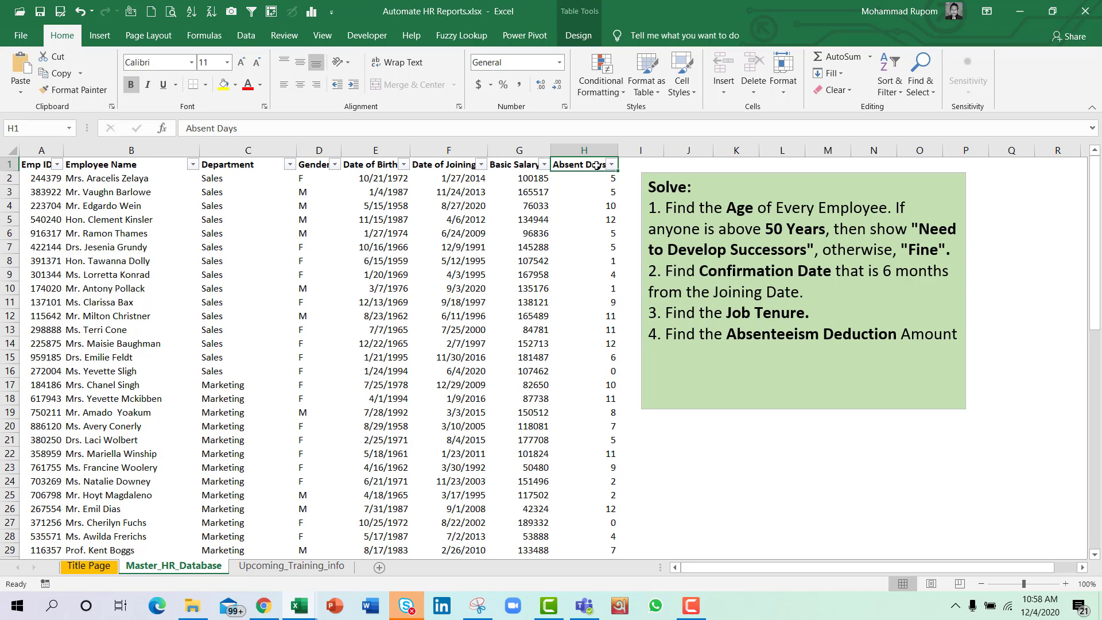
{"action": "left_click", "coordinate": [248, 163]}
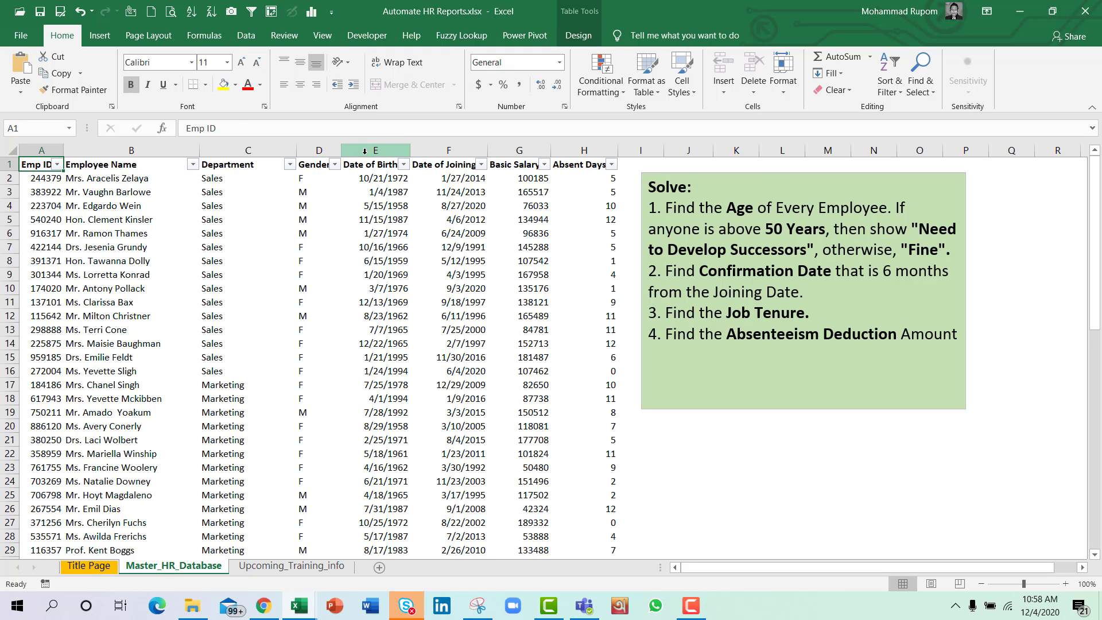
{"action": "left_click", "coordinate": [375, 150]}
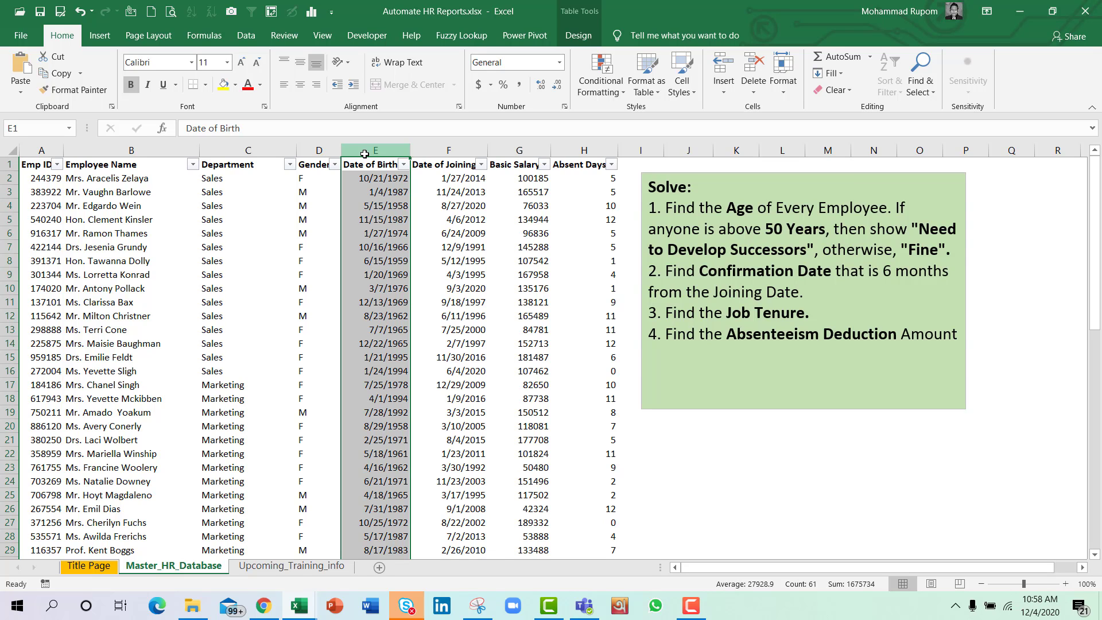
{"action": "mouse_move", "coordinate": [943, 207]}
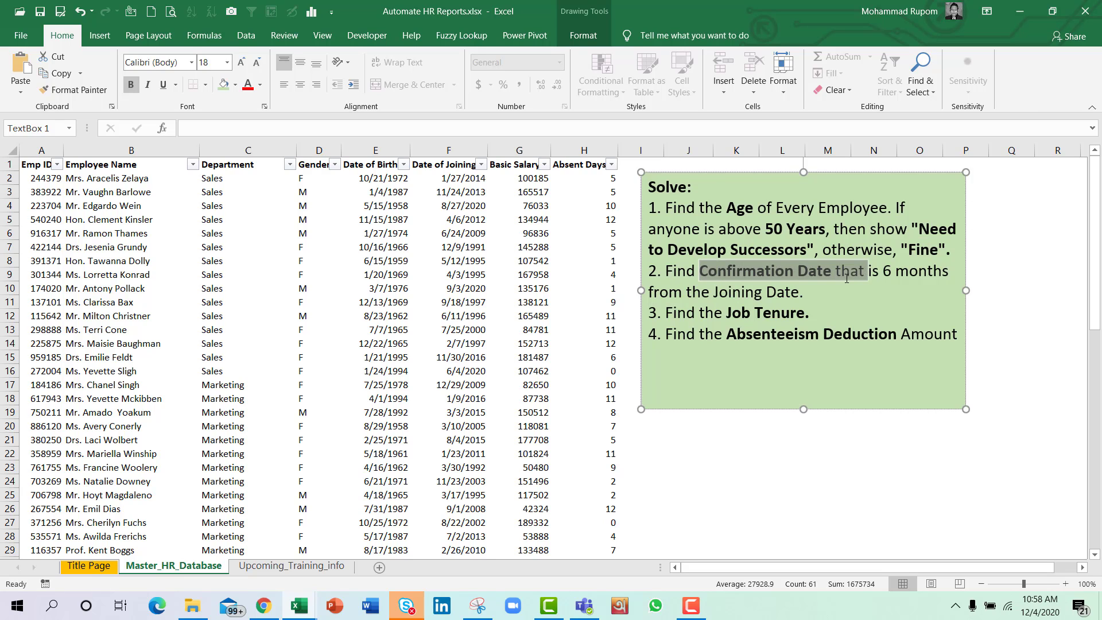
{"action": "left_click_drag", "start_coordinate": [847, 270], "coordinate": [805, 292]}
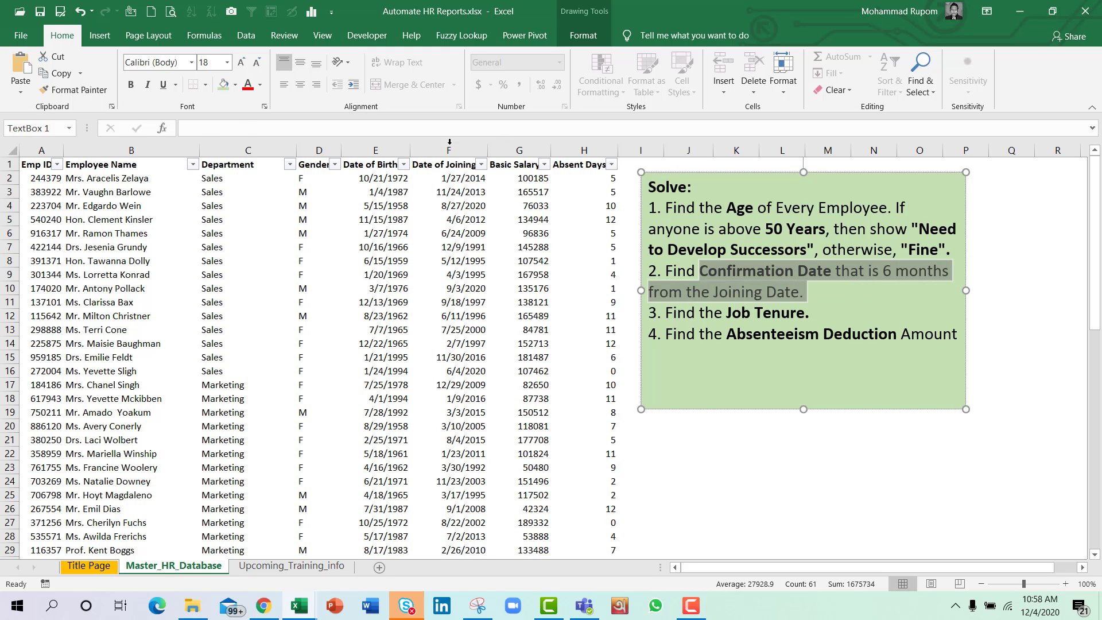
{"action": "left_click", "coordinate": [448, 164]}
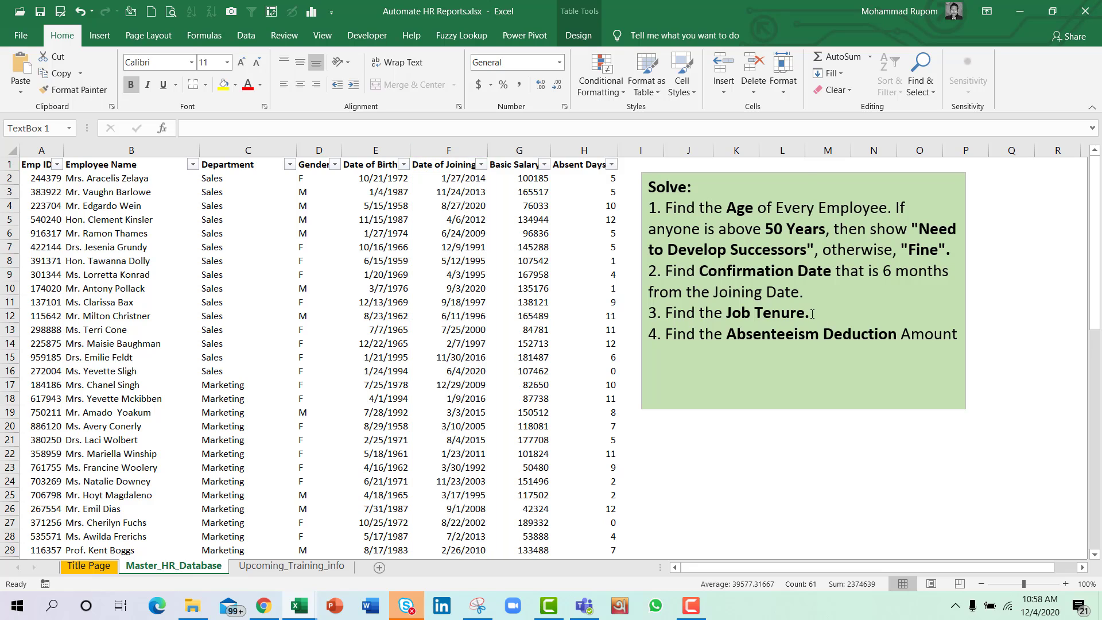
{"action": "double_click", "coordinate": [780, 313]}
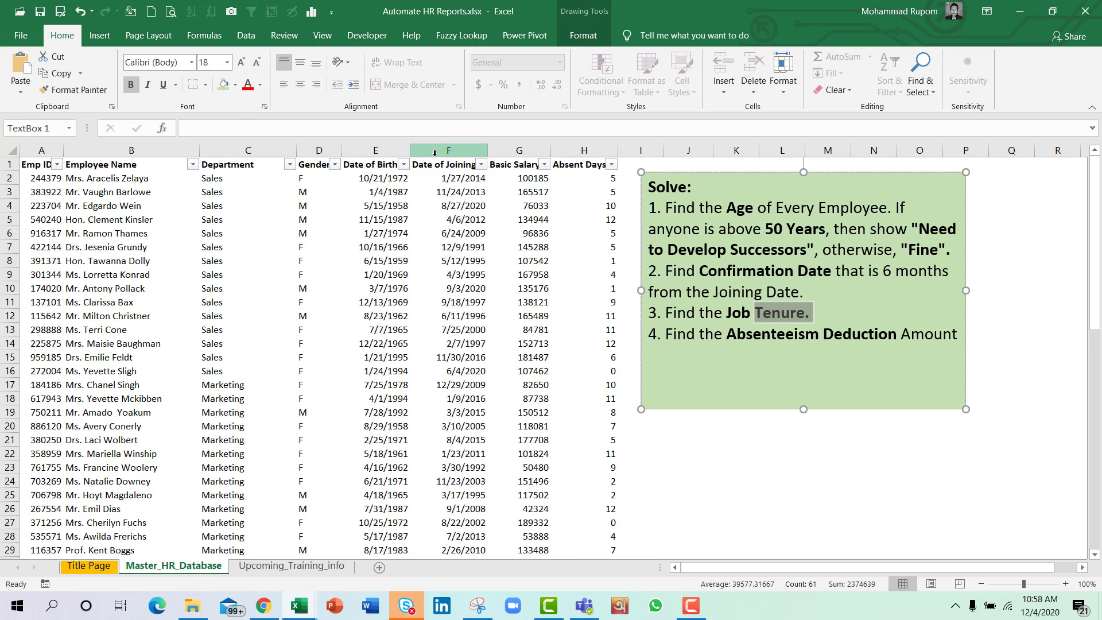
{"action": "left_click", "coordinate": [447, 150]}
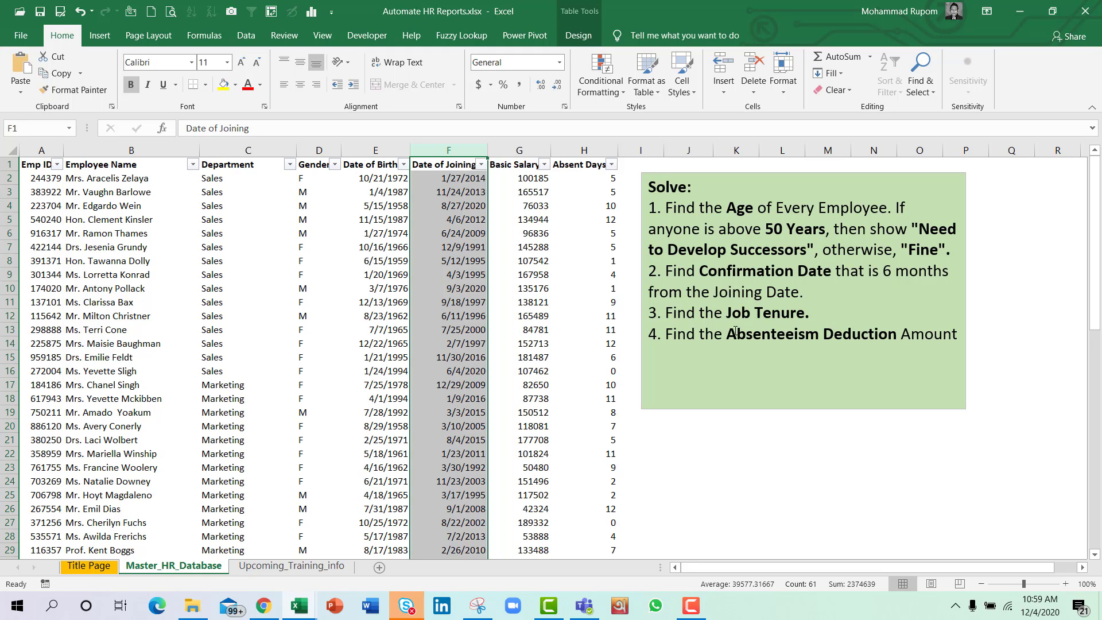
{"action": "double_click", "coordinate": [724, 334]}
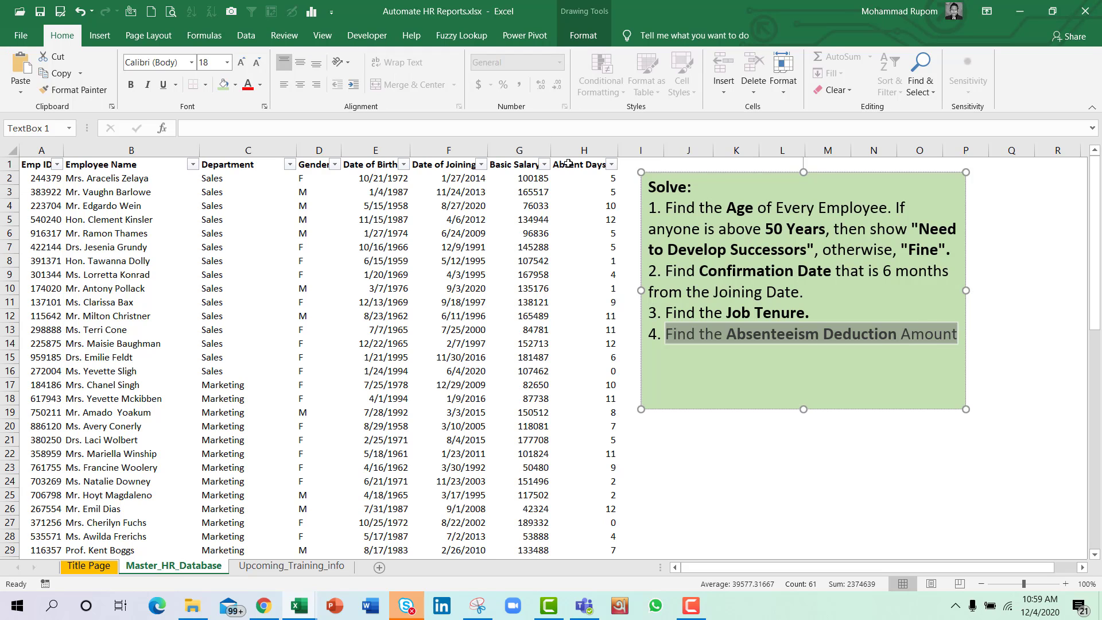
{"action": "left_click", "coordinate": [519, 163]}
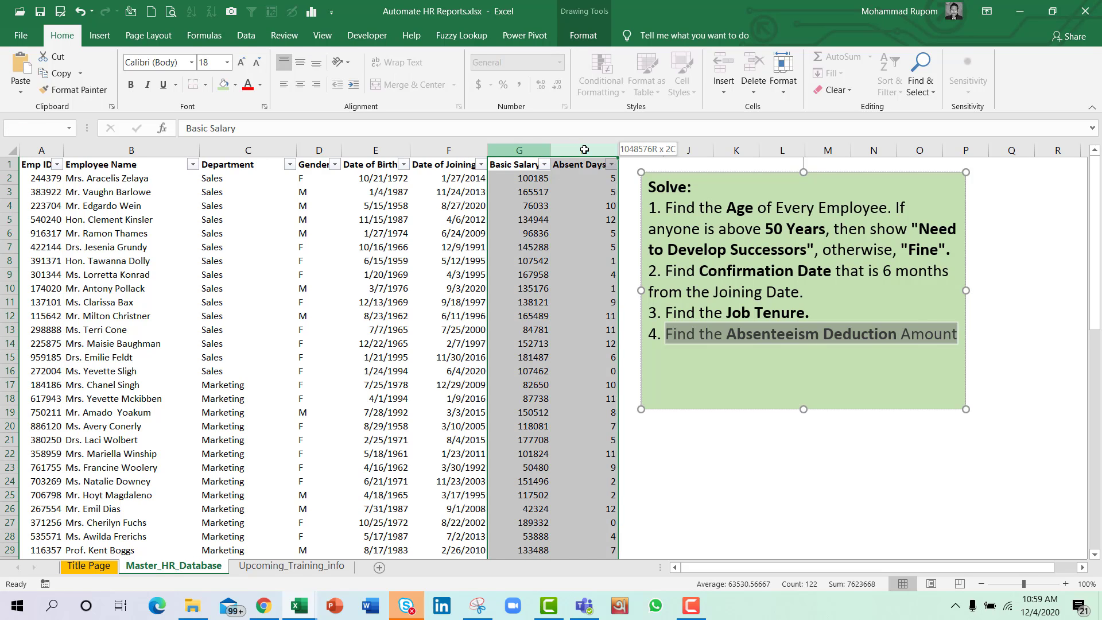
{"action": "left_click", "coordinate": [41, 178]}
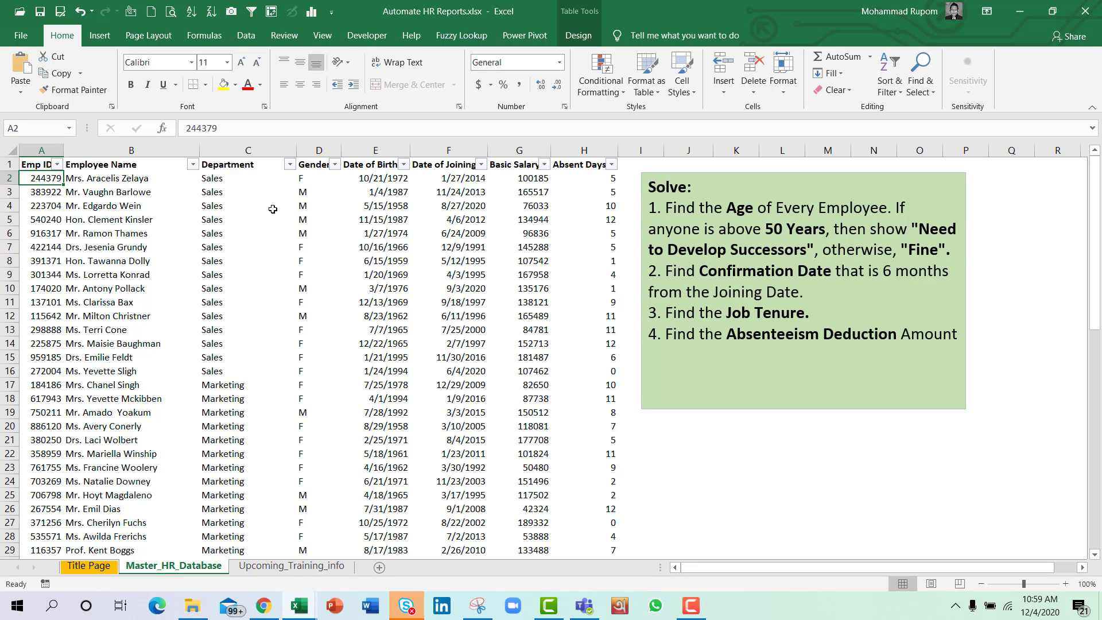
{"action": "mouse_move", "coordinate": [179, 222]}
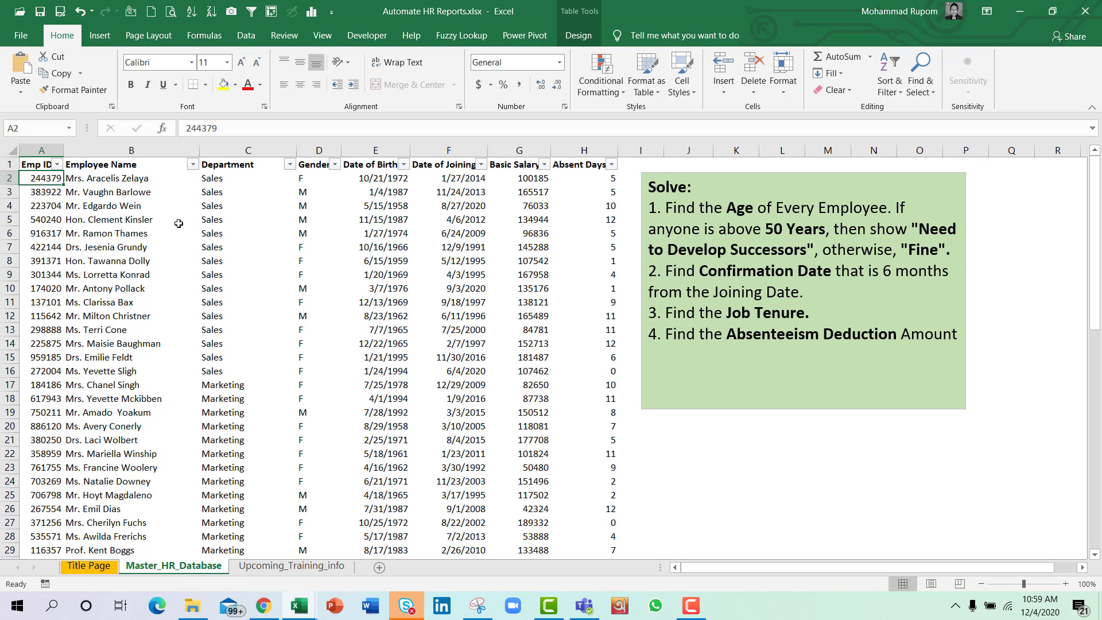
{"action": "mouse_move", "coordinate": [83, 191]}
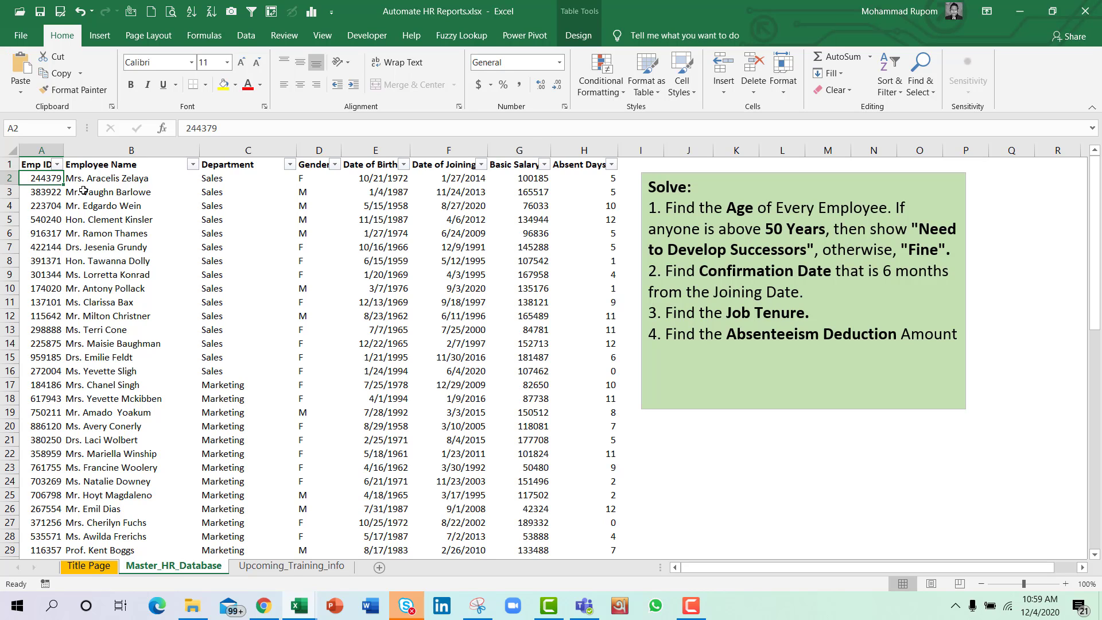
- Select the employee table block and check its name under Table Design
{"action": "left_click_drag", "start_coordinate": [41, 178], "coordinate": [583, 220]}
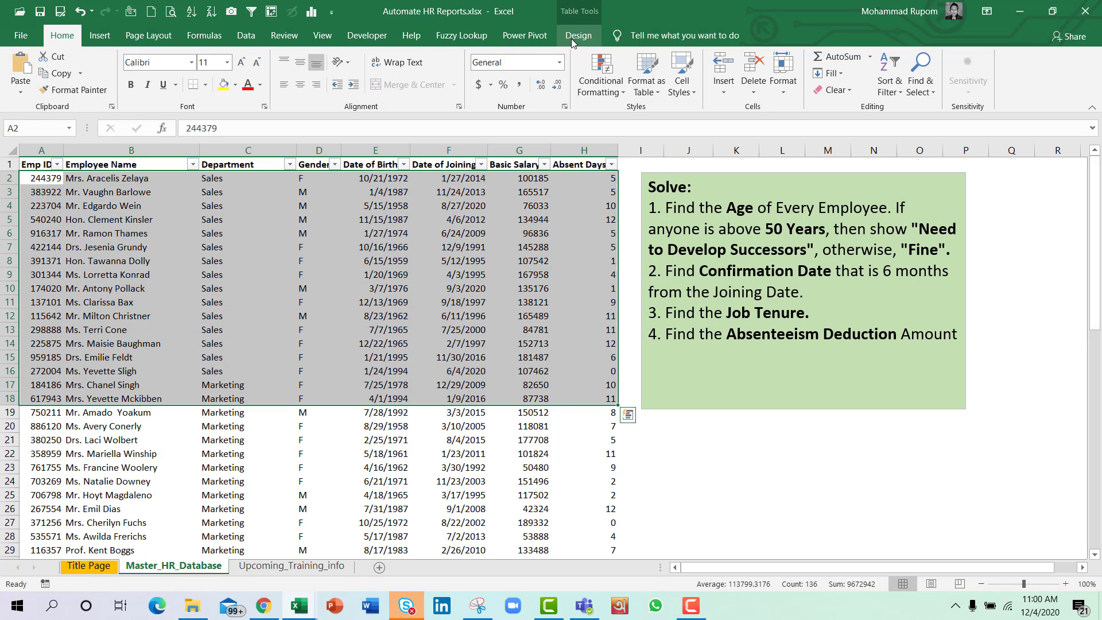
{"action": "left_click", "coordinate": [578, 35]}
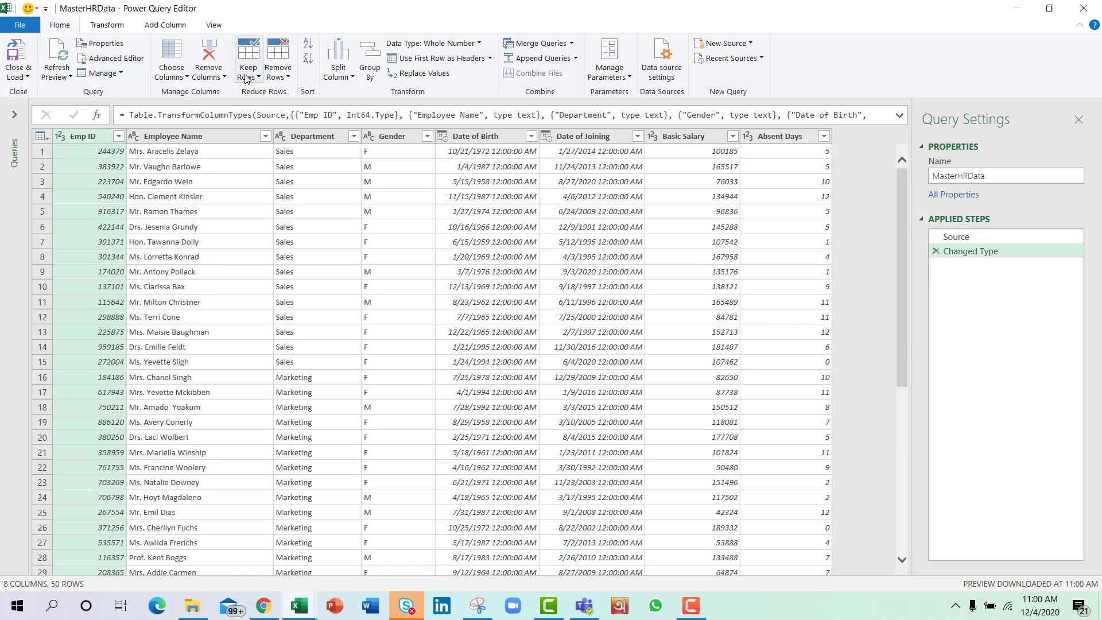
{"action": "mouse_move", "coordinate": [550, 162]}
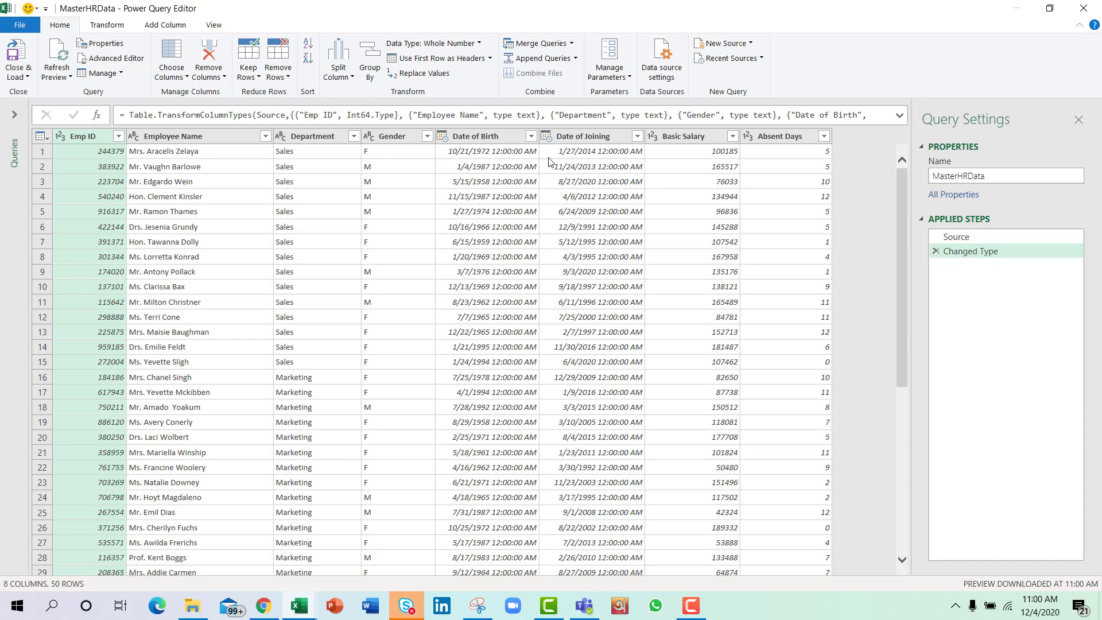
- Convert the date columns to plain Date type, replacing the existing Changed Type step
{"action": "left_click", "coordinate": [478, 135]}
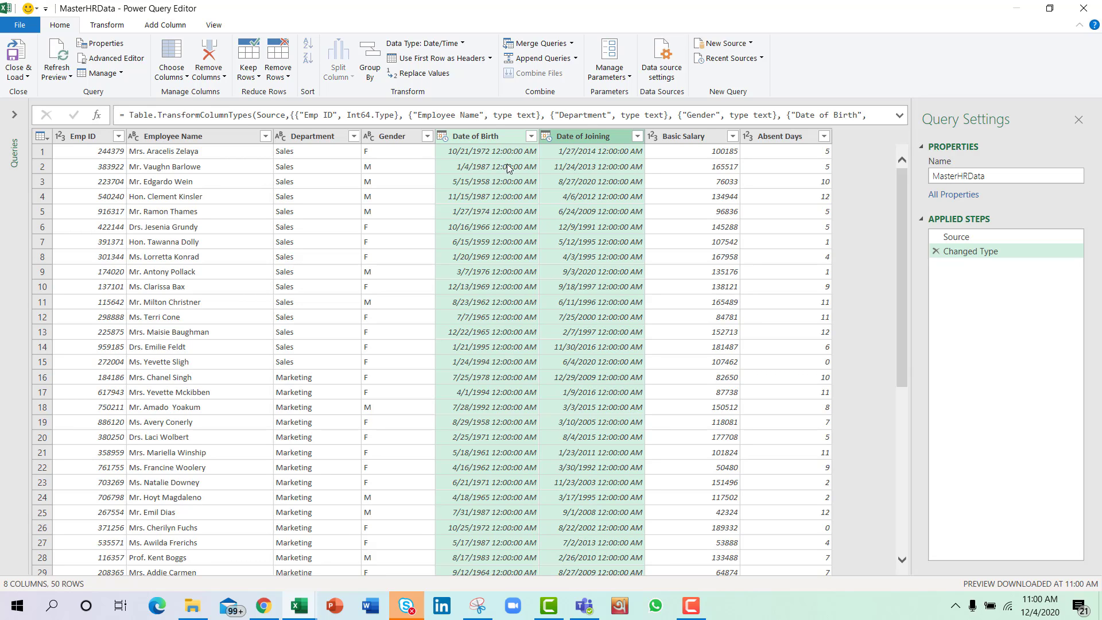
{"action": "mouse_move", "coordinate": [594, 173]}
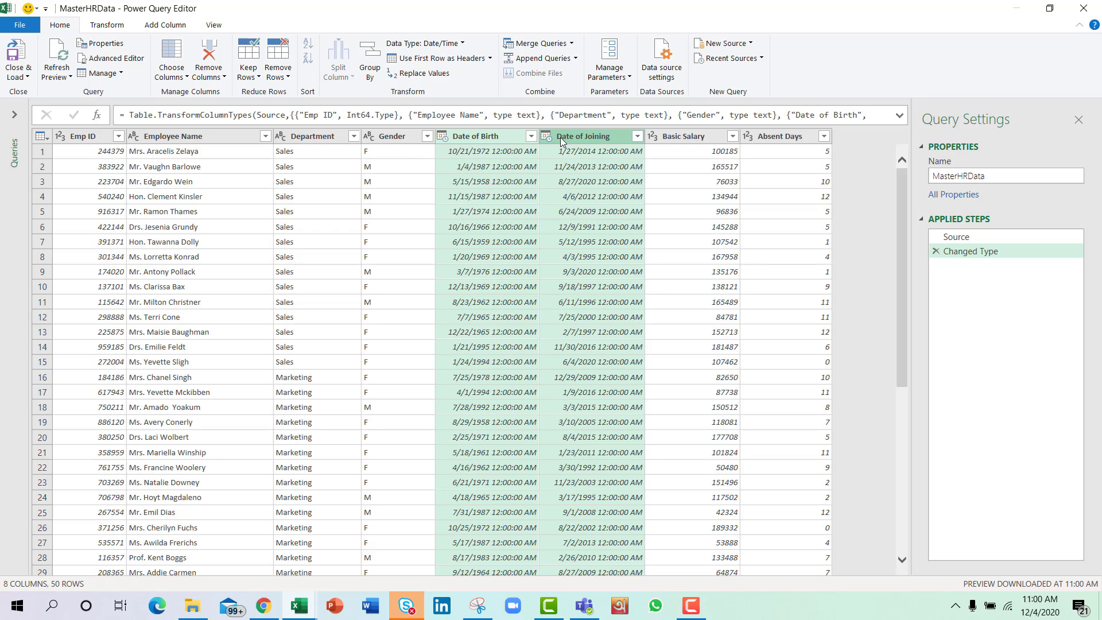
{"action": "mouse_move", "coordinate": [353, 97]}
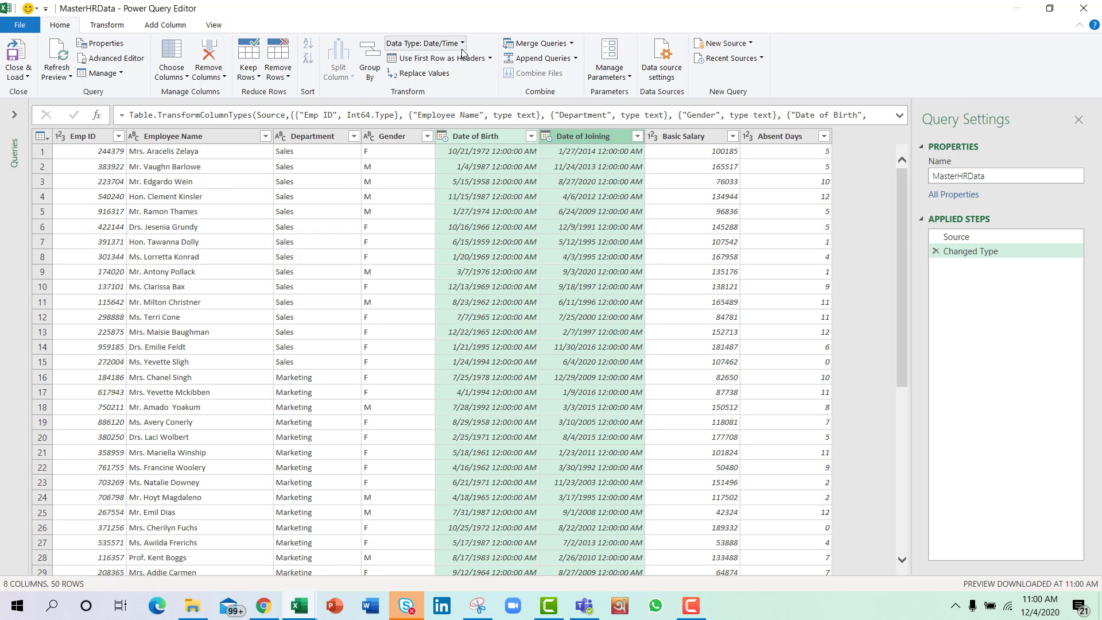
{"action": "left_click", "coordinate": [423, 43]}
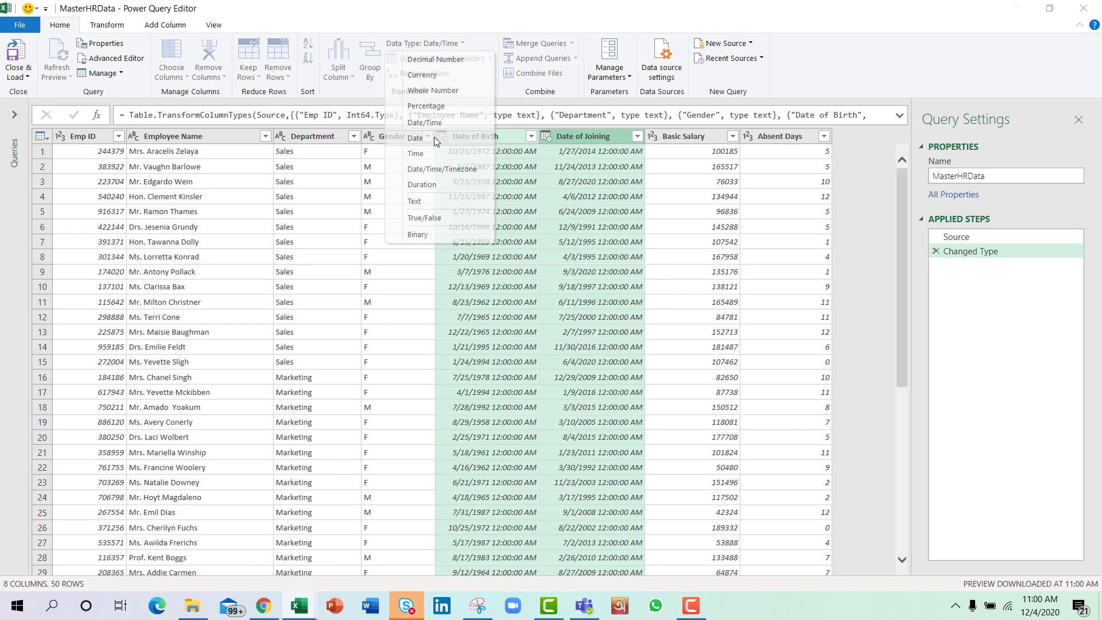
{"action": "left_click", "coordinate": [415, 137]}
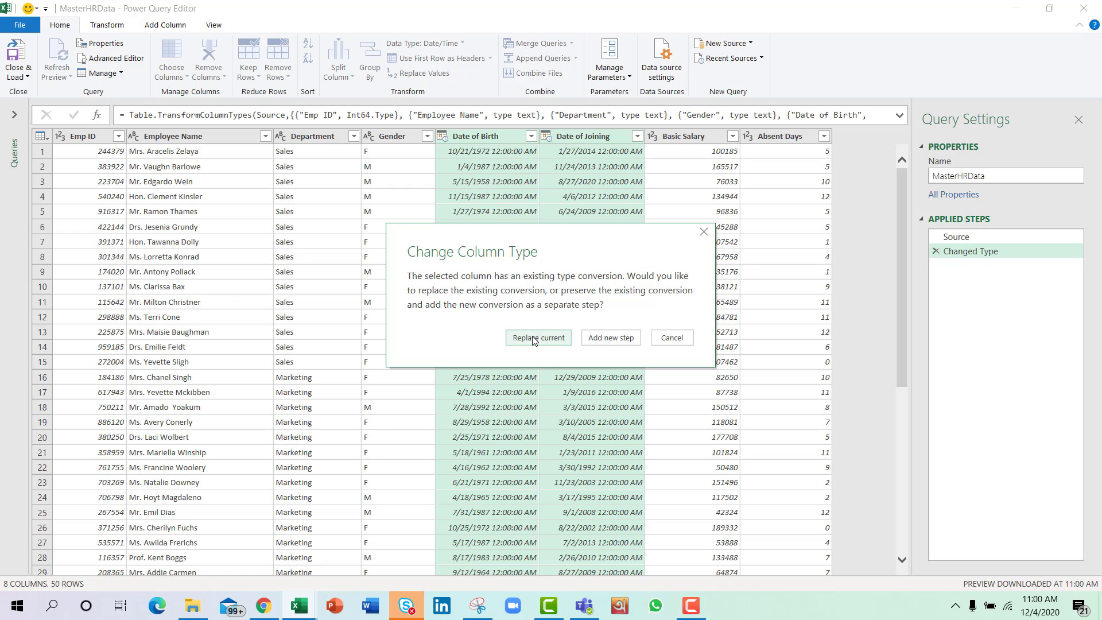
{"action": "left_click", "coordinate": [538, 342]}
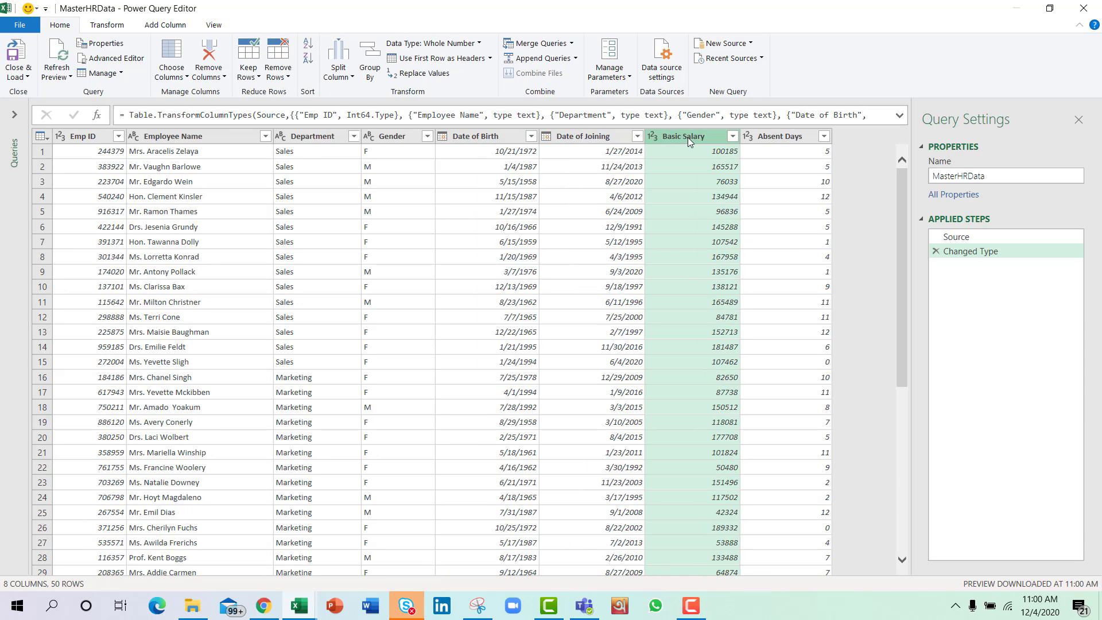
{"action": "mouse_move", "coordinate": [695, 144]}
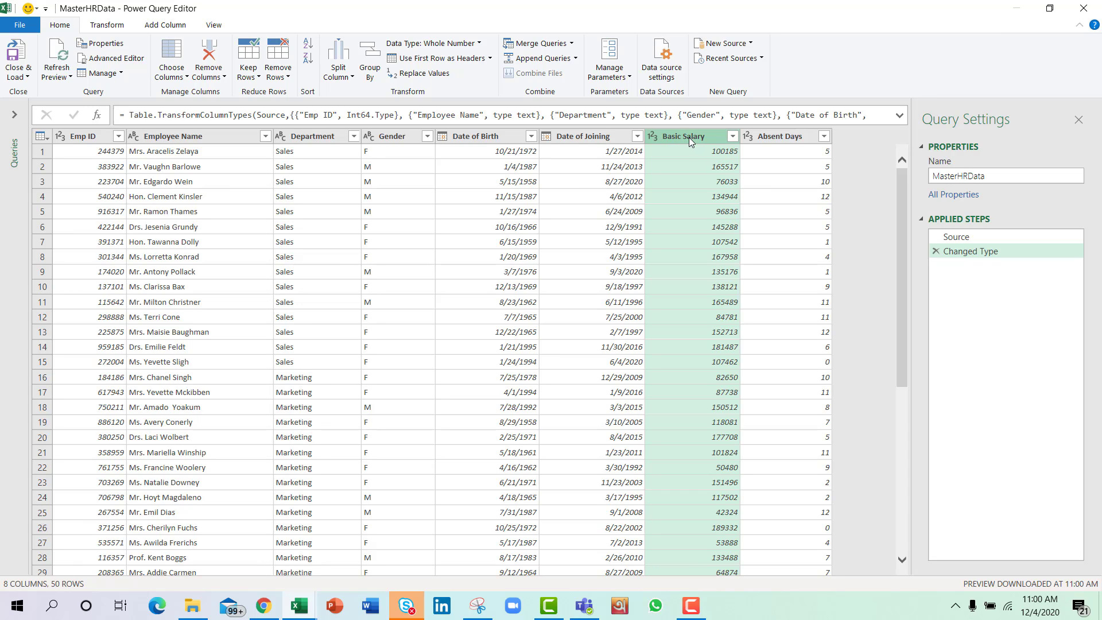
- Make Basic Salary a Currency column, replacing the existing type conversion
{"action": "left_click", "coordinate": [651, 137]}
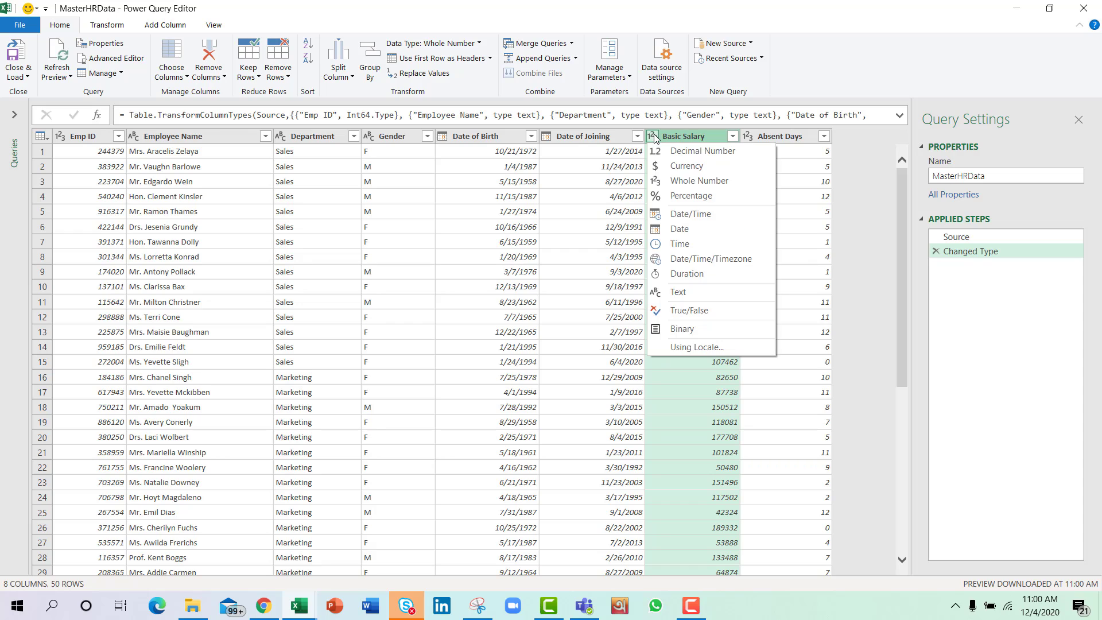
{"action": "left_click", "coordinate": [653, 137]}
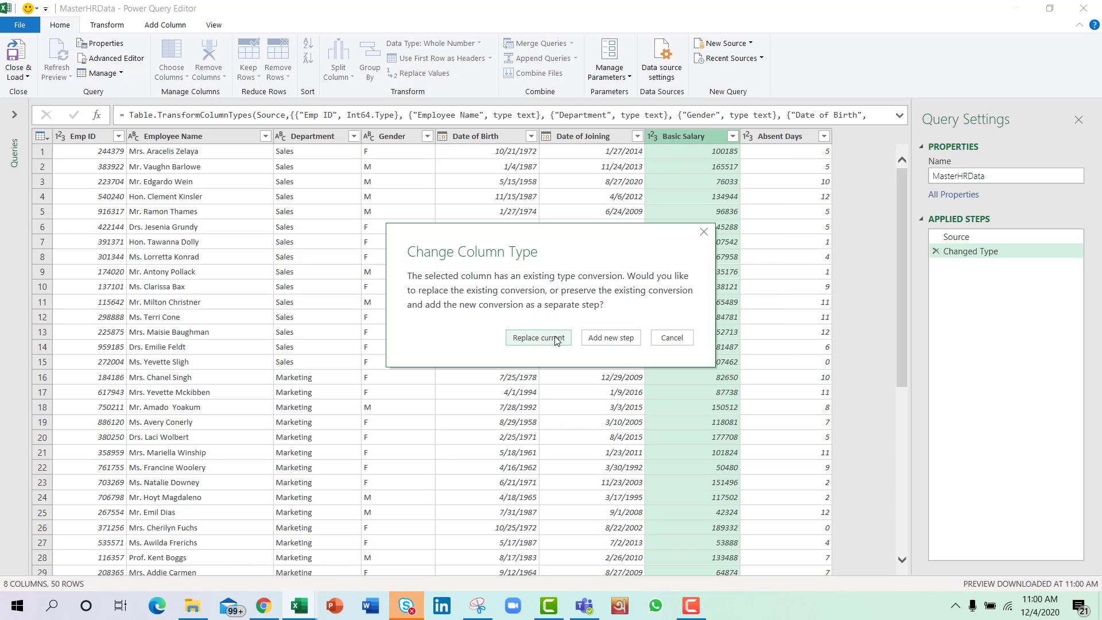
{"action": "left_click", "coordinate": [538, 337]}
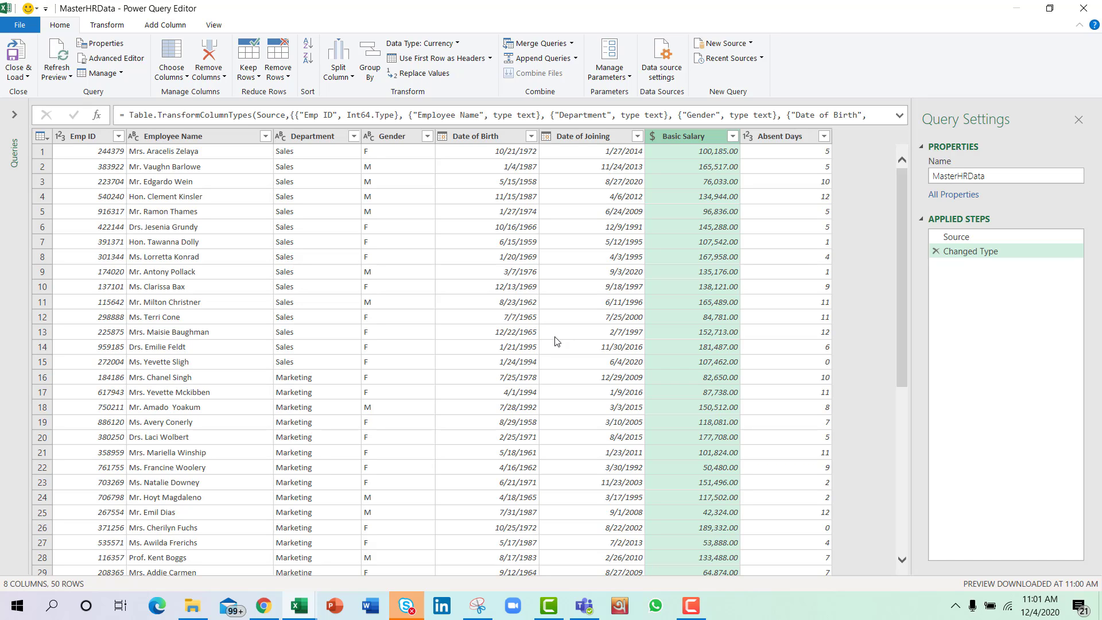
{"action": "mouse_move", "coordinate": [496, 151]}
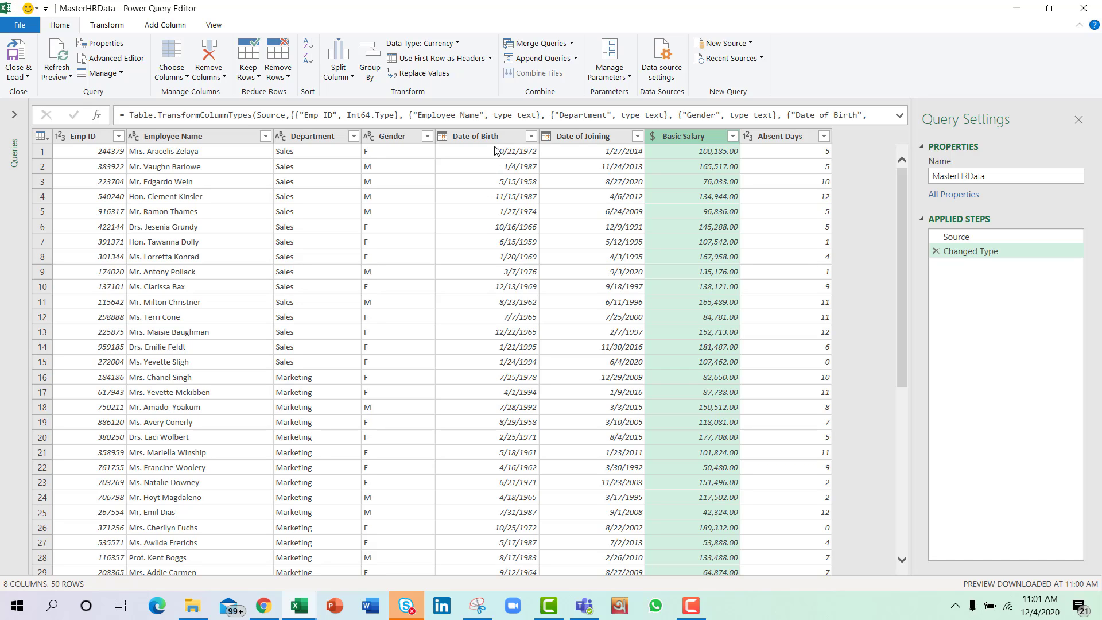
- Add an Age duration column calculated from Date of Birth
{"action": "left_click", "coordinate": [485, 136]}
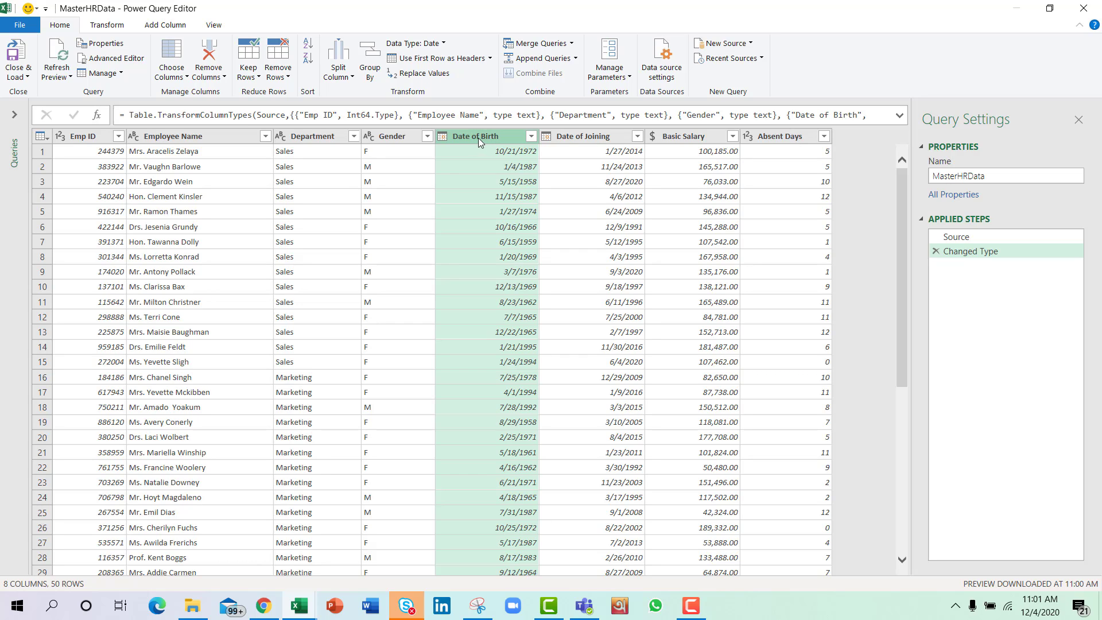
{"action": "left_click", "coordinate": [165, 25]}
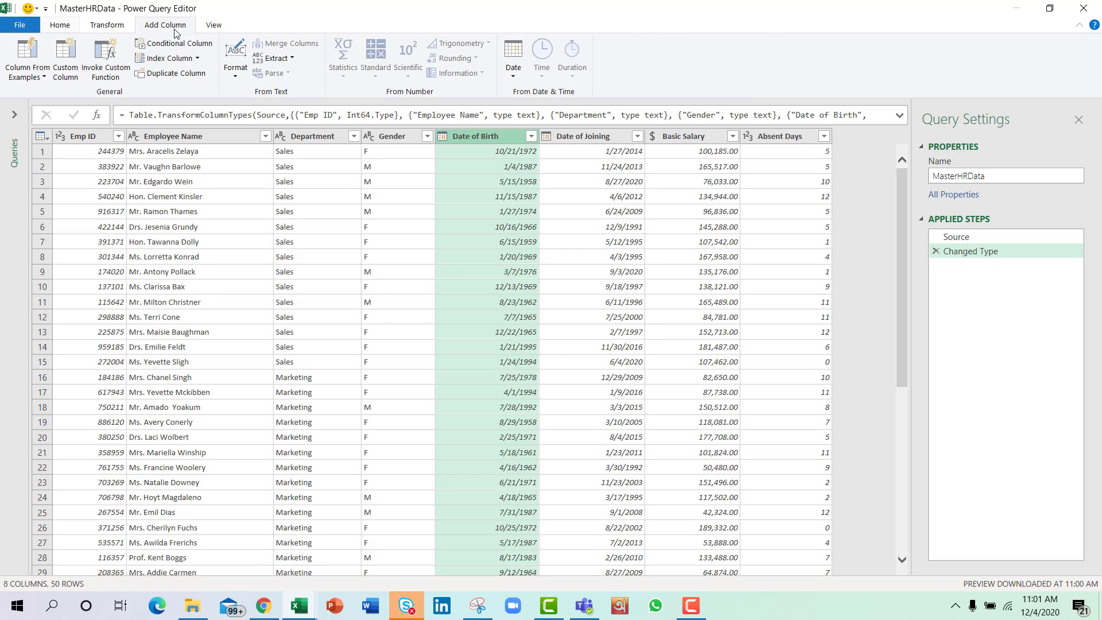
{"action": "left_click", "coordinate": [512, 55]}
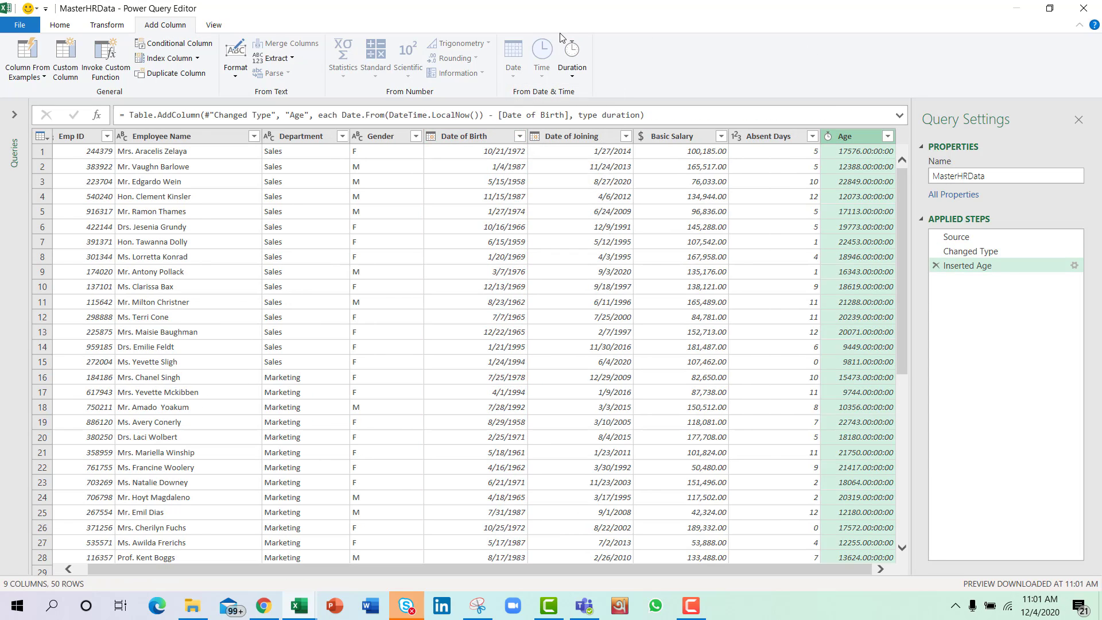
{"action": "mouse_move", "coordinate": [876, 178]}
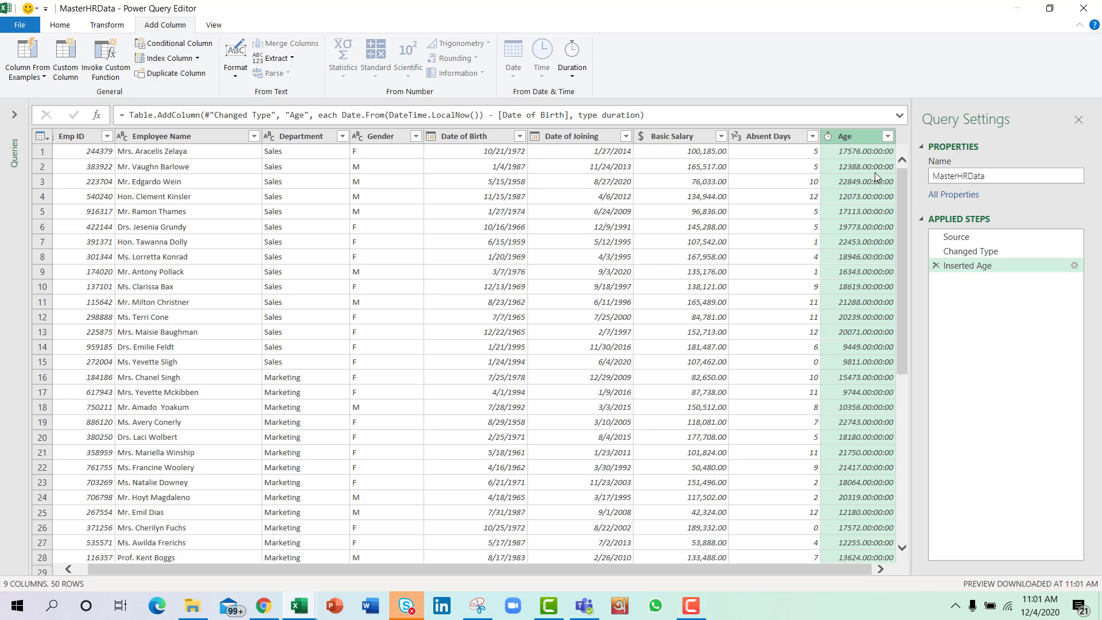
{"action": "mouse_move", "coordinate": [688, 95]}
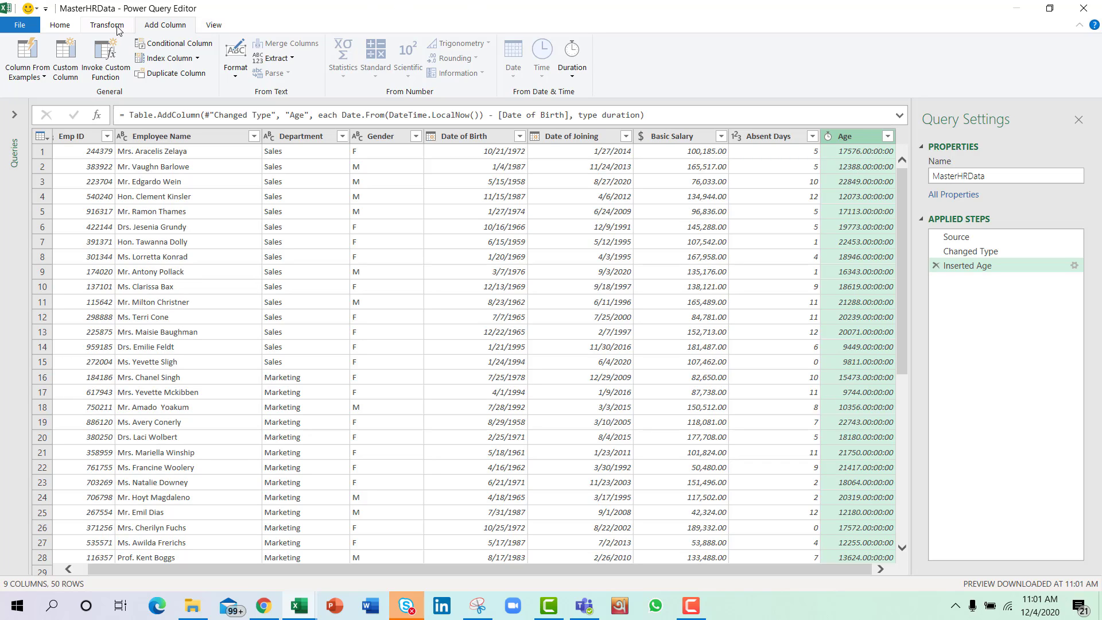
- Convert Age to total years and round it up to whole numbers
{"action": "left_click", "coordinate": [106, 25]}
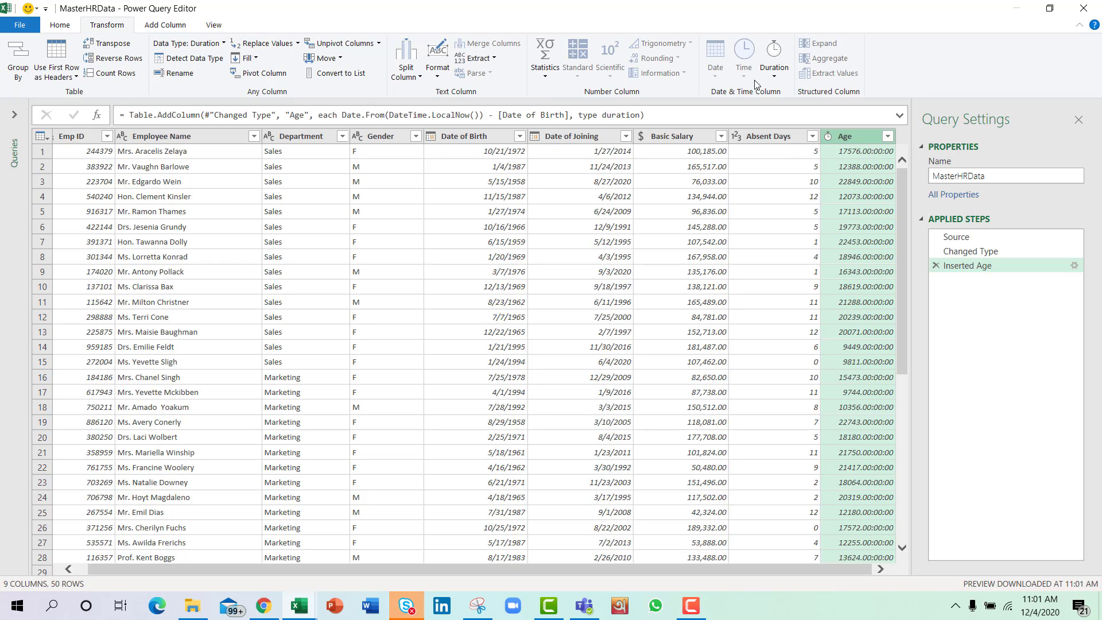
{"action": "left_click", "coordinate": [772, 56]}
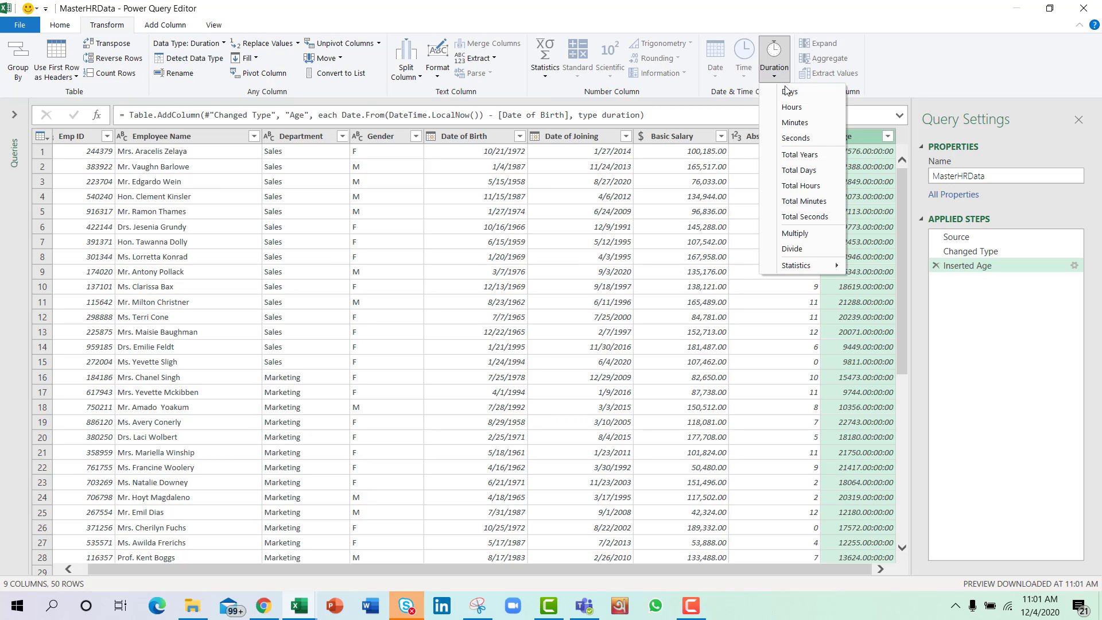
{"action": "mouse_move", "coordinate": [801, 154]}
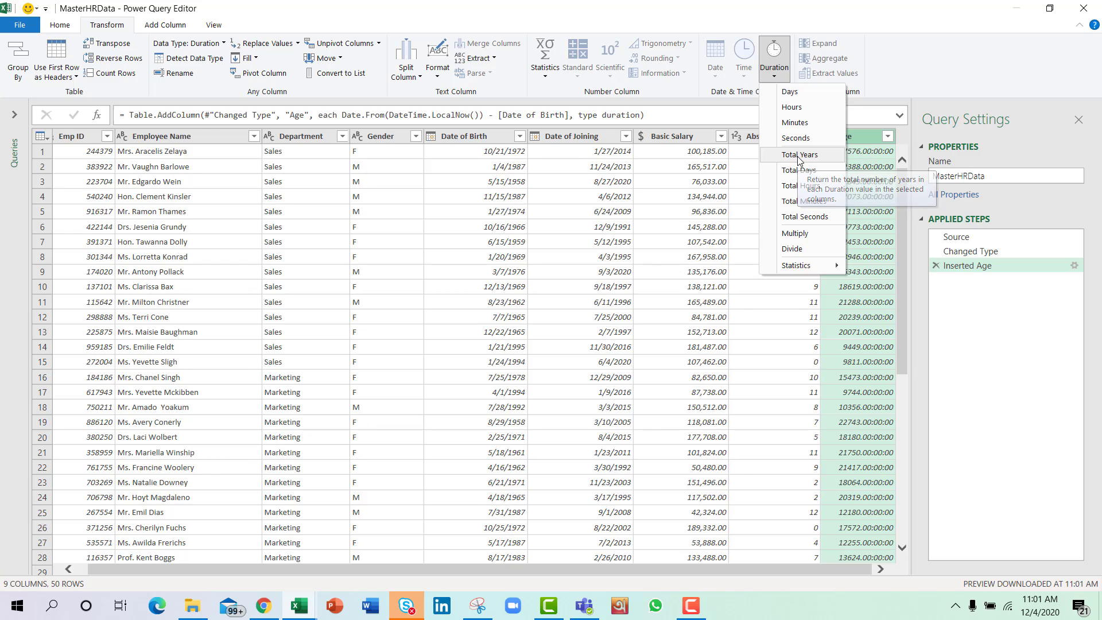
{"action": "left_click", "coordinate": [801, 154]}
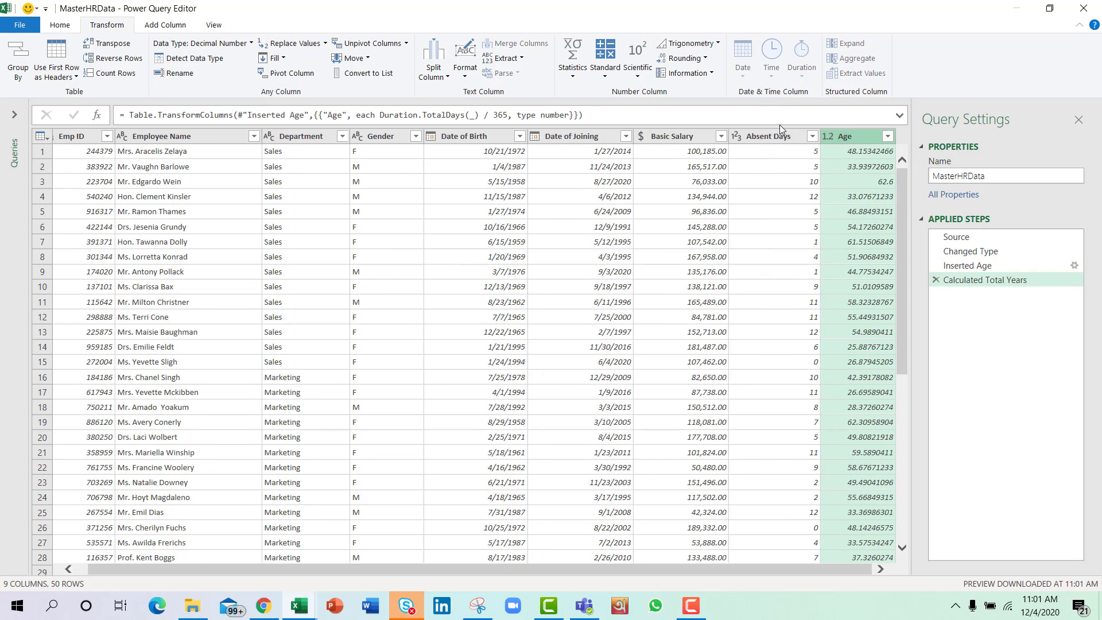
{"action": "left_click", "coordinate": [682, 58]}
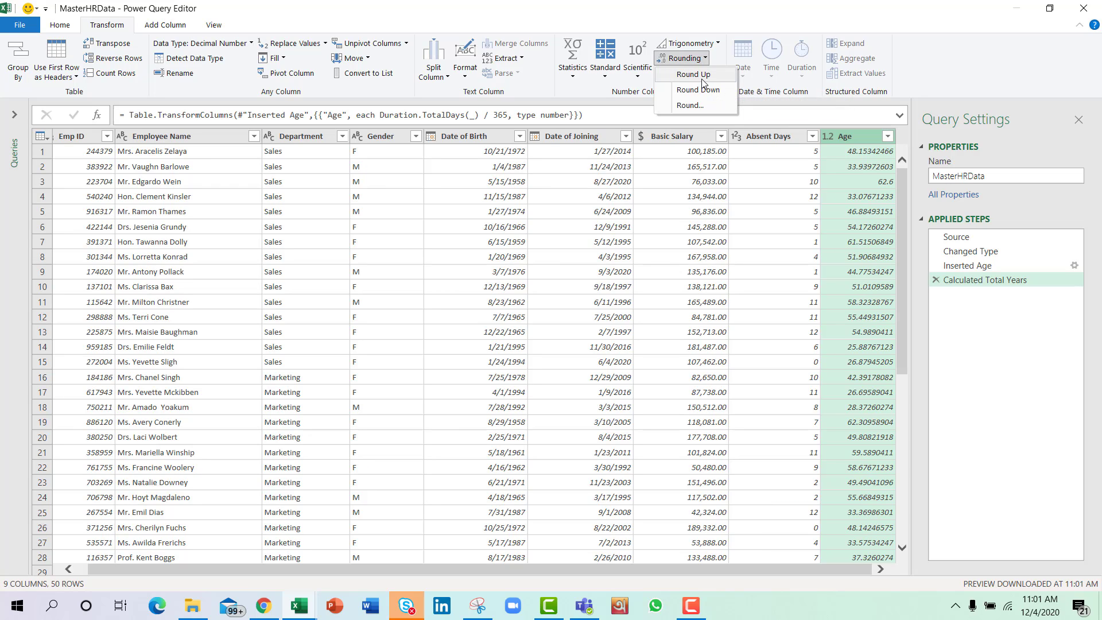
{"action": "left_click", "coordinate": [694, 74]}
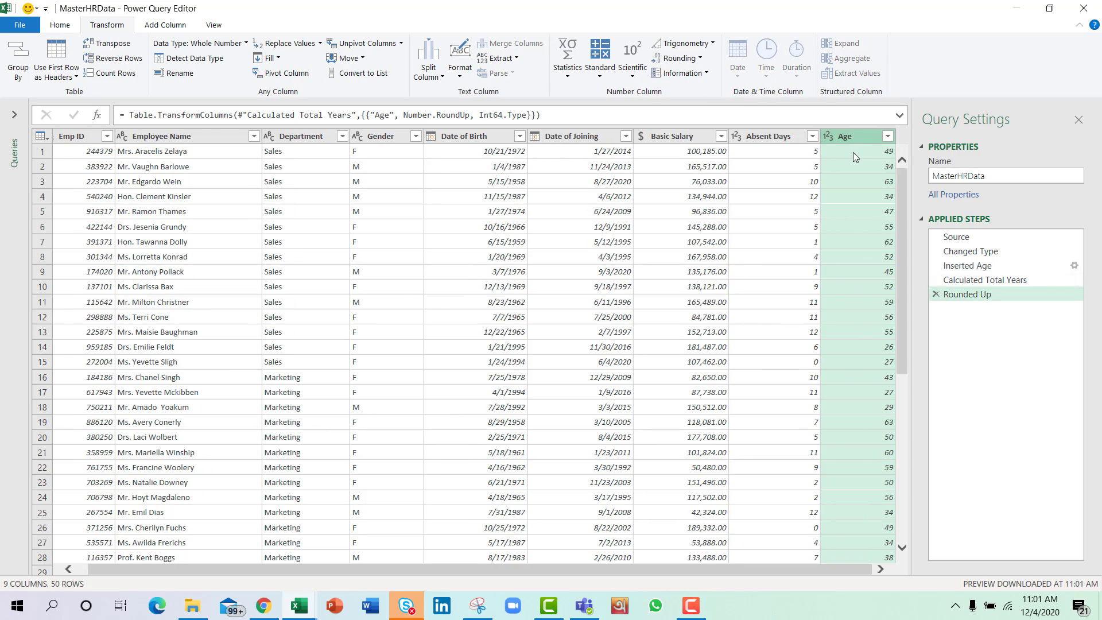
{"action": "mouse_move", "coordinate": [860, 175]}
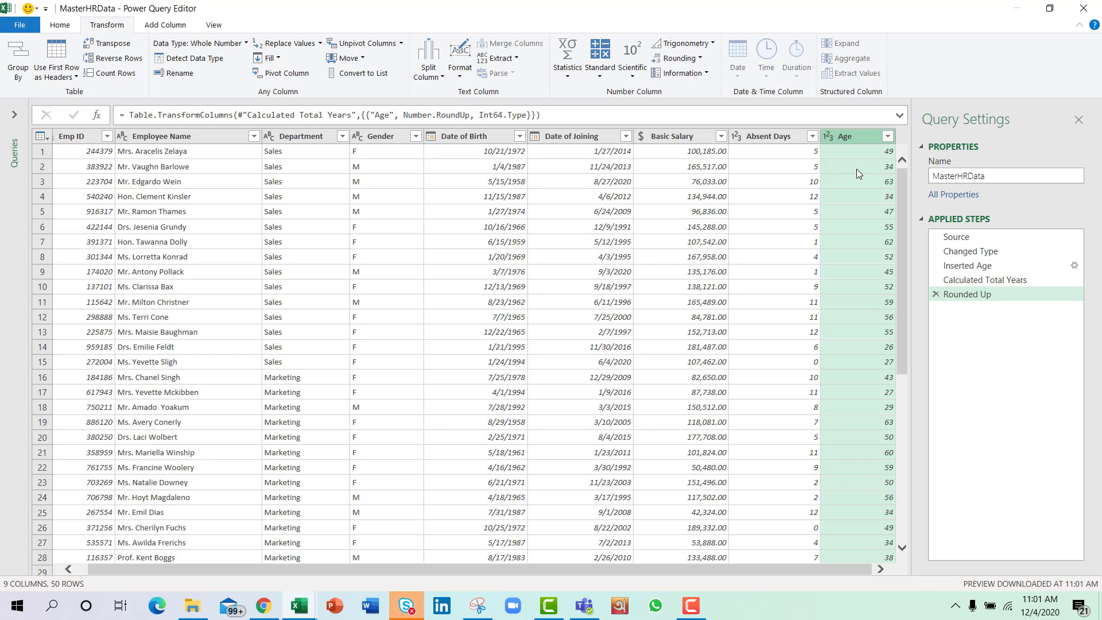
- Start a conditional column named Age Action
{"action": "left_click", "coordinate": [165, 24]}
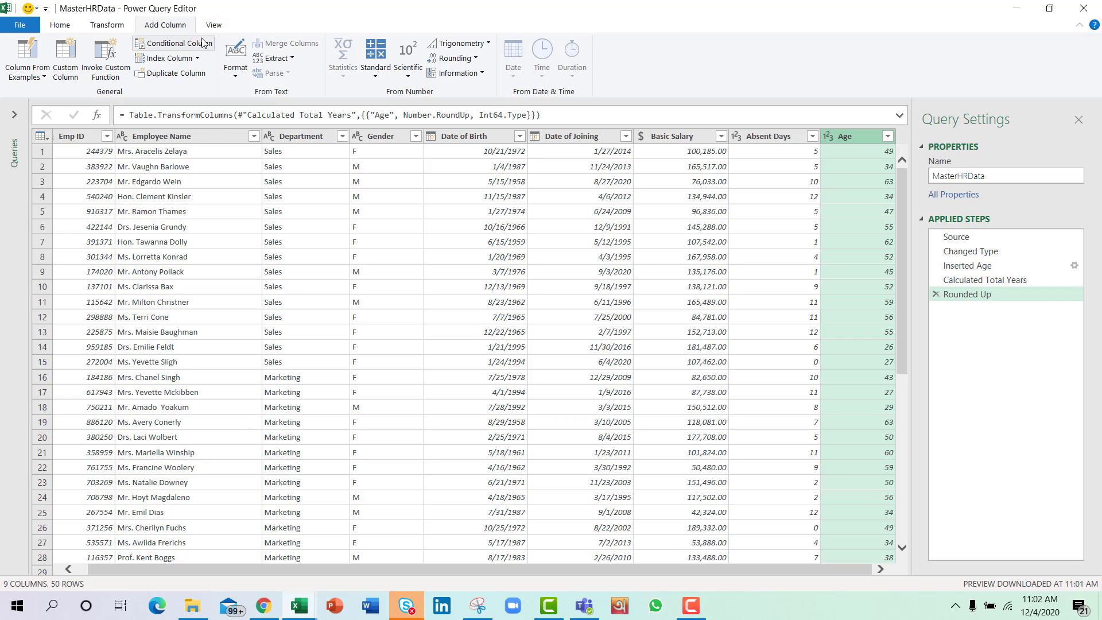
{"action": "mouse_move", "coordinate": [172, 43]}
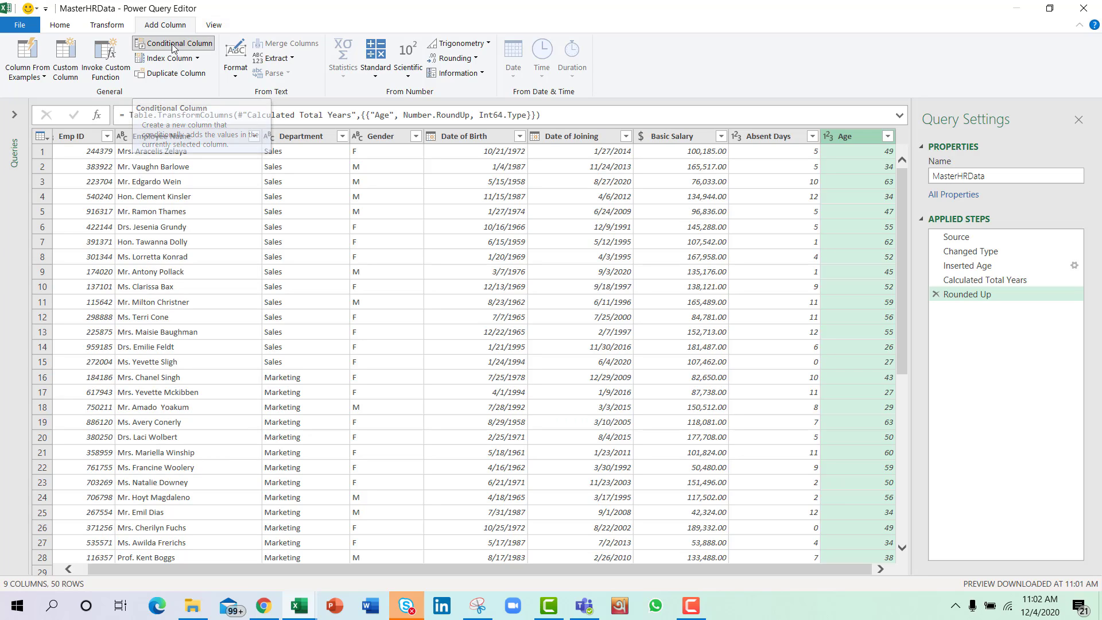
{"action": "left_click", "coordinate": [172, 43]}
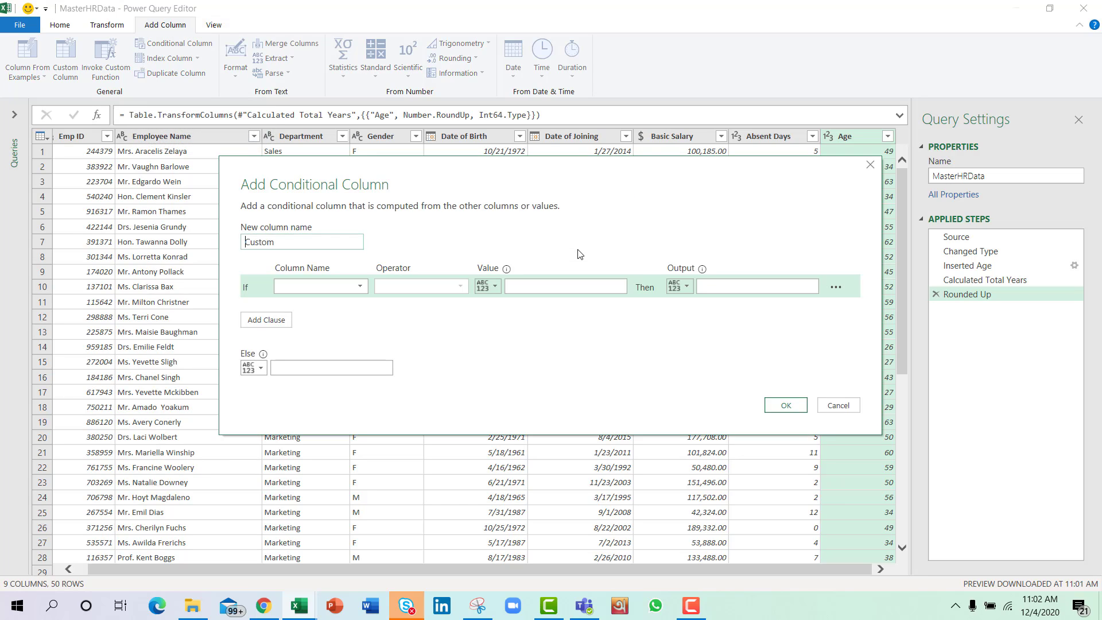
{"action": "left_click", "coordinate": [302, 242]}
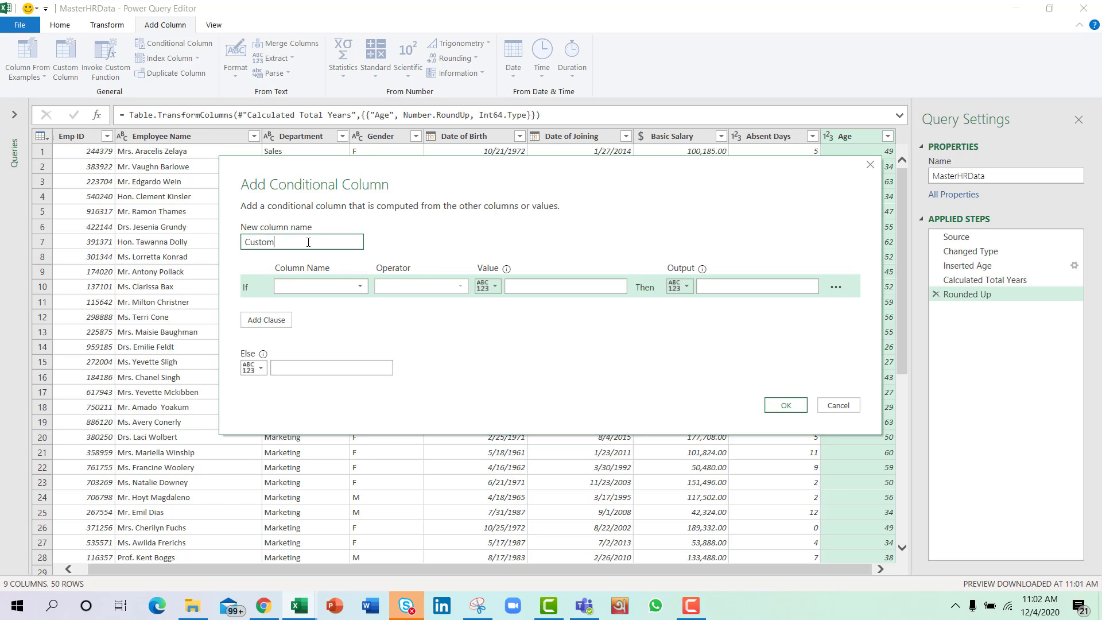
{"action": "double_click", "coordinate": [257, 241]}
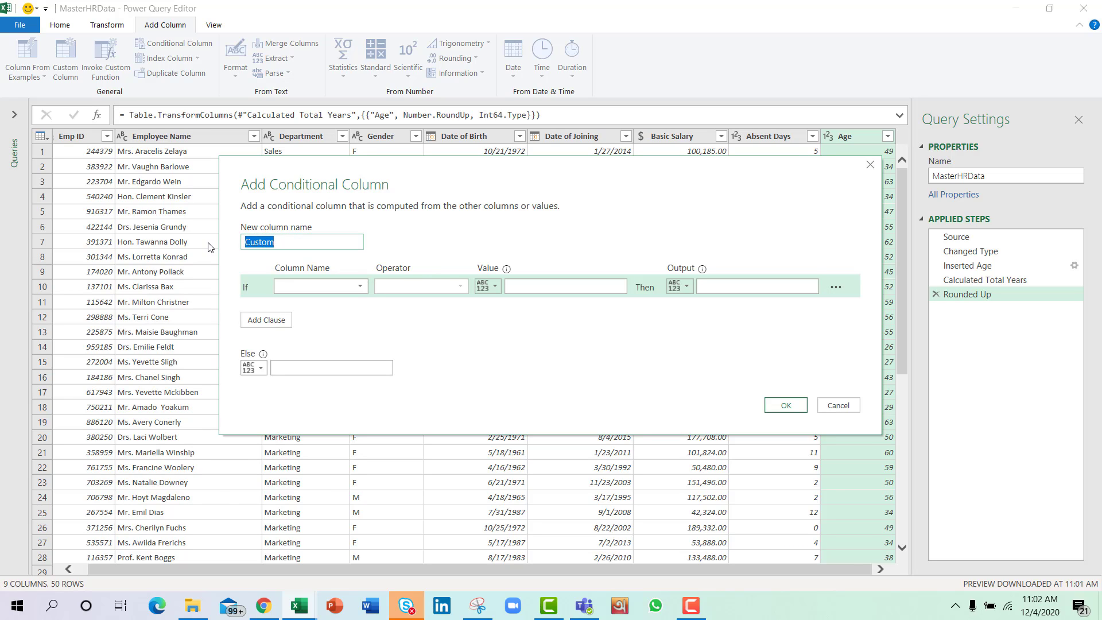
{"action": "type", "text": "Ag"}
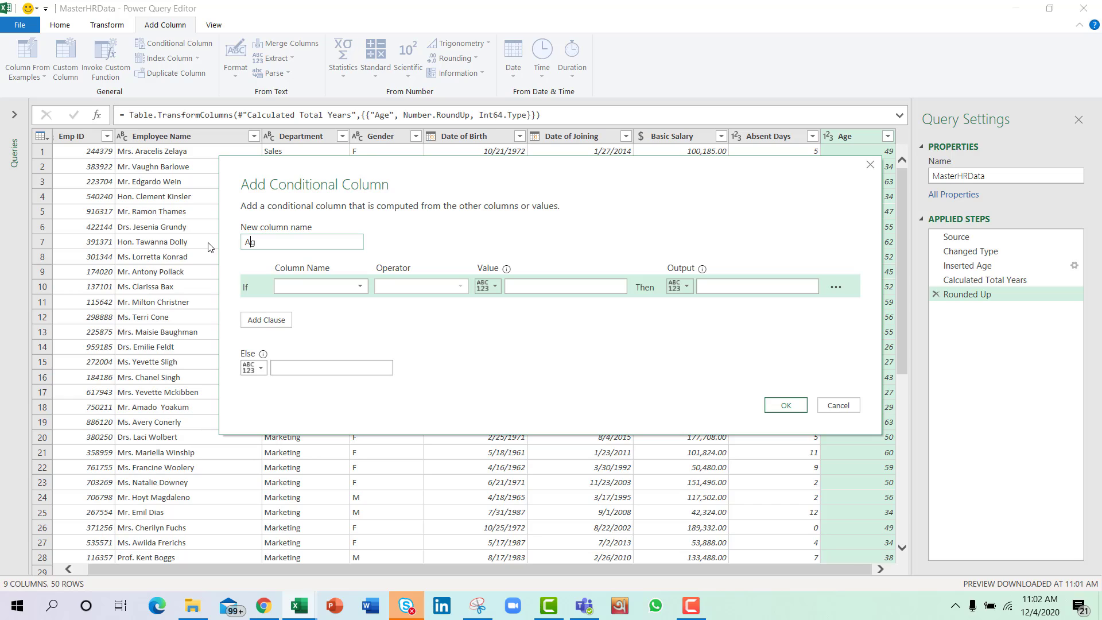
{"action": "type", "text": "ge"}
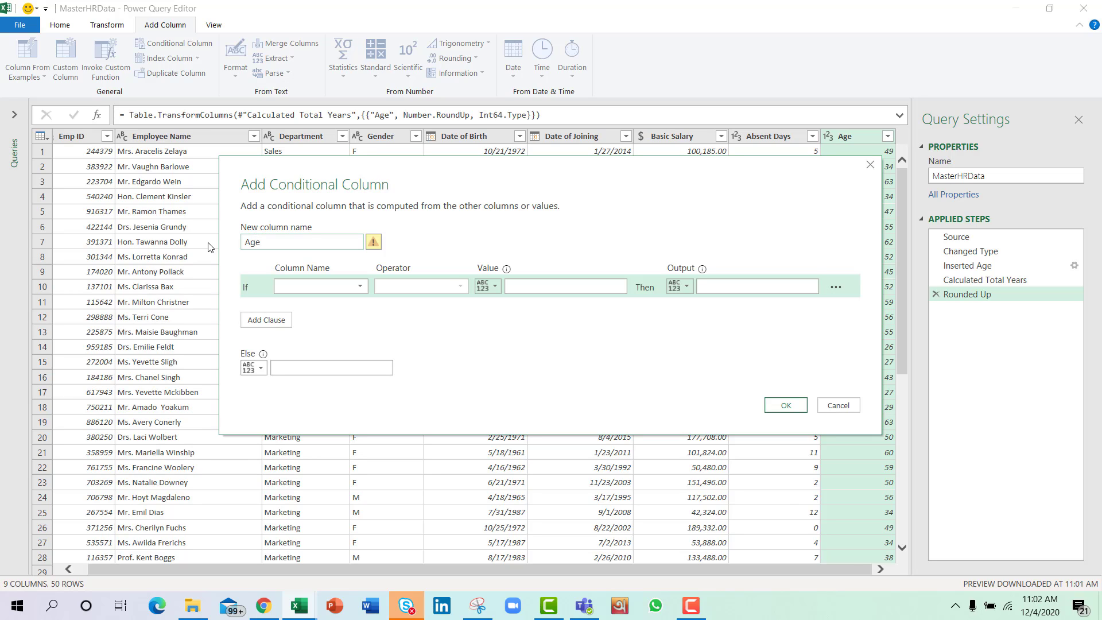
{"action": "type", "text": "Action"}
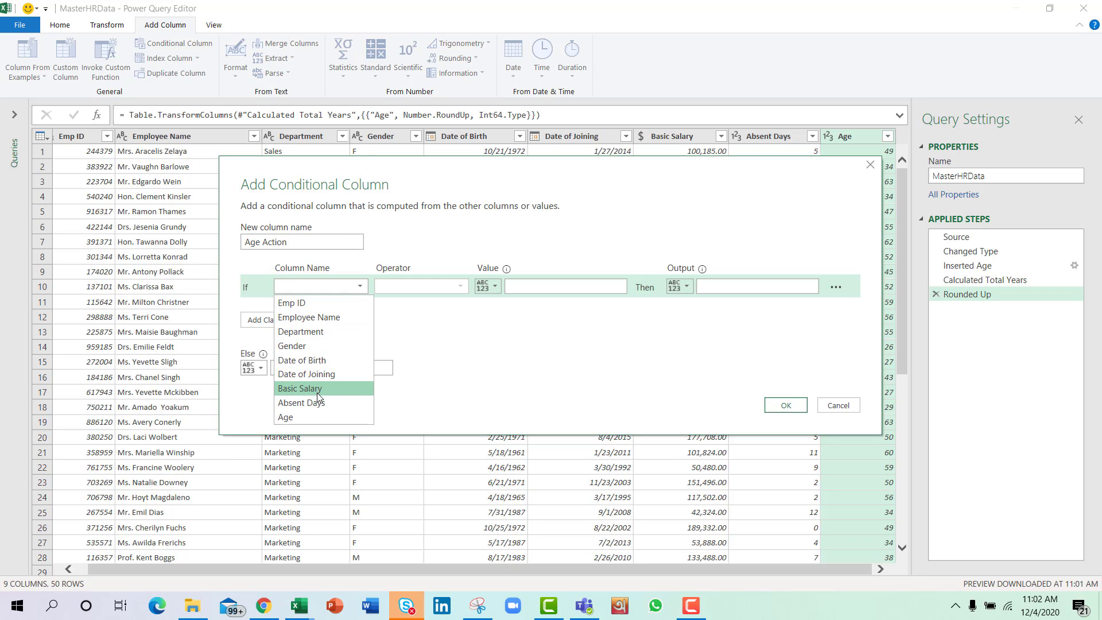
{"action": "mouse_move", "coordinate": [285, 416]}
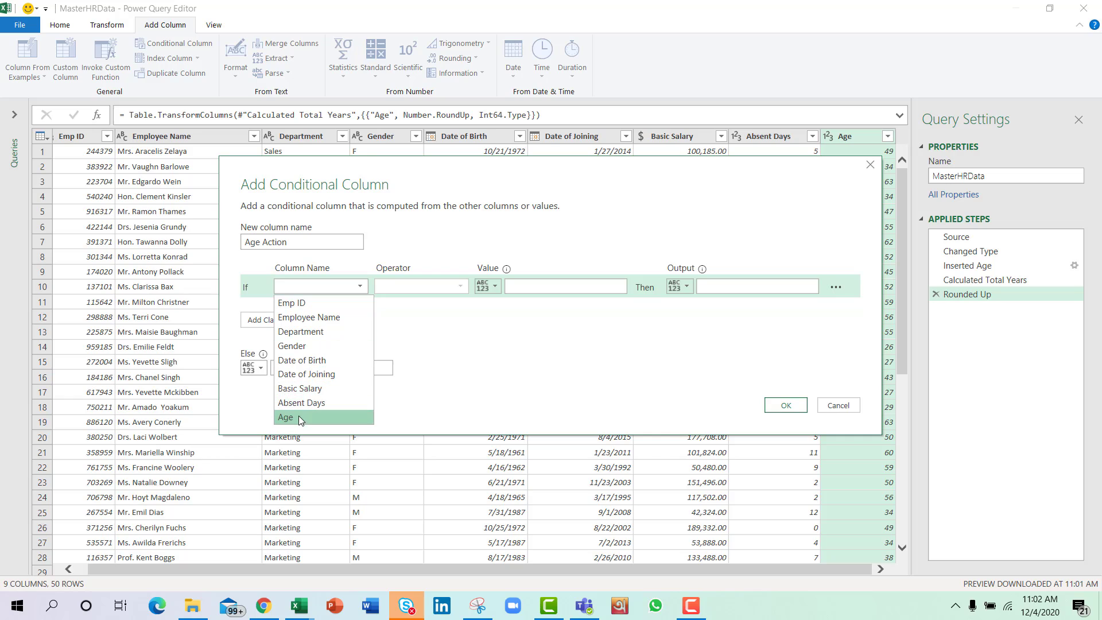
- Set it to Needs to Create Successors when Age is greater than 50, else Fine, and confirm
{"action": "left_click", "coordinate": [286, 416]}
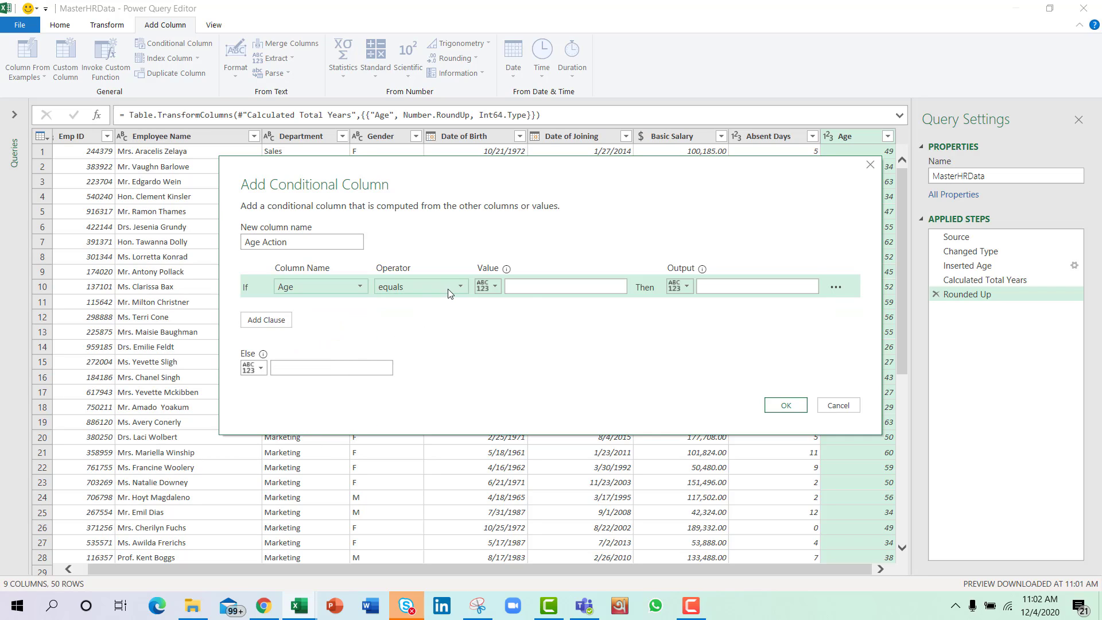
{"action": "left_click", "coordinate": [419, 286]}
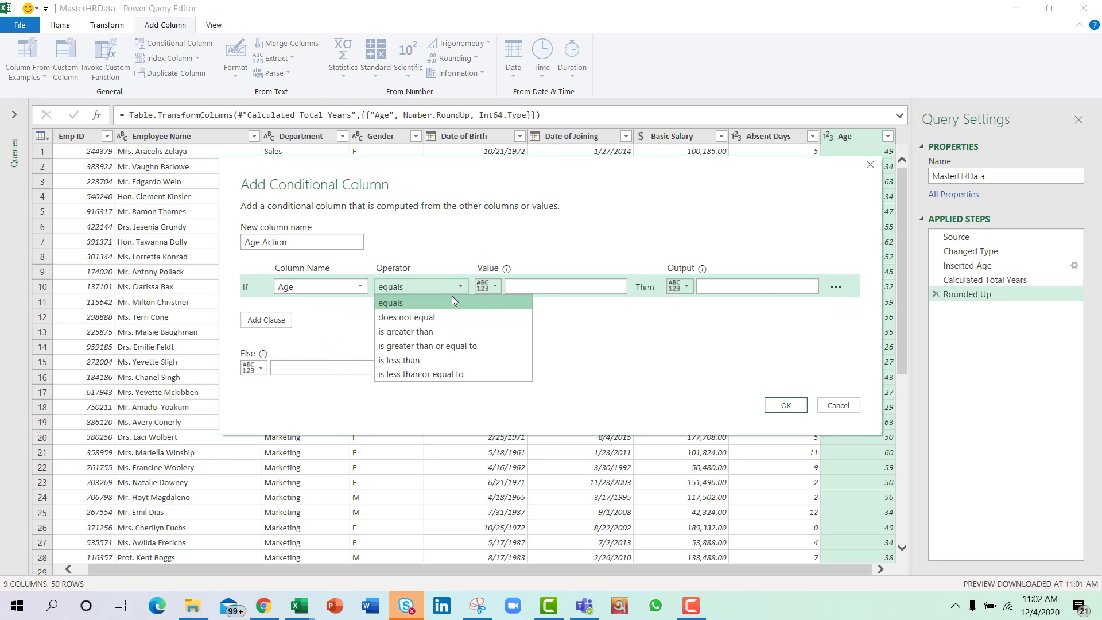
{"action": "left_click", "coordinate": [405, 331]}
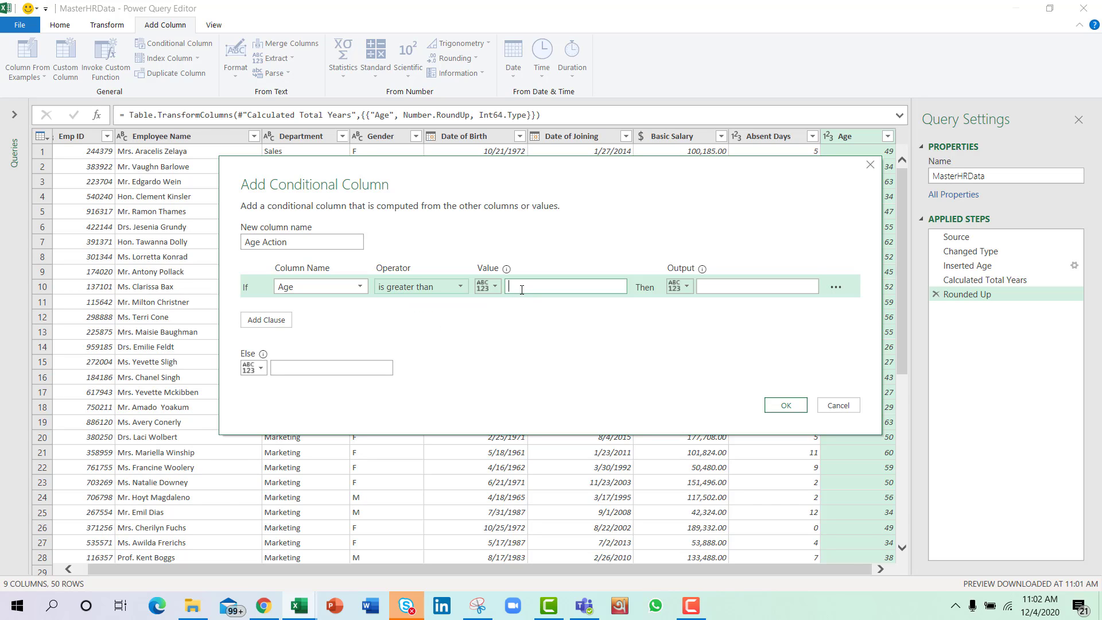
{"action": "type", "text": "50"}
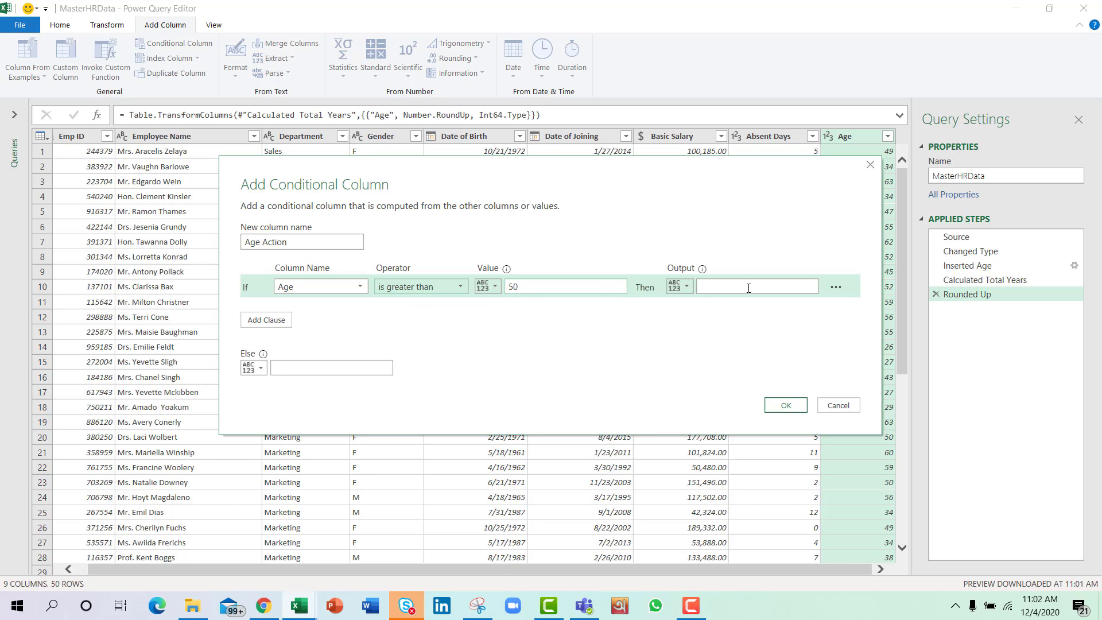
{"action": "type", "text": "N"}
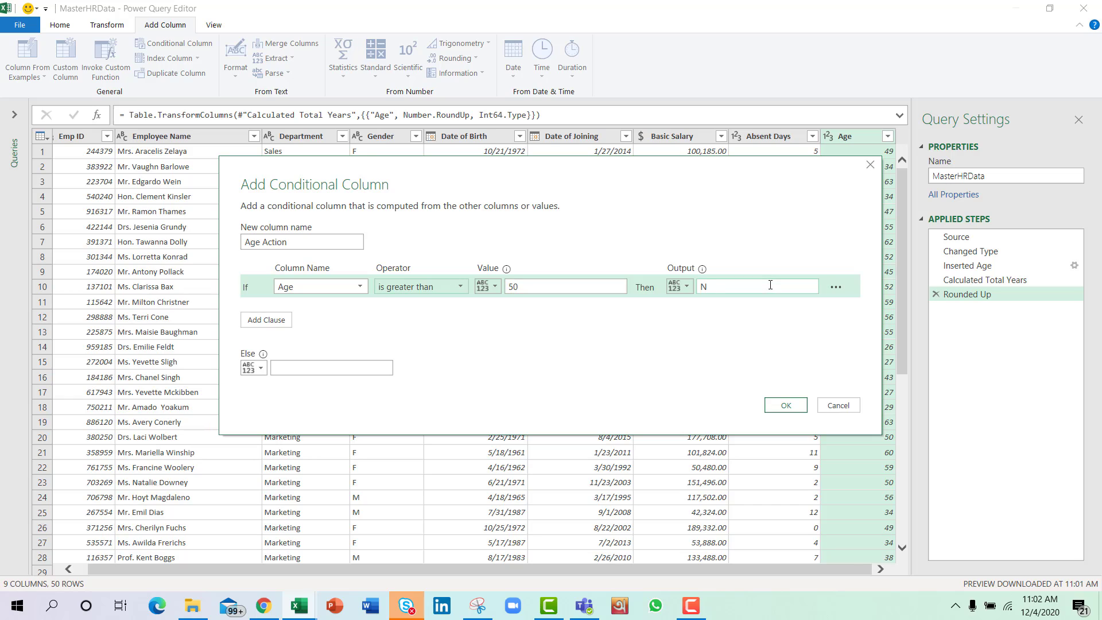
{"action": "type", "text": "Needs"}
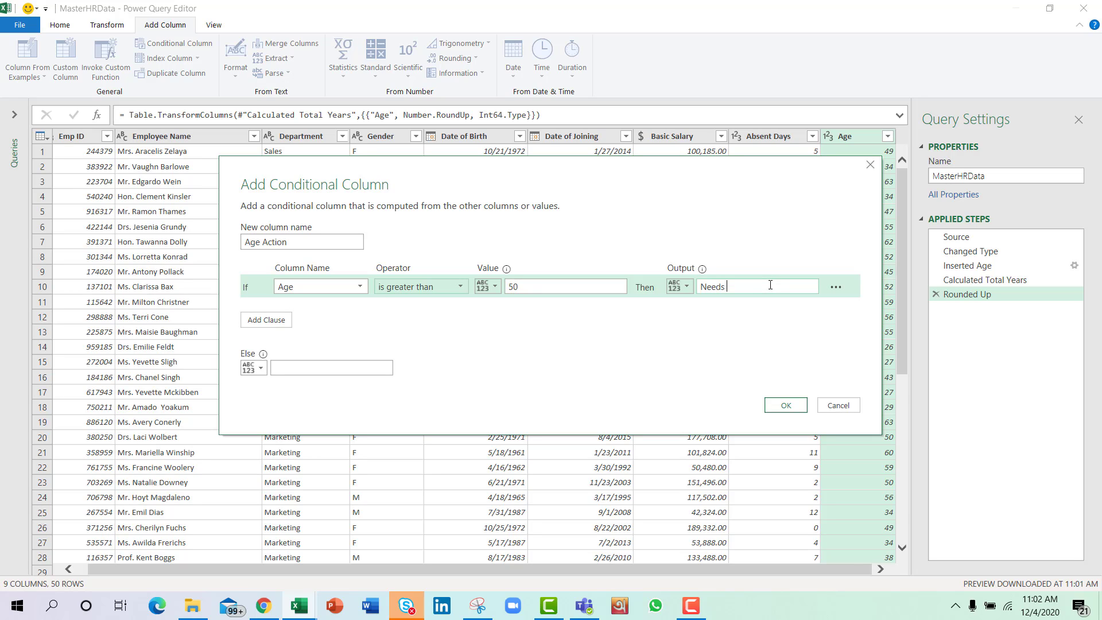
{"action": "type", "text": "to Create"}
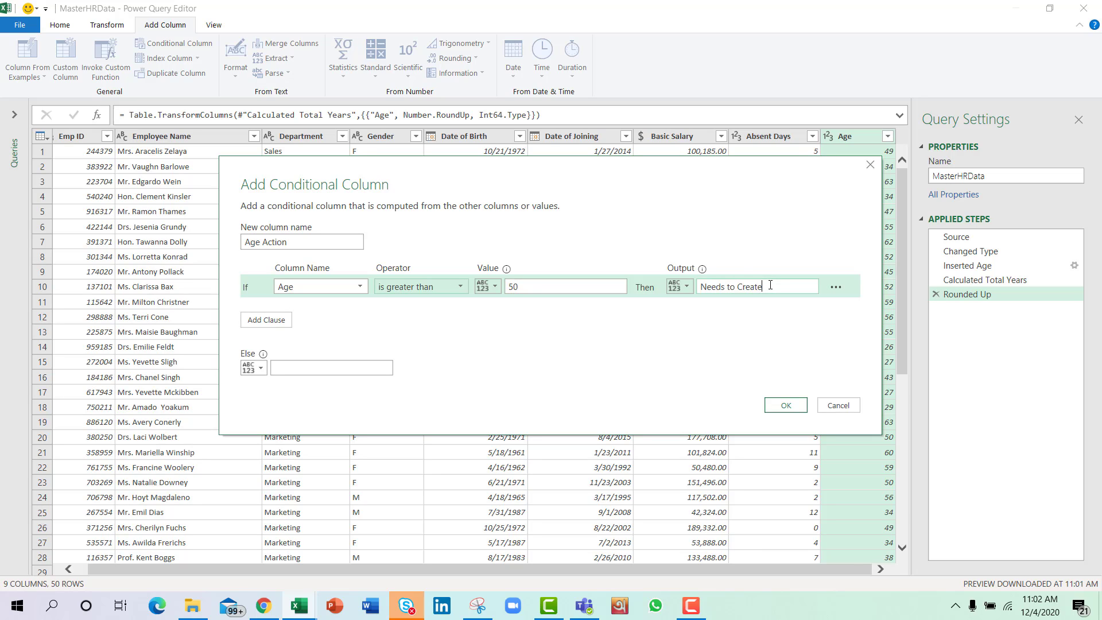
{"action": "type", "text": "Successors"}
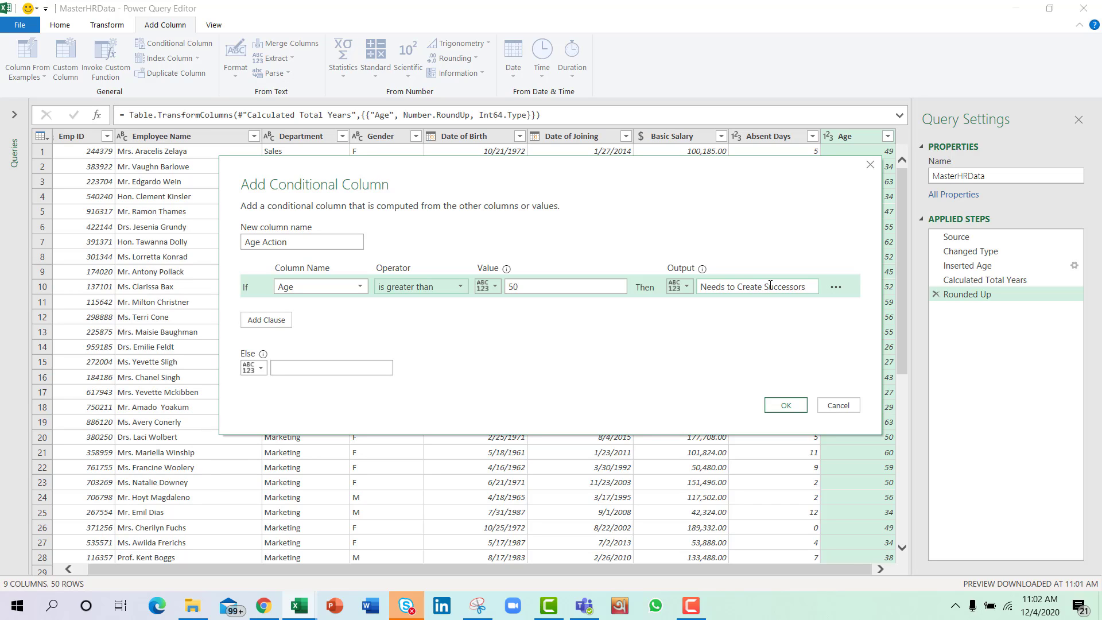
{"action": "left_click", "coordinate": [331, 367]}
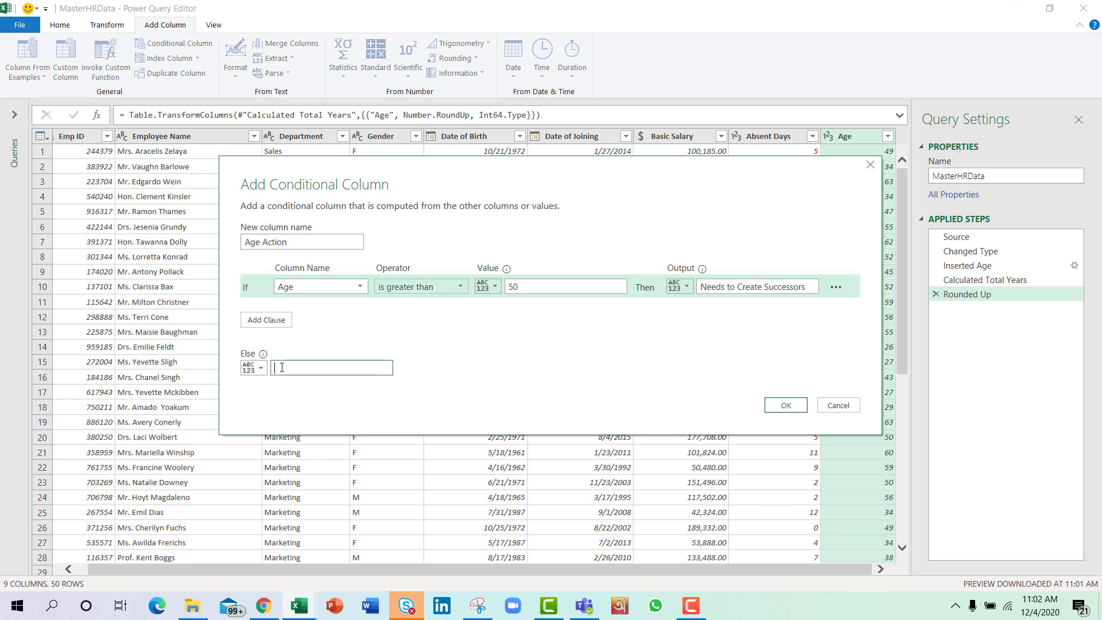
{"action": "type", "text": "Fine"}
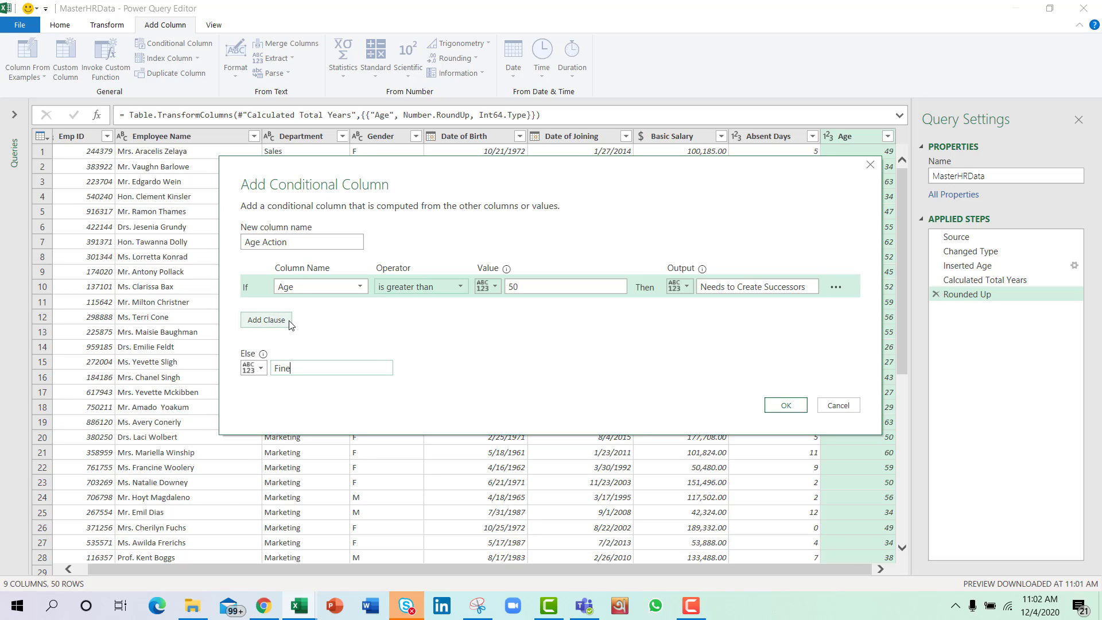
{"action": "mouse_move", "coordinate": [450, 333]}
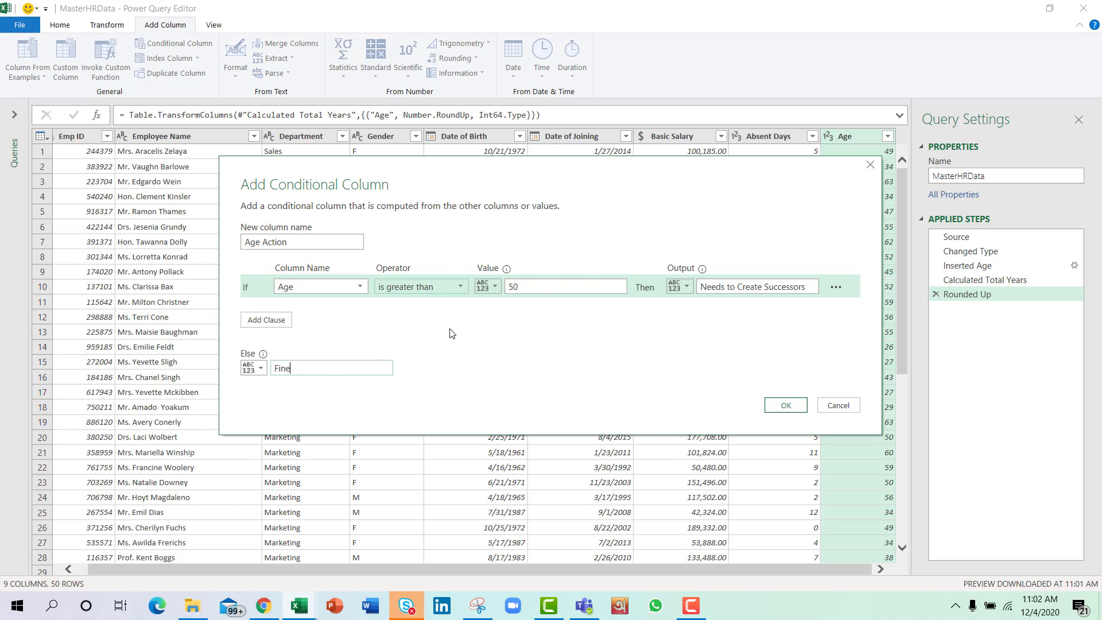
{"action": "mouse_move", "coordinate": [316, 416]}
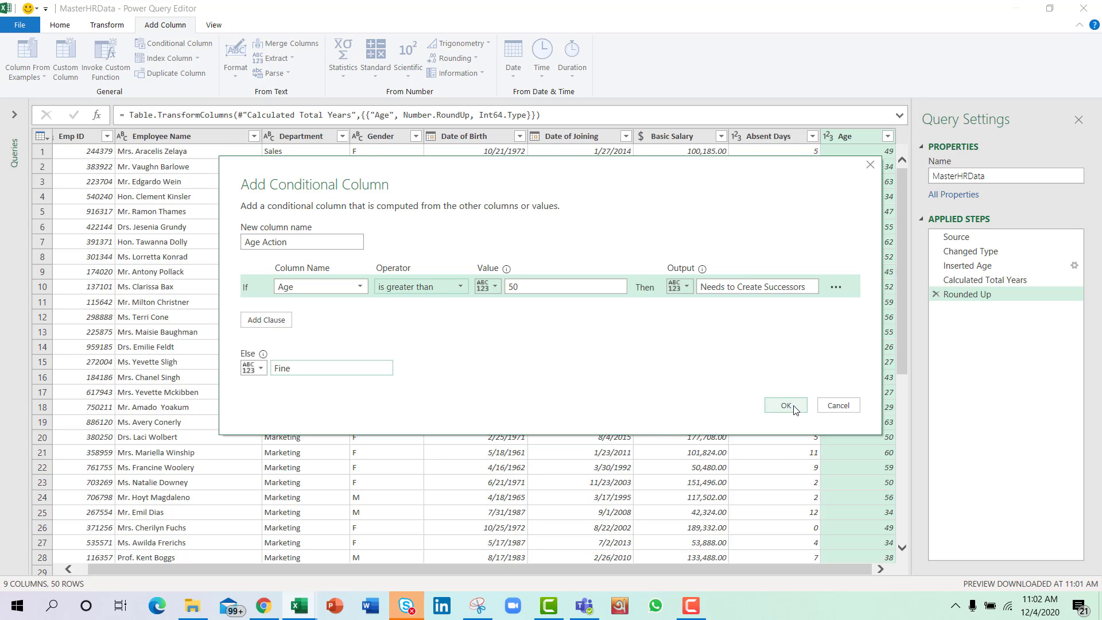
{"action": "left_click", "coordinate": [785, 406]}
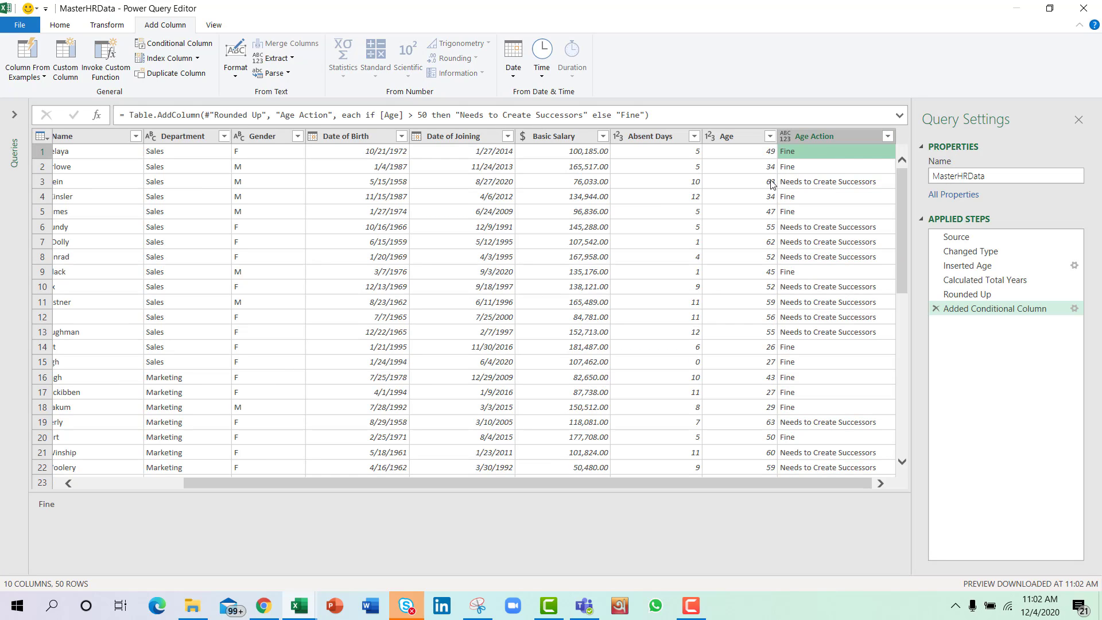
{"action": "left_click", "coordinate": [738, 181]}
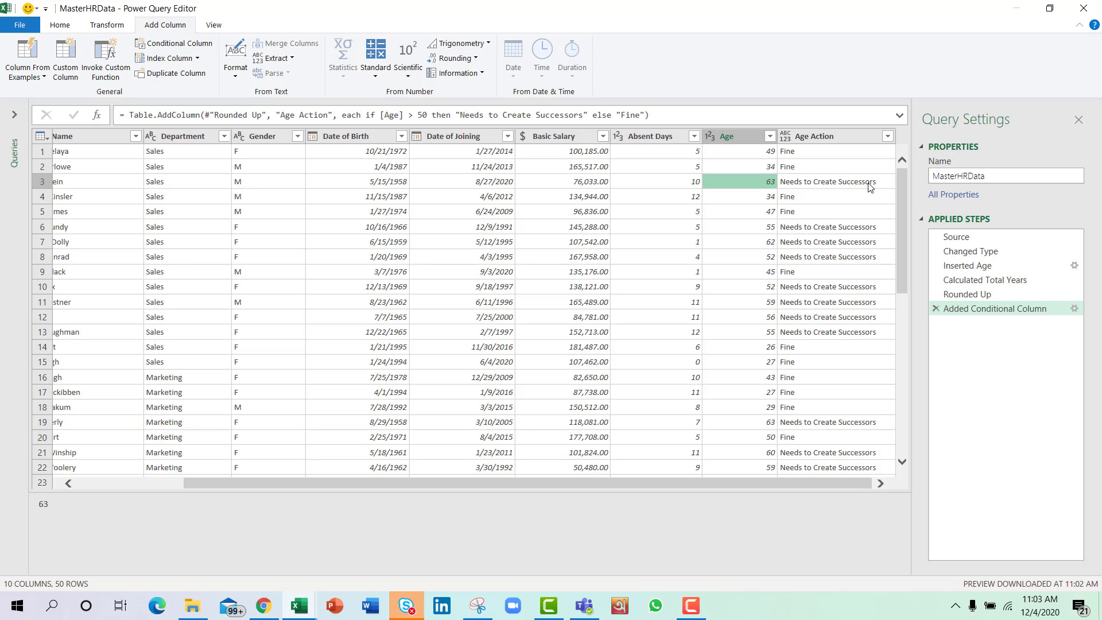
{"action": "left_click", "coordinate": [738, 226]}
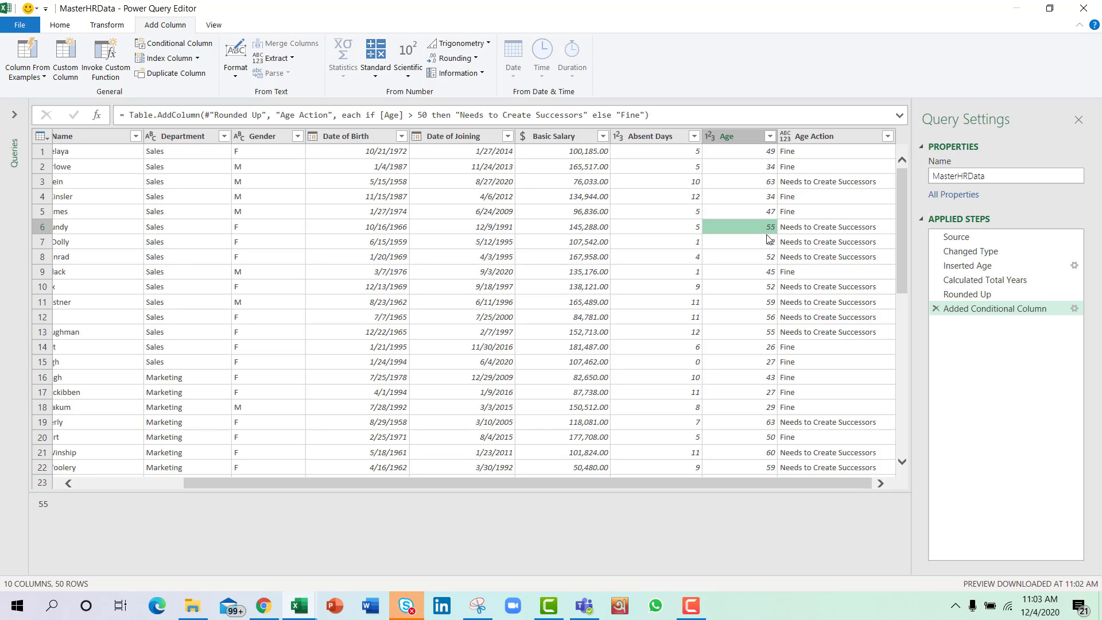
{"action": "left_click", "coordinate": [738, 256]}
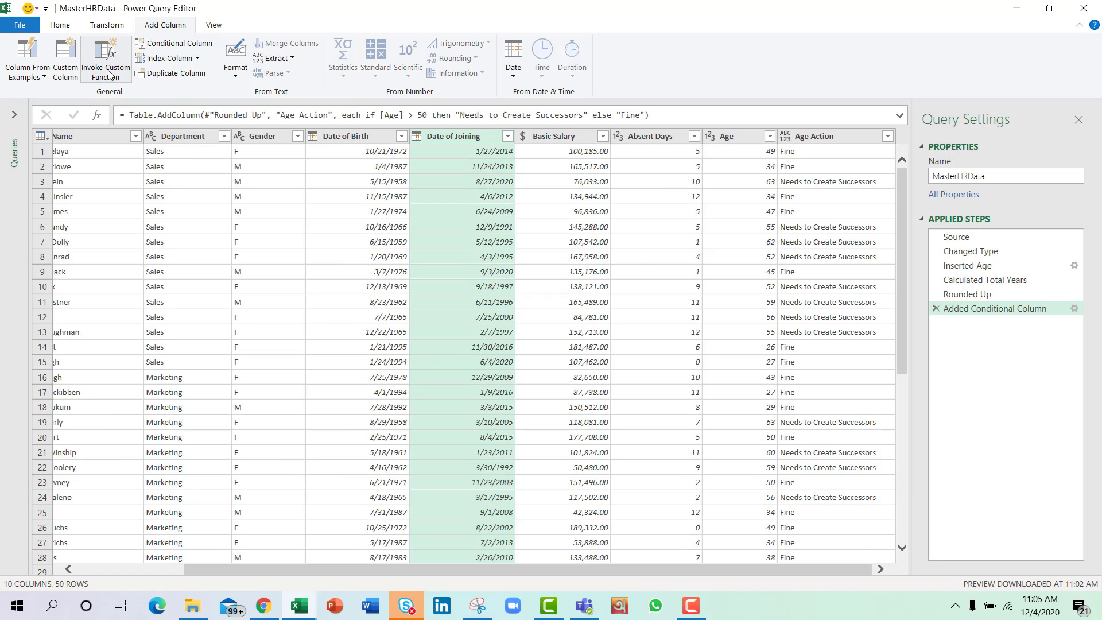
{"action": "mouse_move", "coordinate": [65, 59]}
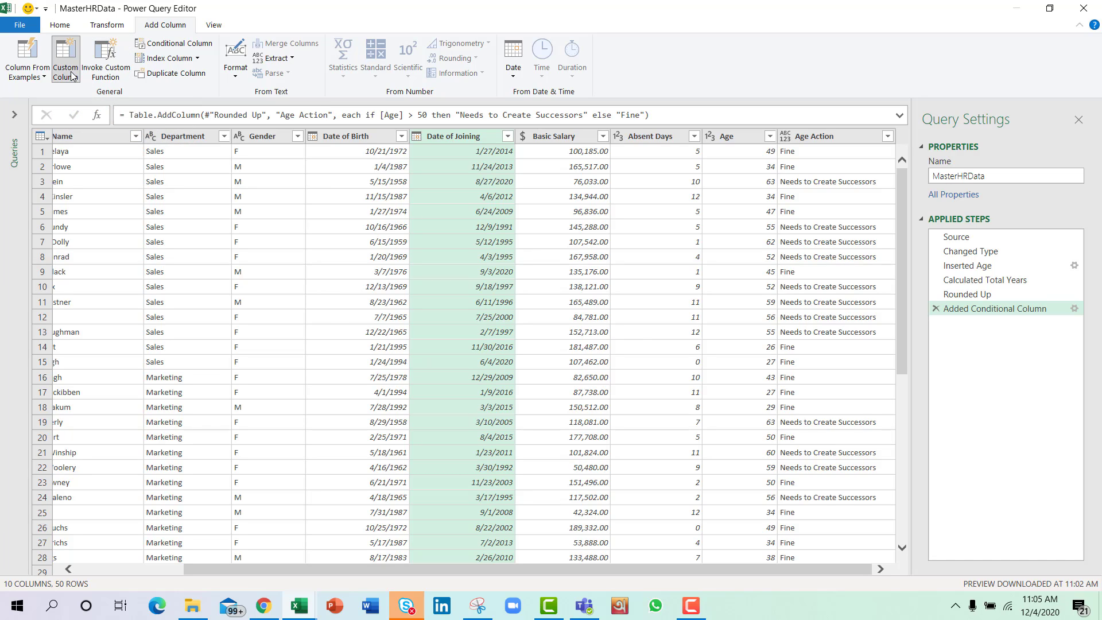
- Add a custom Confirmation Date column as Date.AddMonths([Date of Joining],6)
{"action": "left_click", "coordinate": [65, 58]}
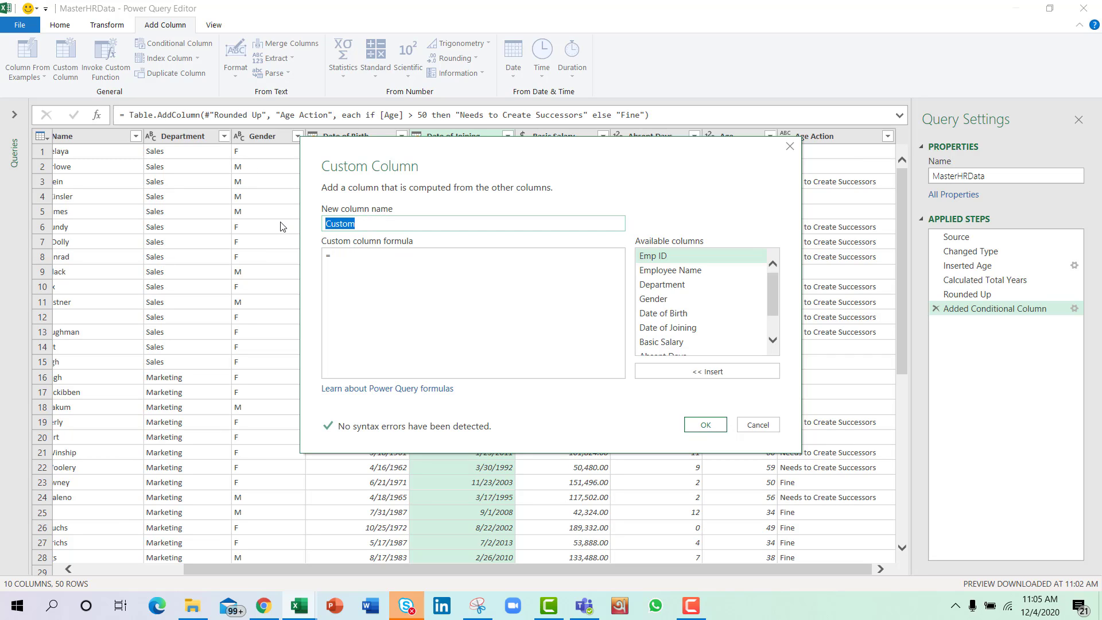
{"action": "type", "text": "Con"}
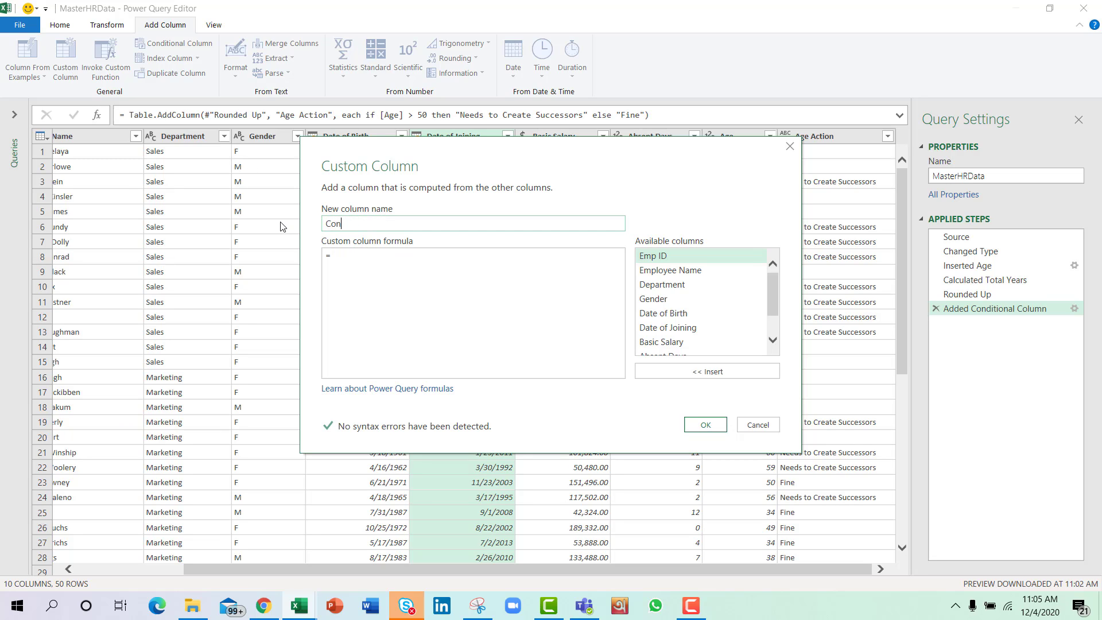
{"action": "type", "text": "firmation"}
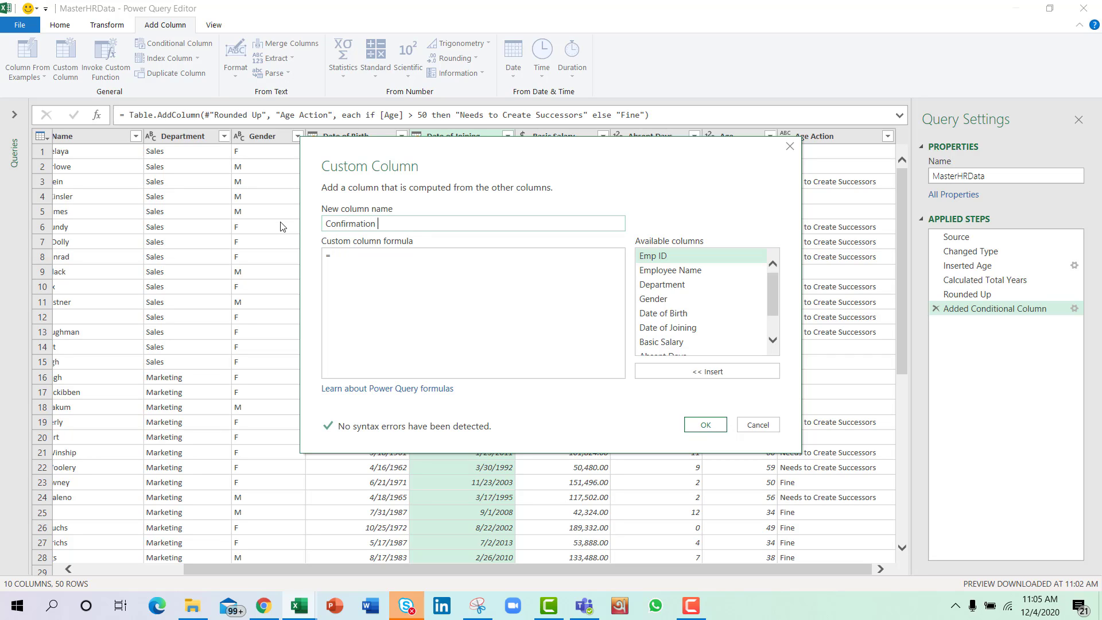
{"action": "type", "text": "Date"}
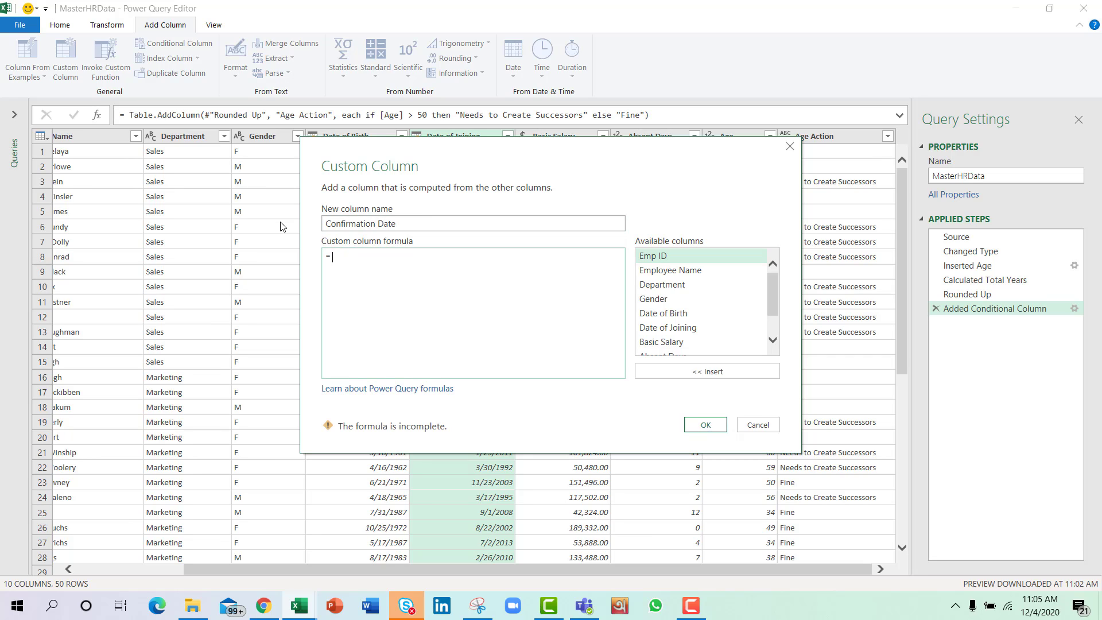
{"action": "mouse_move", "coordinate": [423, 329]}
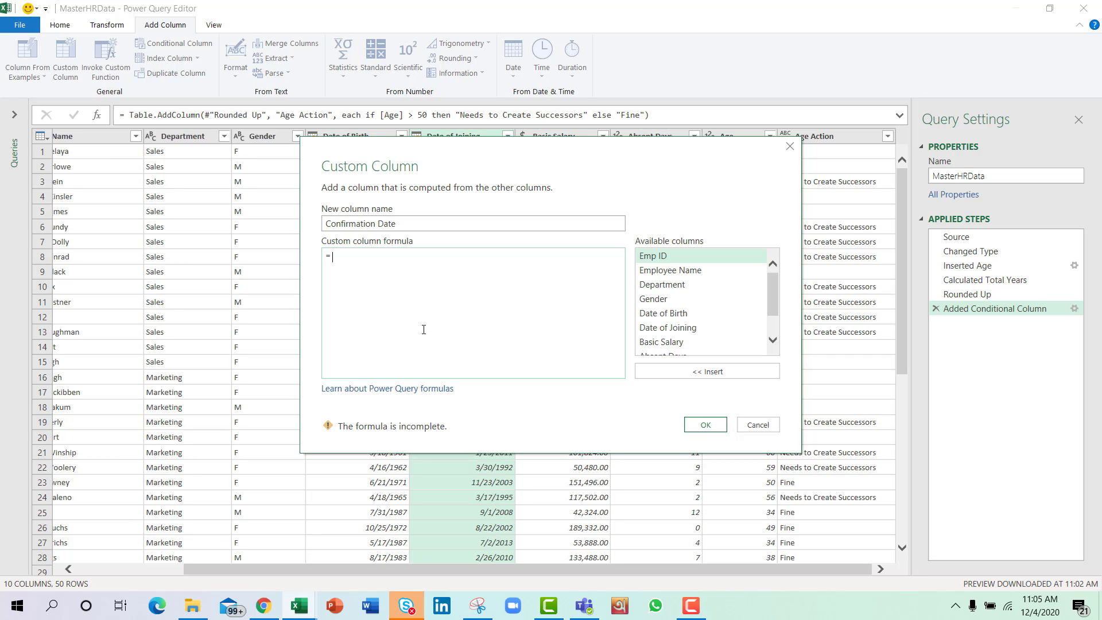
{"action": "type", "text": "Date.AddM"}
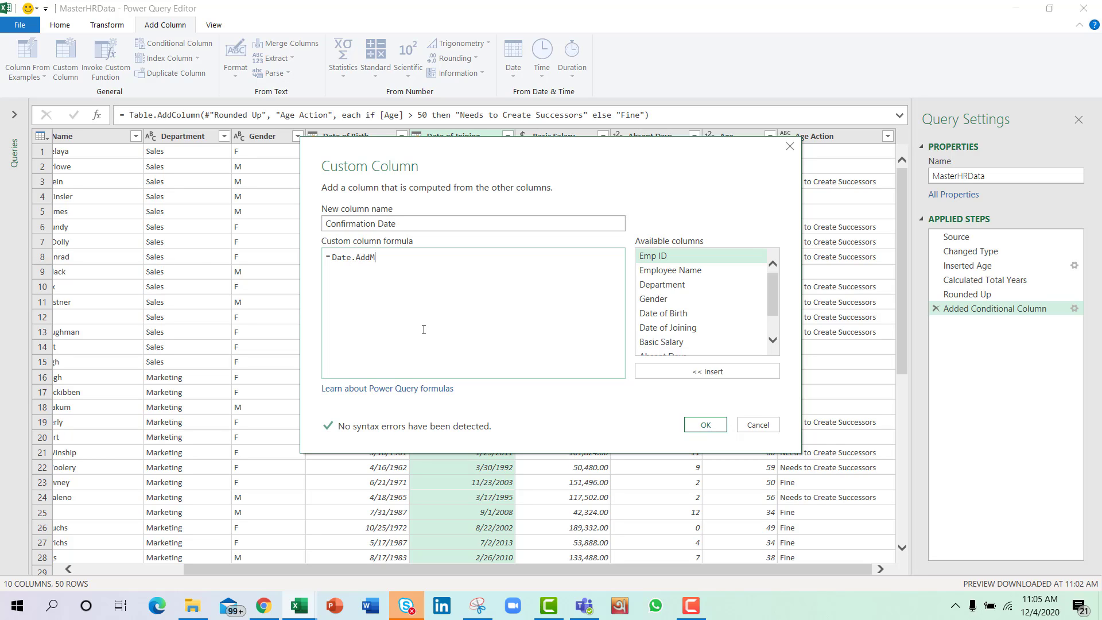
{"action": "type", "text": "onths"}
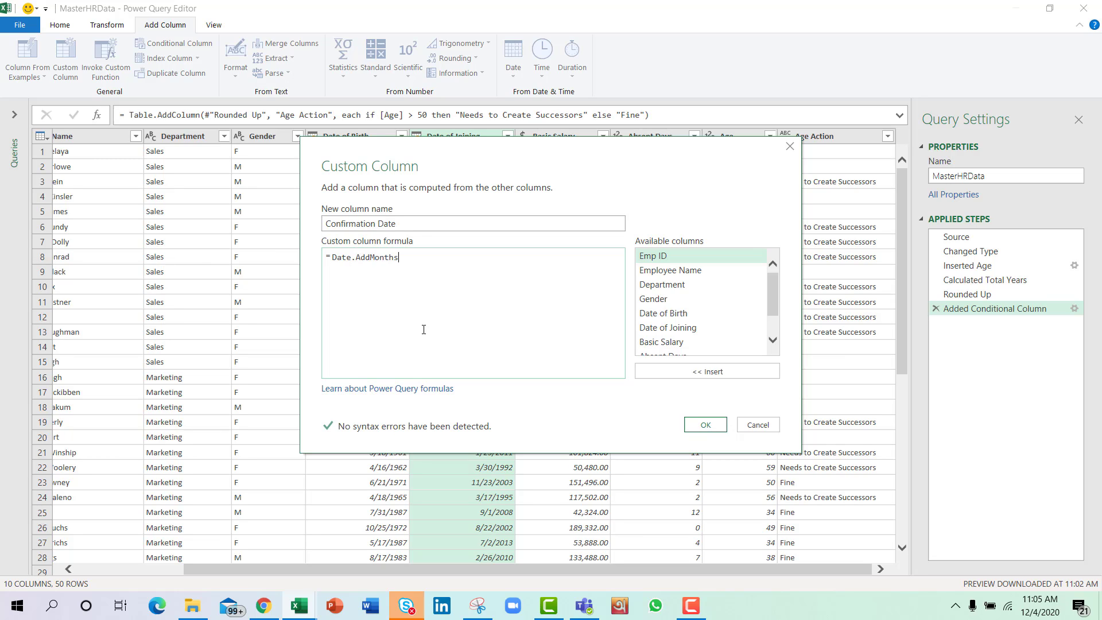
{"action": "type", "text": "([Date of Joining],"}
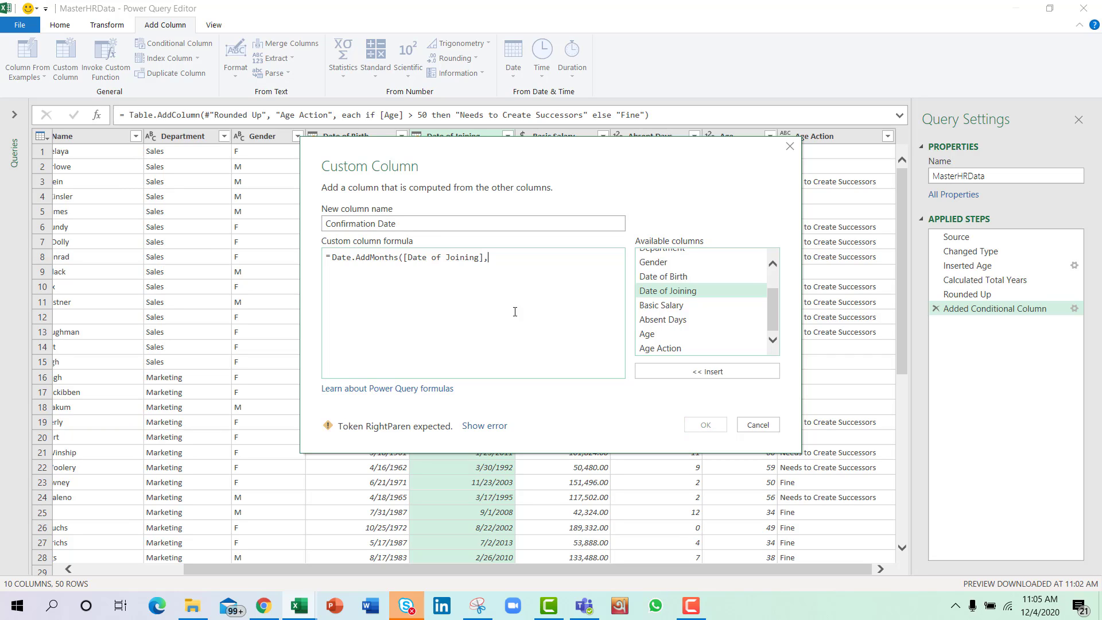
{"action": "type", "text": "6"}
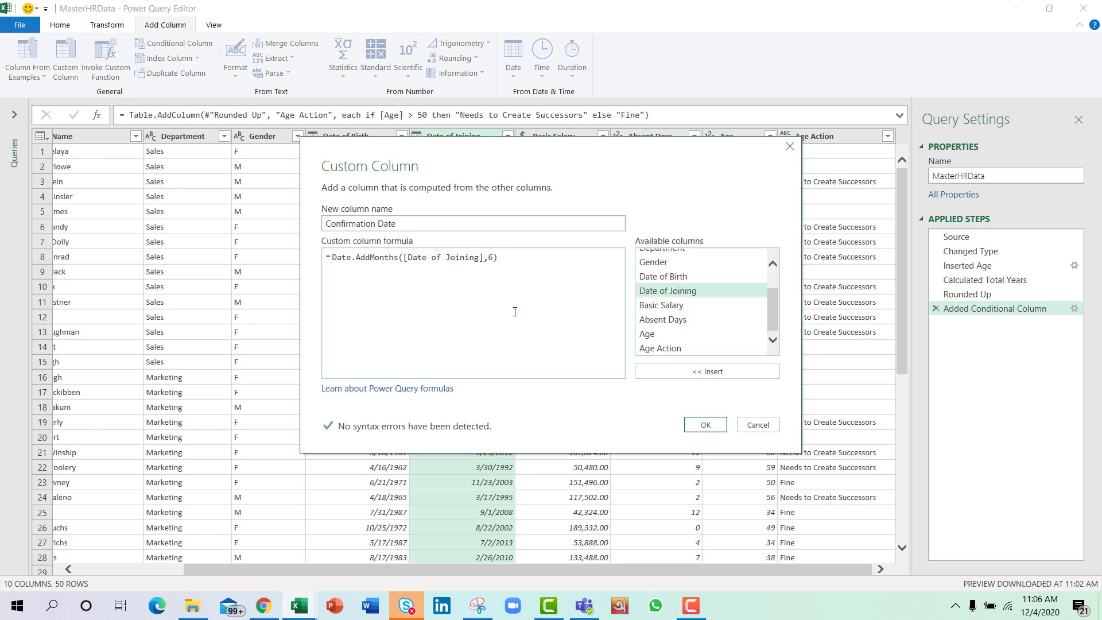
{"action": "left_click", "coordinate": [703, 425]}
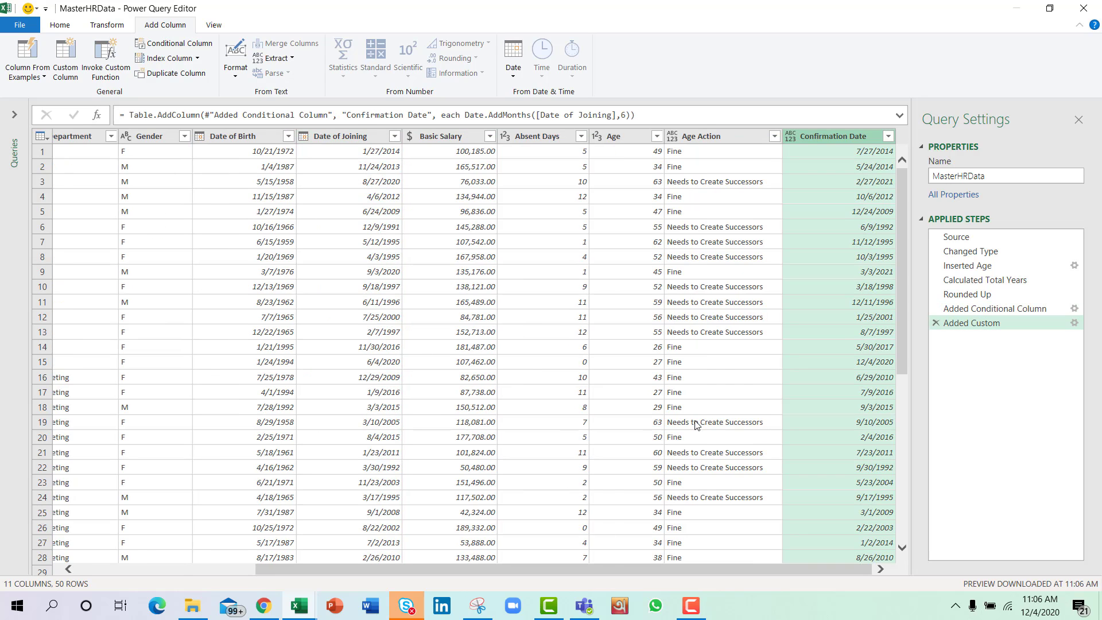
{"action": "mouse_move", "coordinate": [857, 245]}
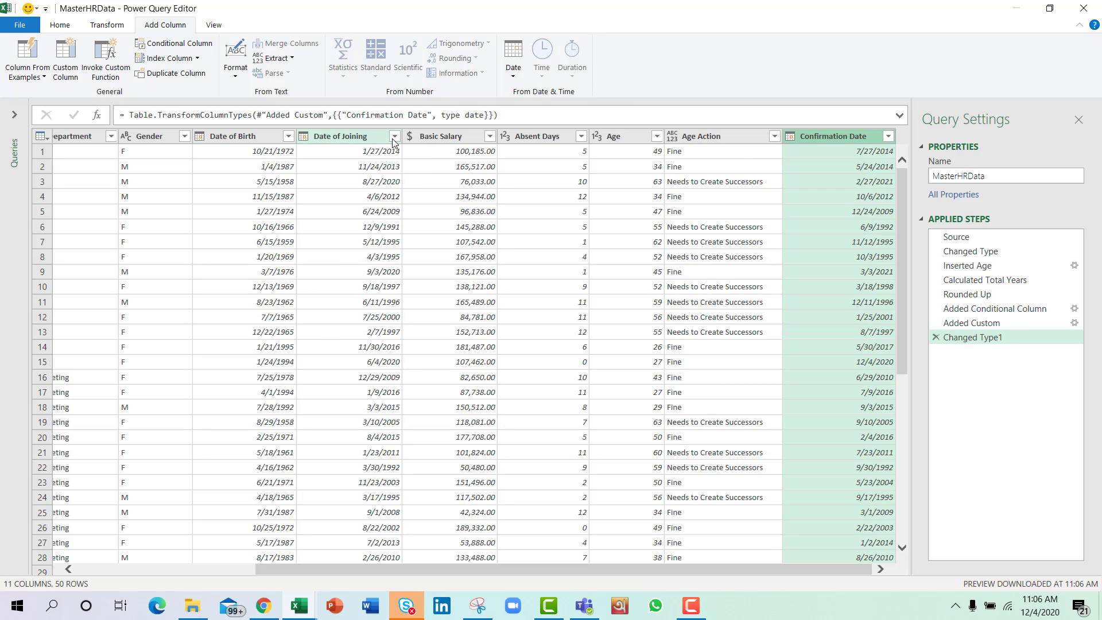
- Select the Date of Joining column after typing Confirmation Date as Date
{"action": "left_click", "coordinate": [340, 135]}
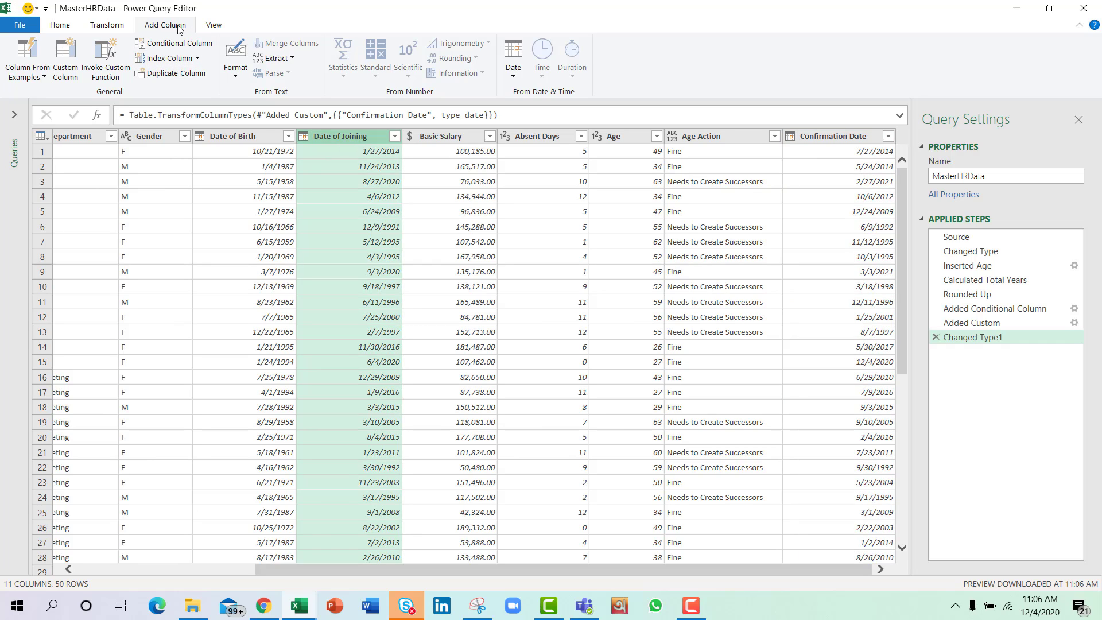
- Add a duration-since-joining column, convert it to total years and round up
{"action": "left_click", "coordinate": [513, 57]}
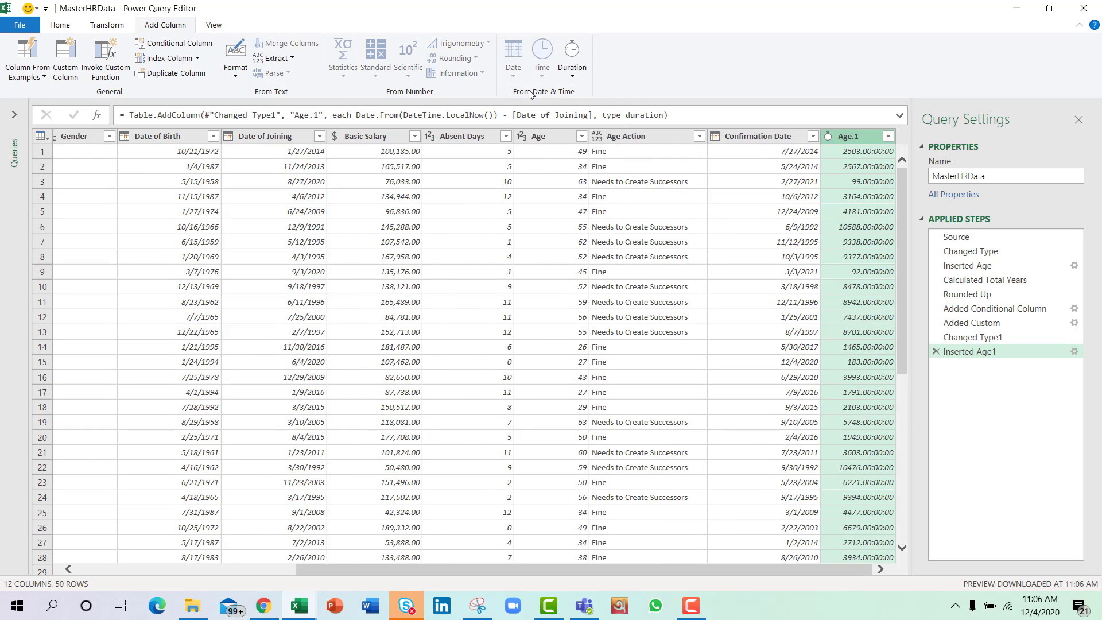
{"action": "left_click", "coordinate": [106, 25]}
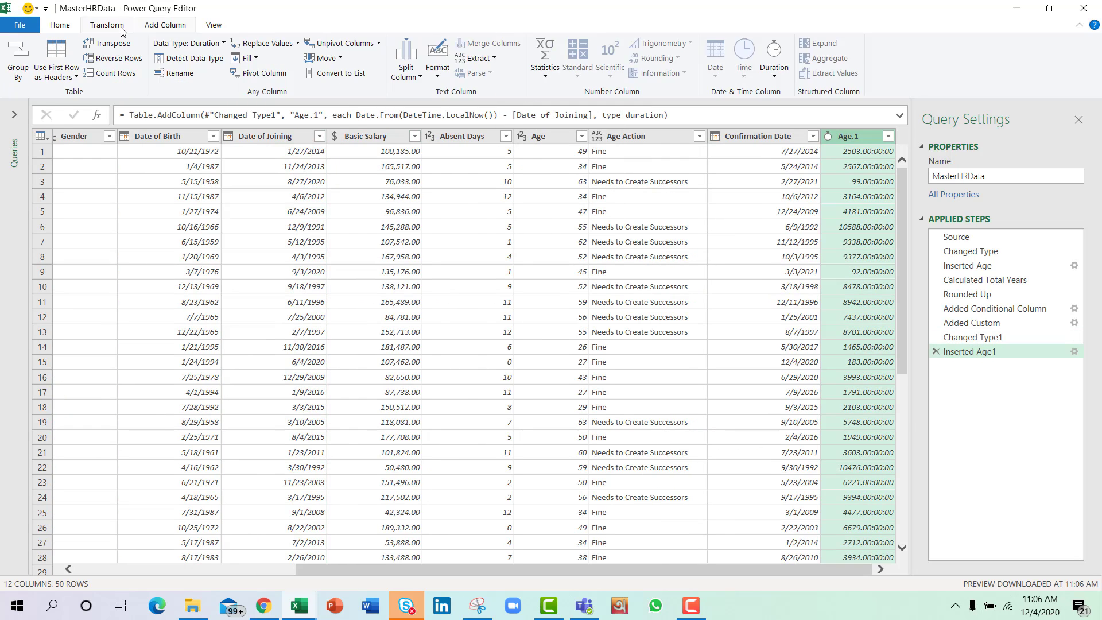
{"action": "left_click", "coordinate": [773, 59]}
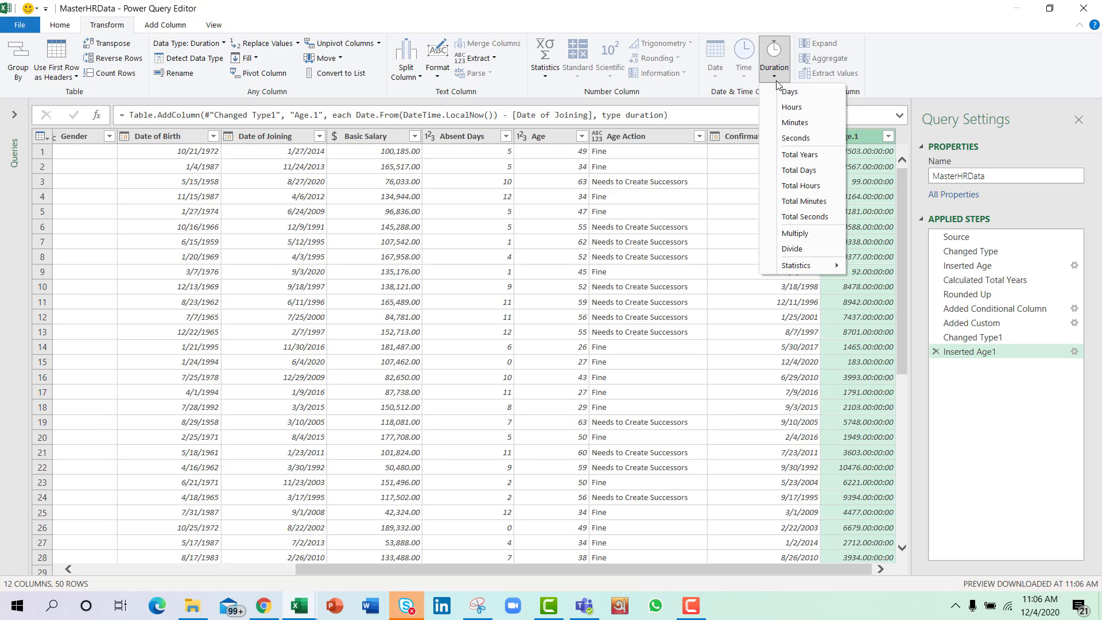
{"action": "left_click", "coordinate": [798, 170]}
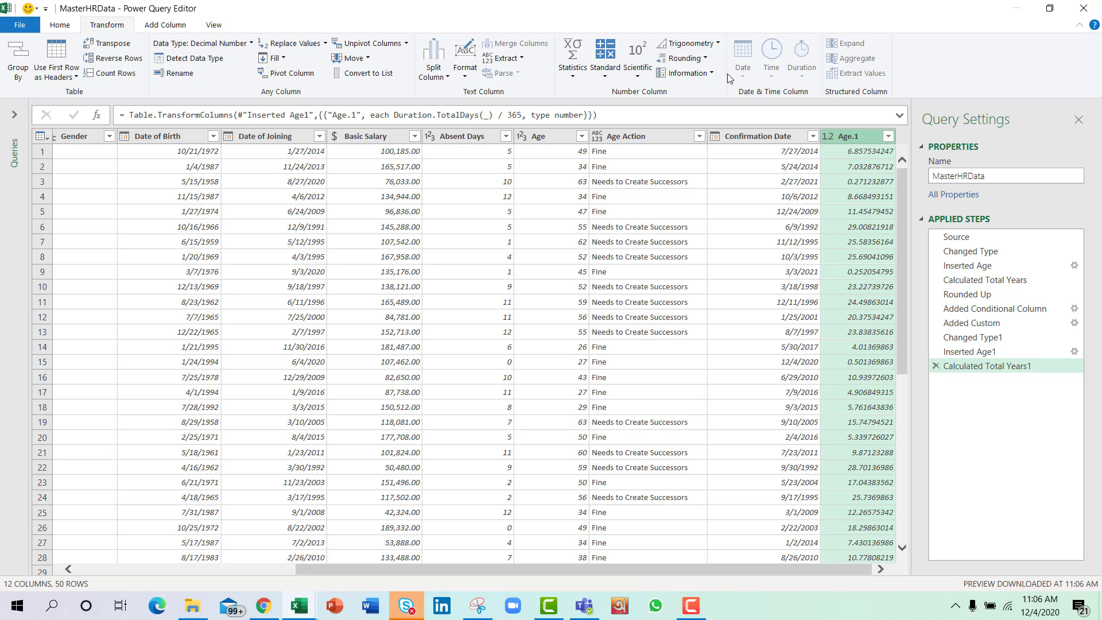
{"action": "left_click", "coordinate": [685, 59]}
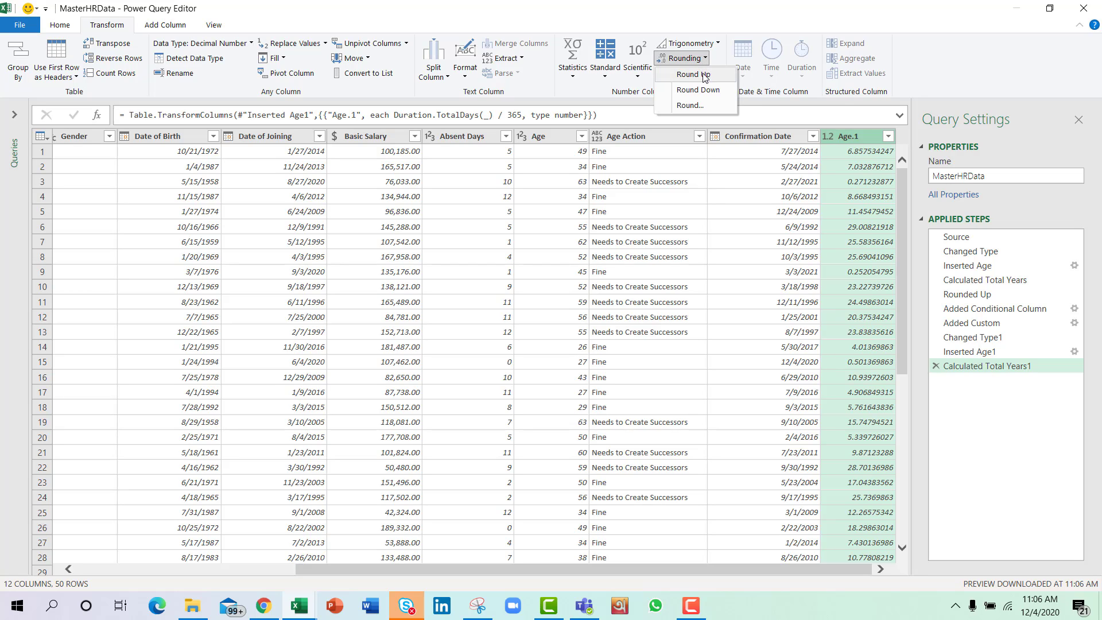
{"action": "left_click", "coordinate": [693, 75]}
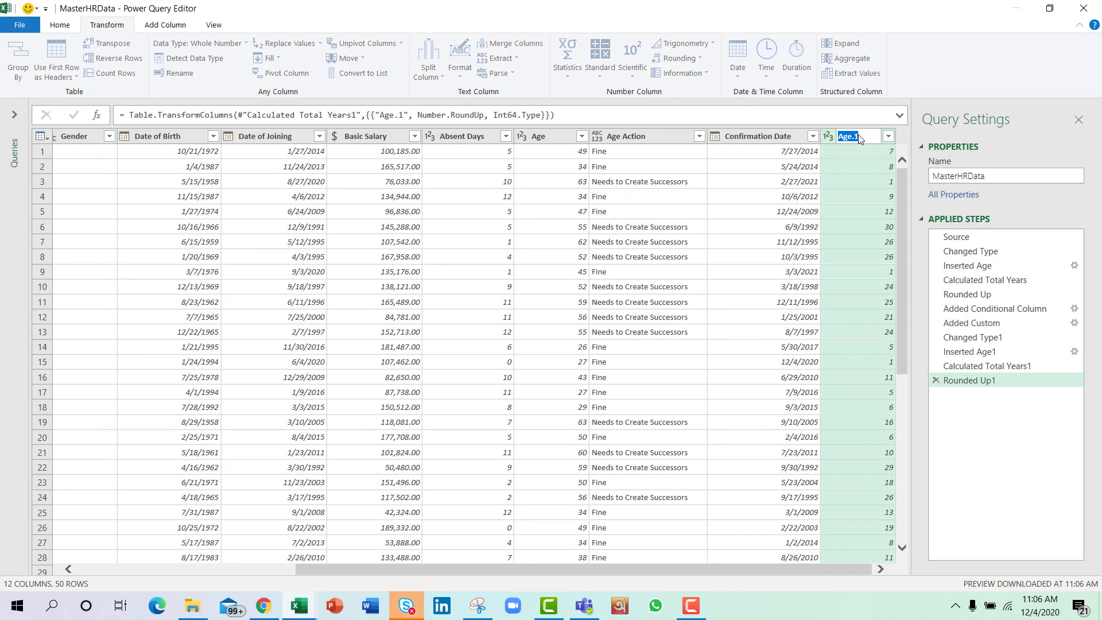
- Rename the Age.1 column to Job Tenure
{"action": "type", "text": "Job"}
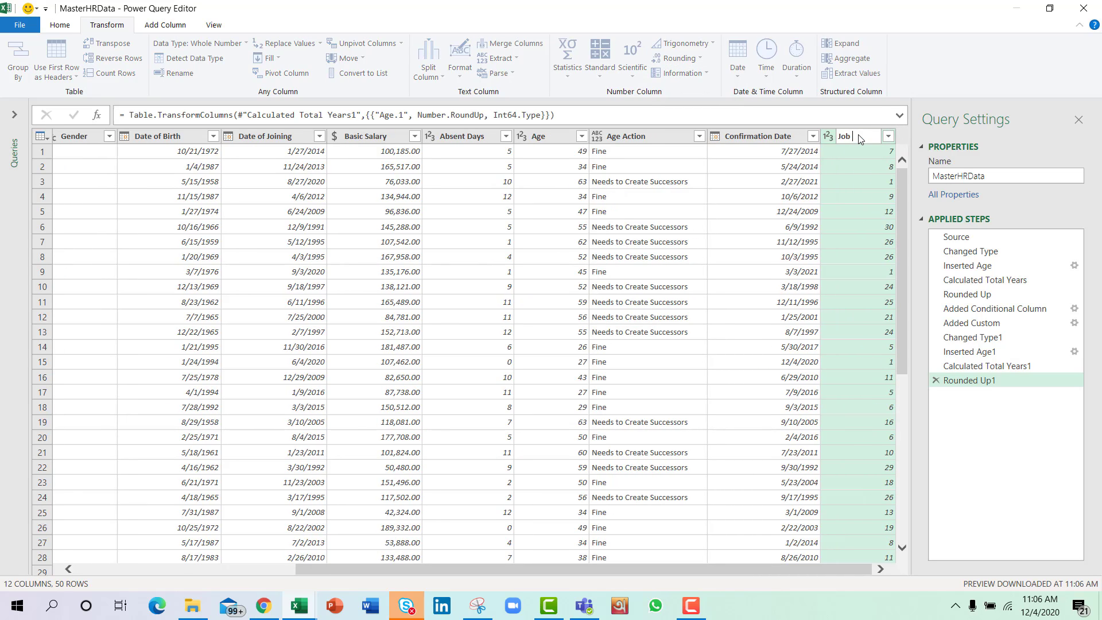
{"action": "type", "text": "Tenure"}
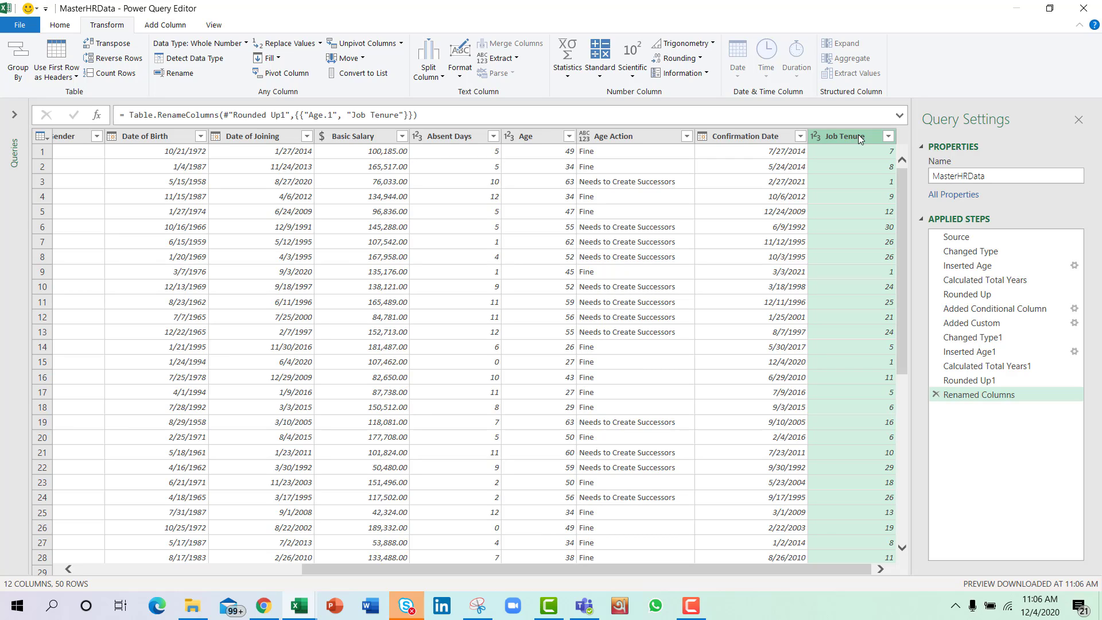
{"action": "mouse_move", "coordinate": [436, 170]}
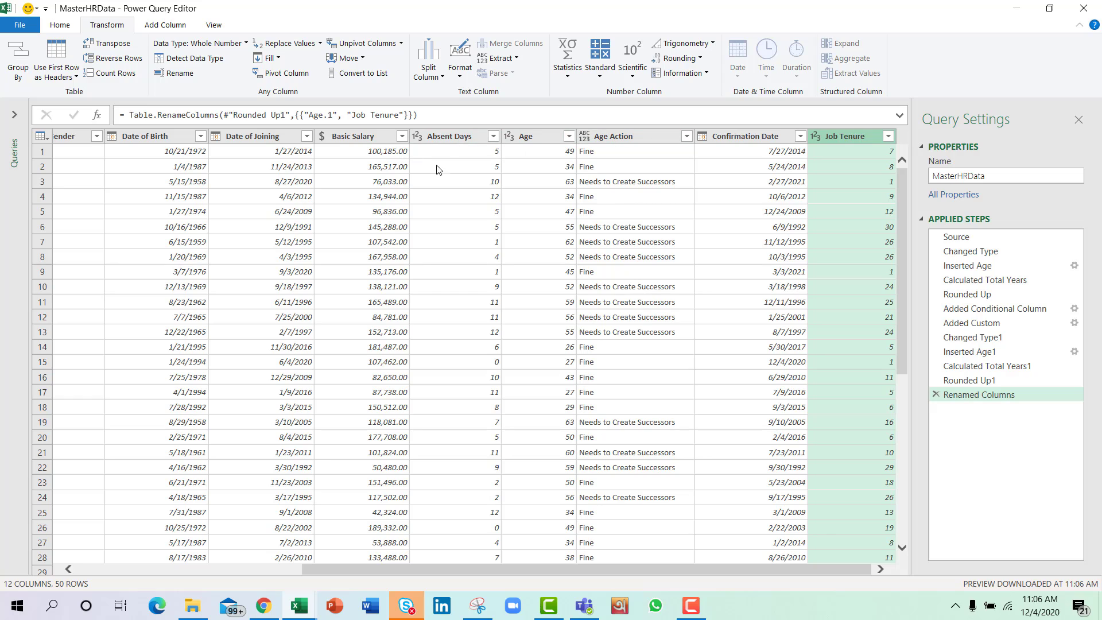
{"action": "left_click", "coordinate": [165, 25]}
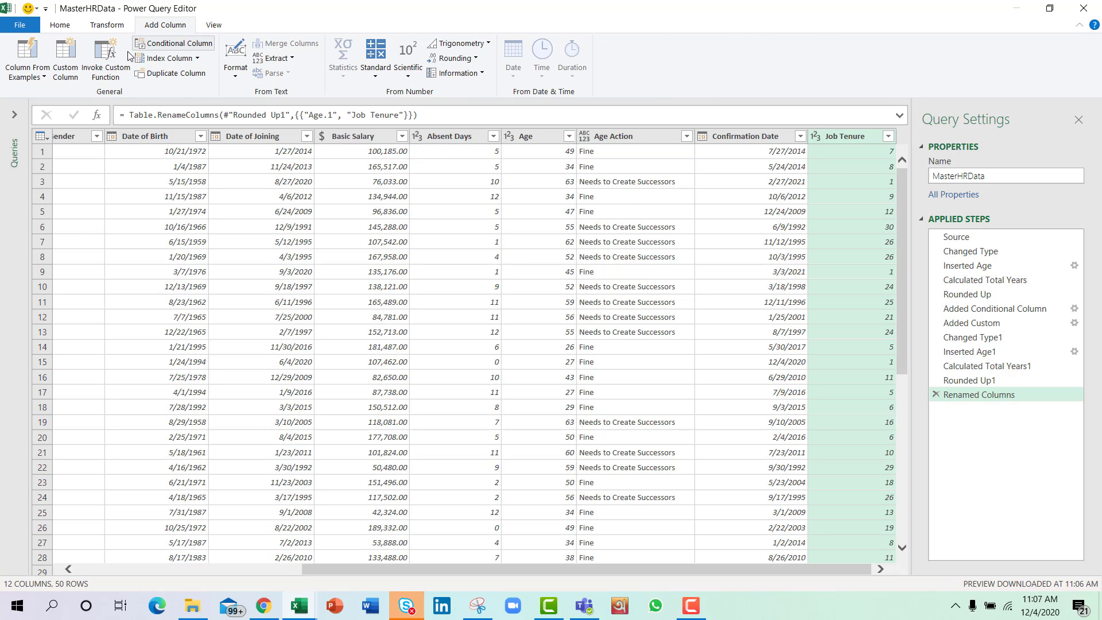
{"action": "mouse_move", "coordinate": [65, 57]}
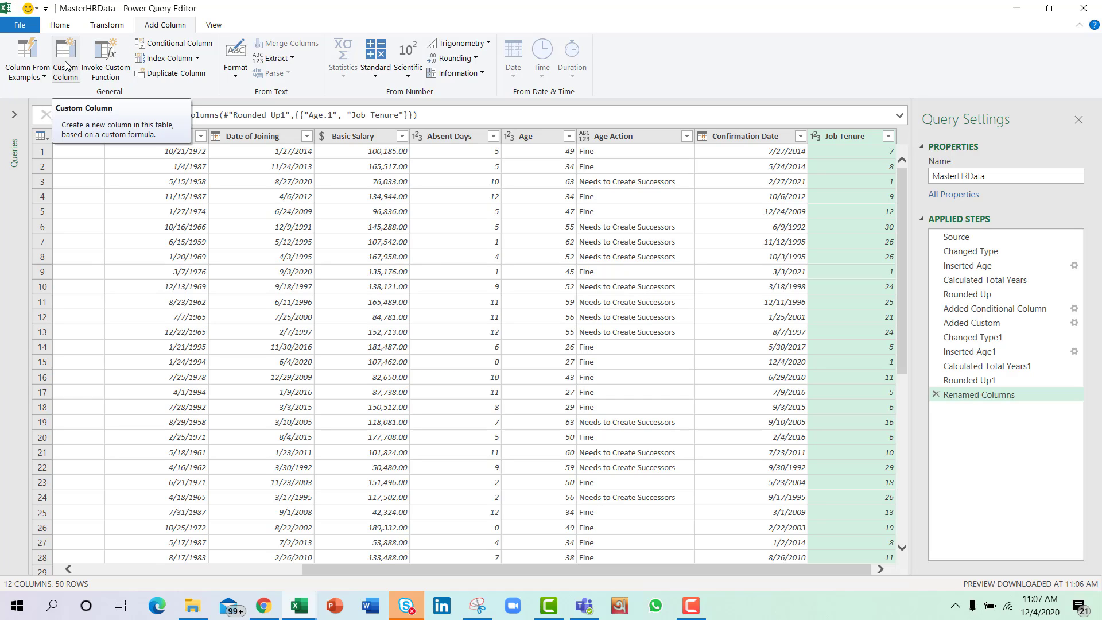
- Start a custom column named Absenteeism Deduction
{"action": "left_click", "coordinate": [64, 57]}
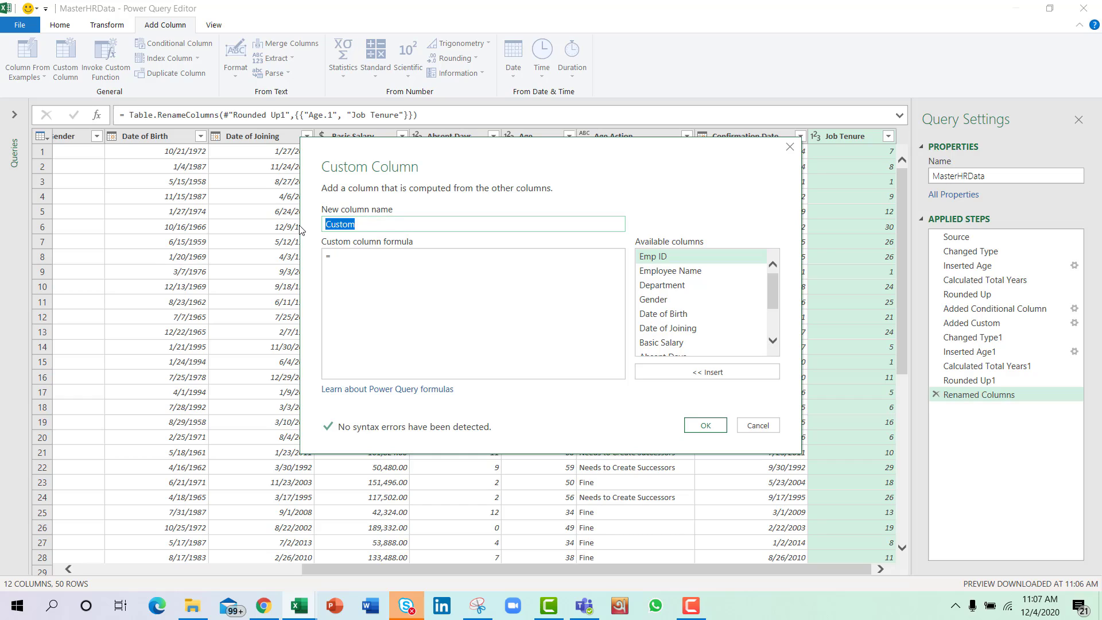
{"action": "type", "text": "A"}
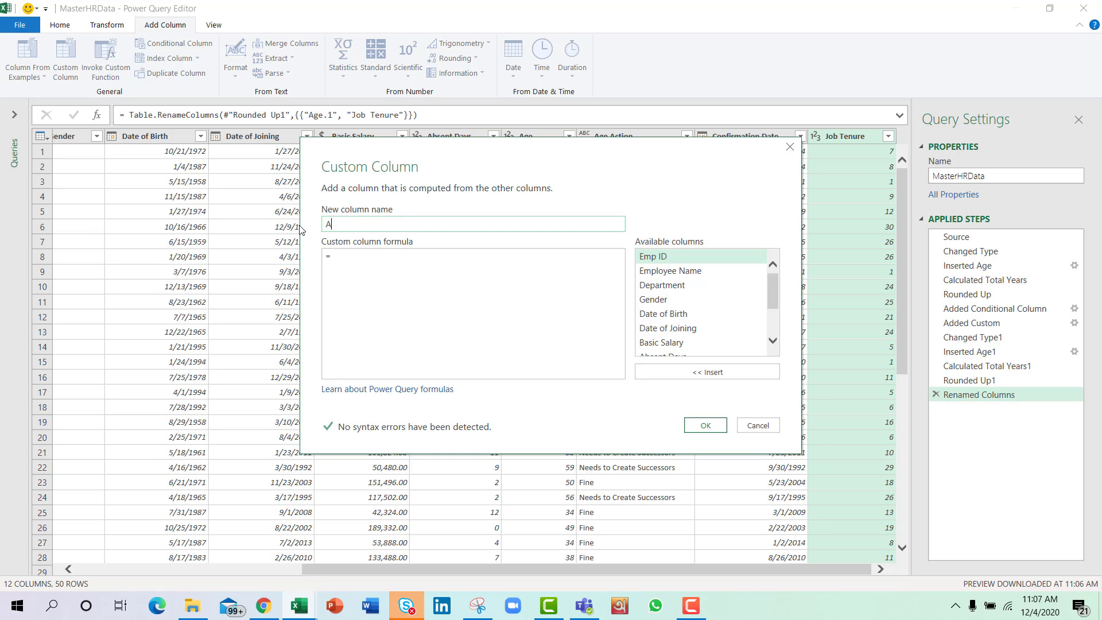
{"action": "type", "text": "bsenteeism Ded"}
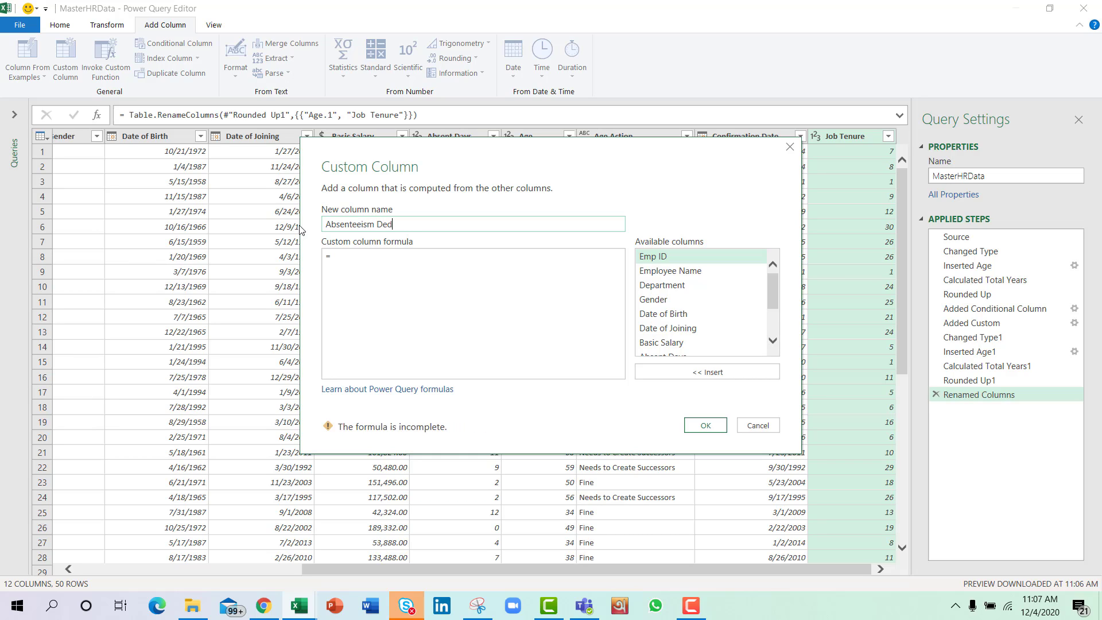
{"action": "type", "text": "uction"}
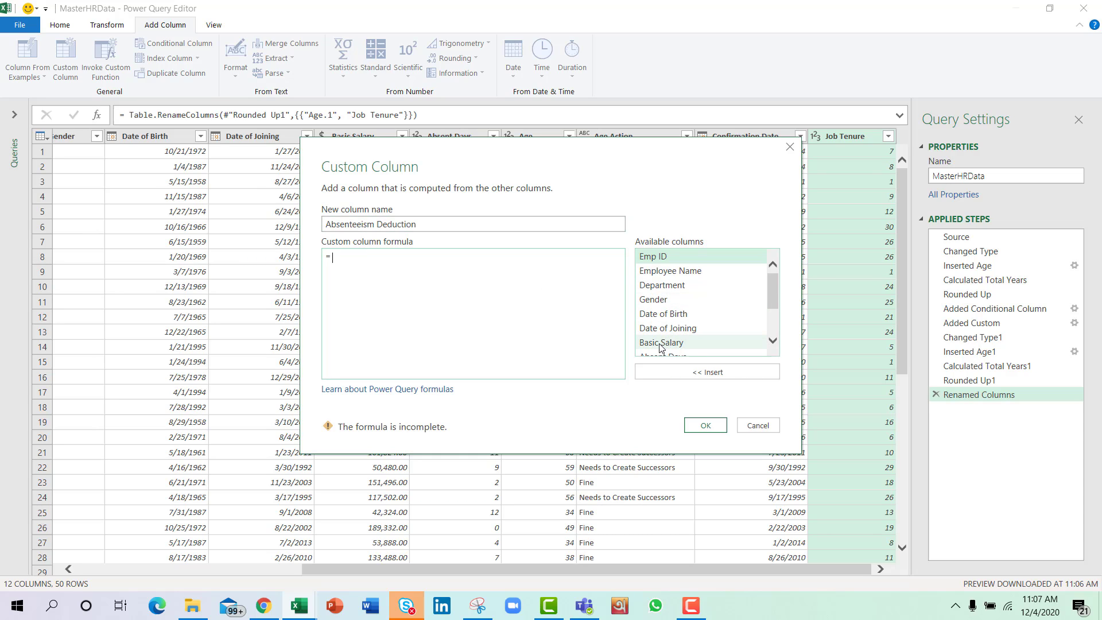
- Enter the formula [Basic Salary]*12/365*[Absent Days] and create the column
{"action": "double_click", "coordinate": [660, 342]}
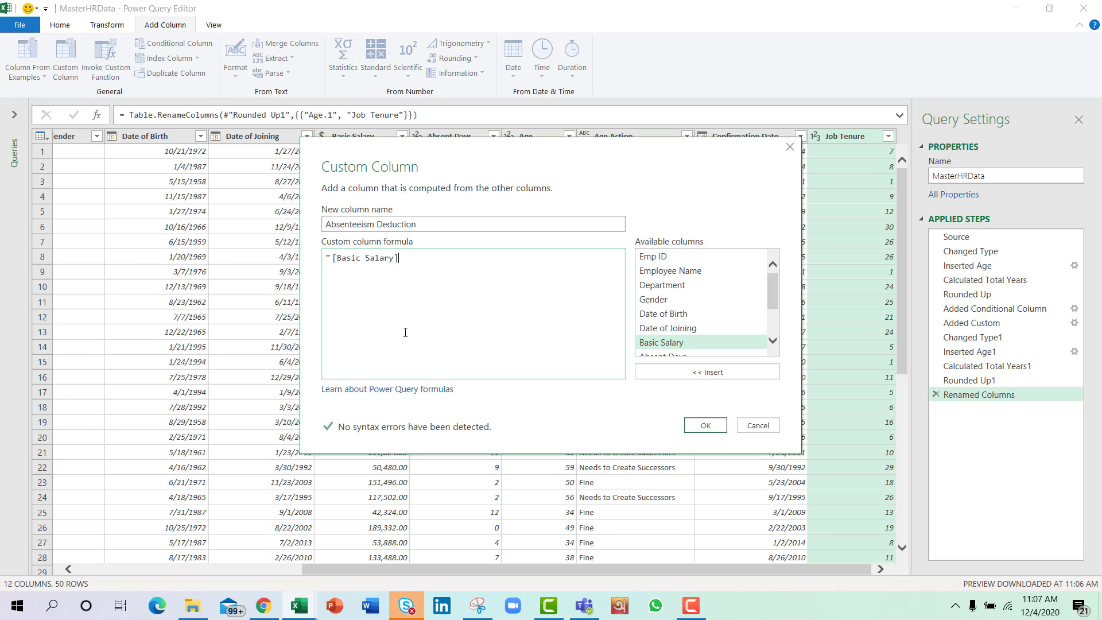
{"action": "type", "text": "*12"}
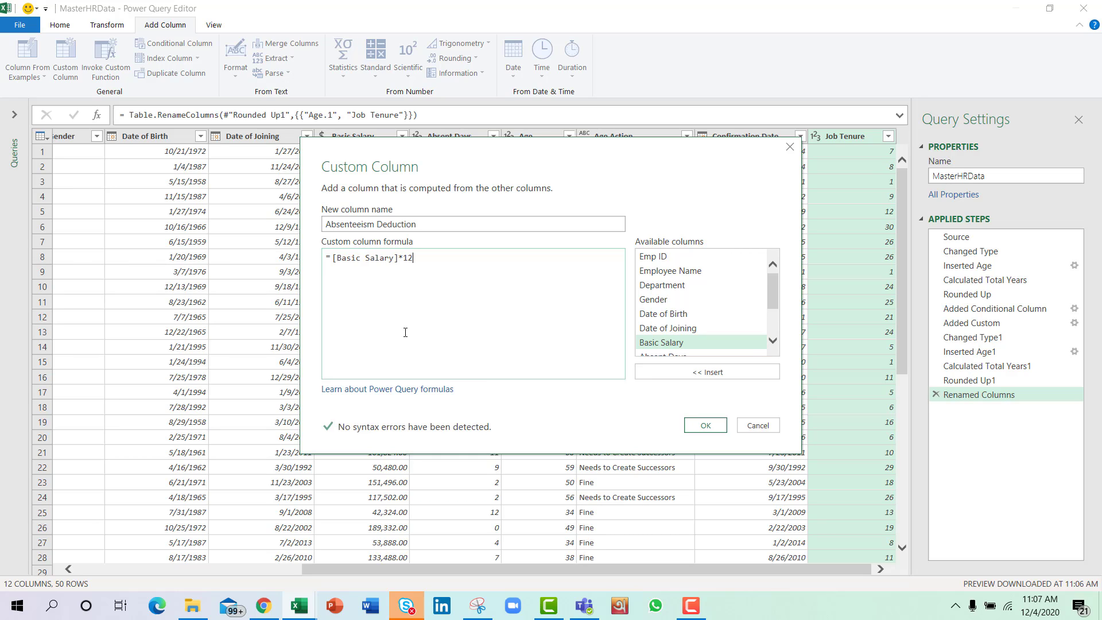
{"action": "type", "text": "/"}
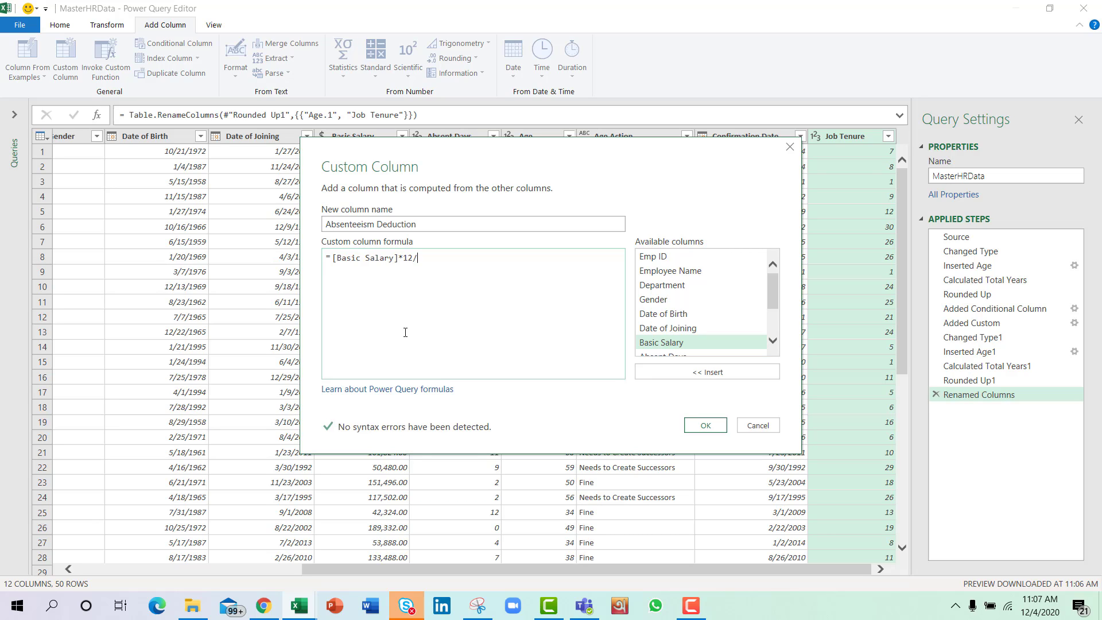
{"action": "type", "text": "3"}
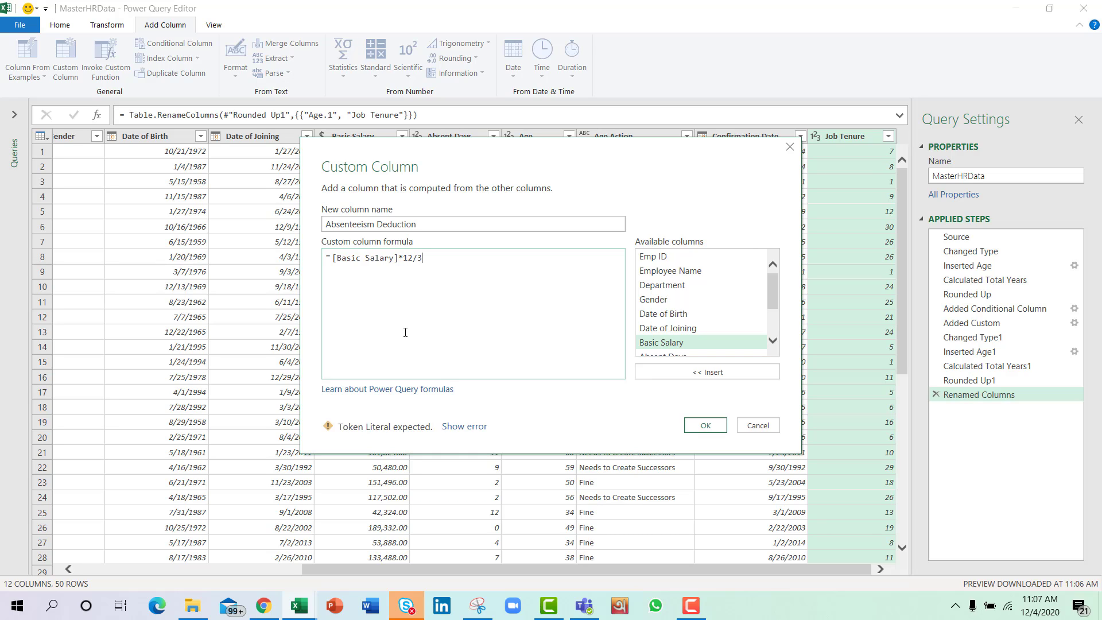
{"action": "type", "text": "65"}
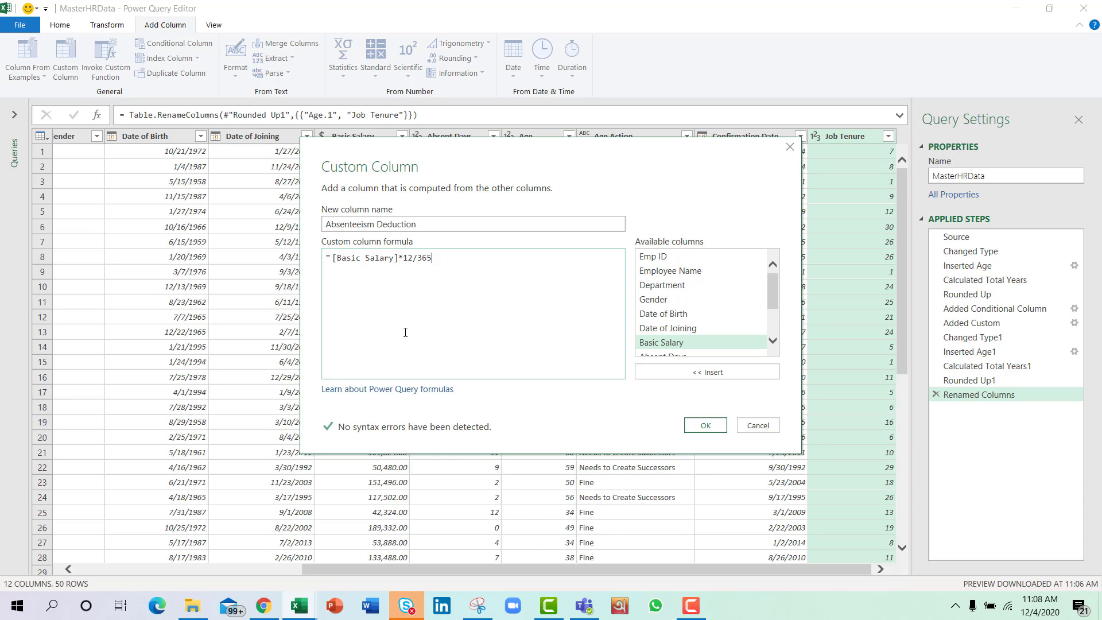
{"action": "type", "text": "*"}
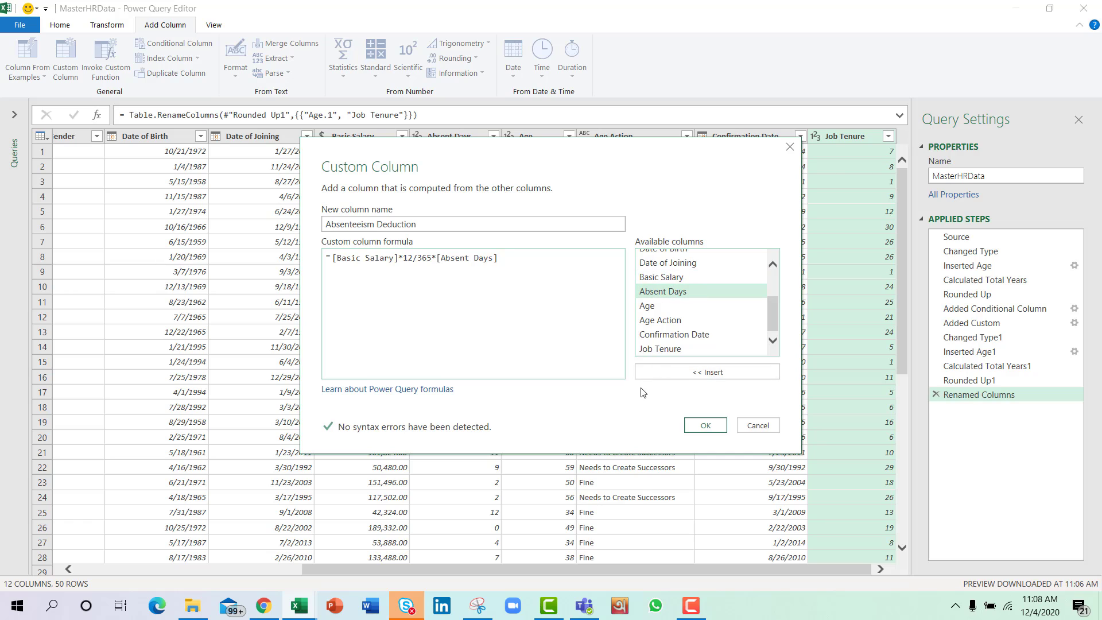
{"action": "left_click", "coordinate": [703, 425]}
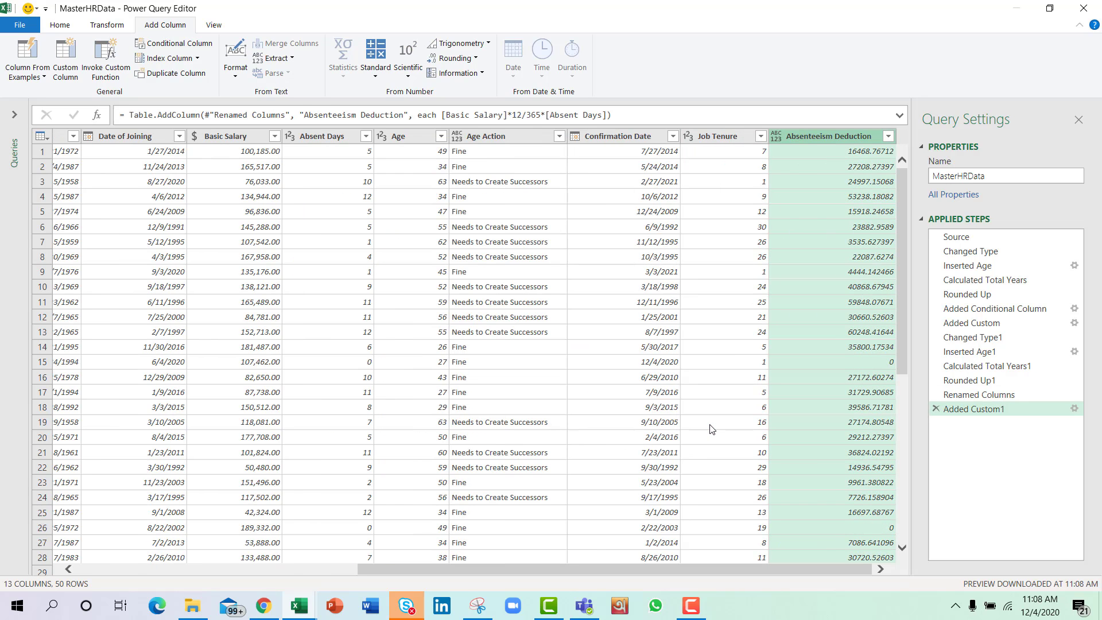
{"action": "mouse_move", "coordinate": [866, 165]}
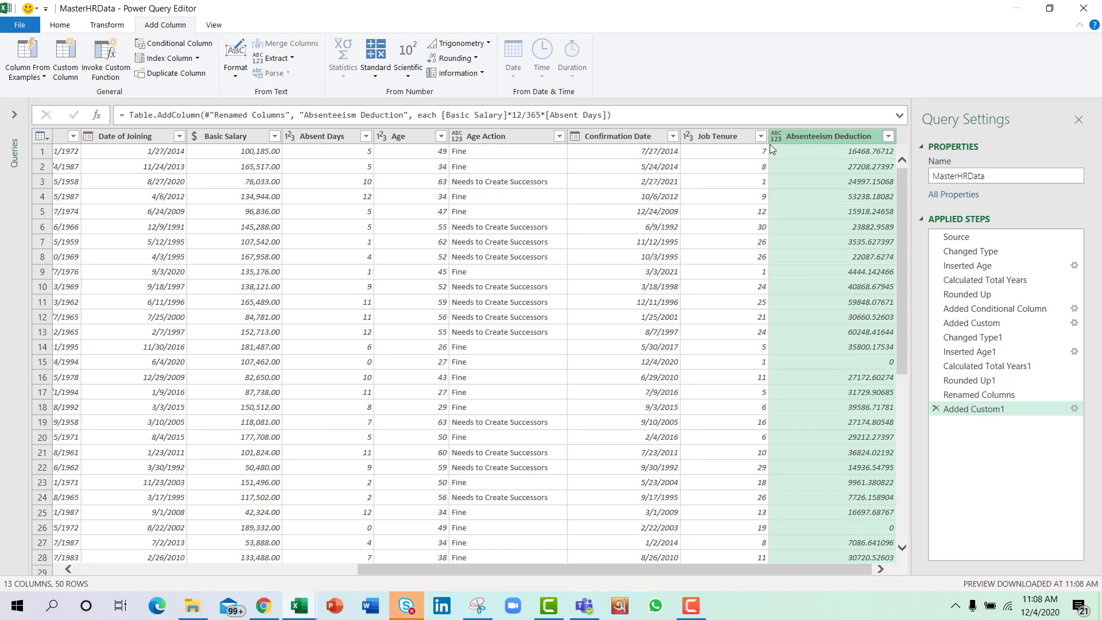
- Type Absenteeism Deduction as Currency and select the query name for editing
{"action": "left_click", "coordinate": [776, 135]}
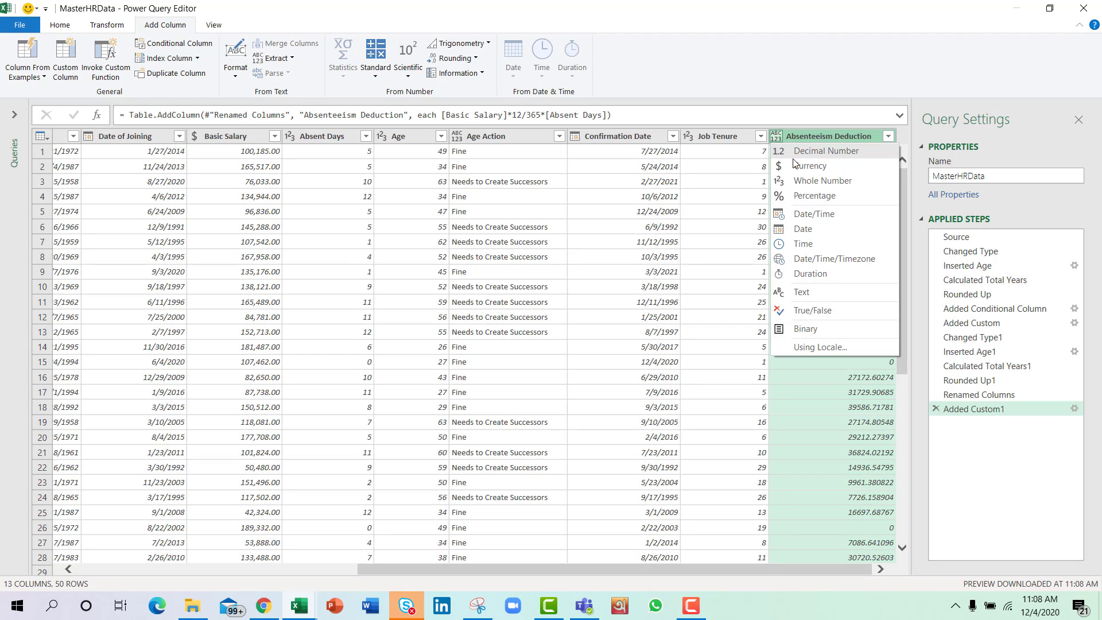
{"action": "left_click", "coordinate": [810, 165]}
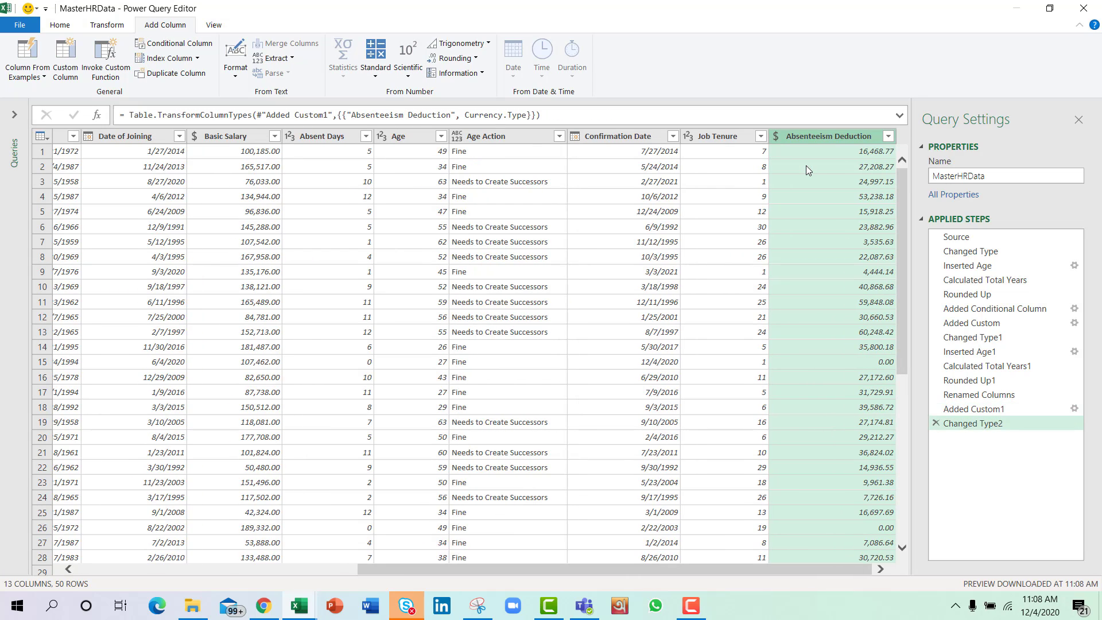
{"action": "left_click", "coordinate": [1005, 175]}
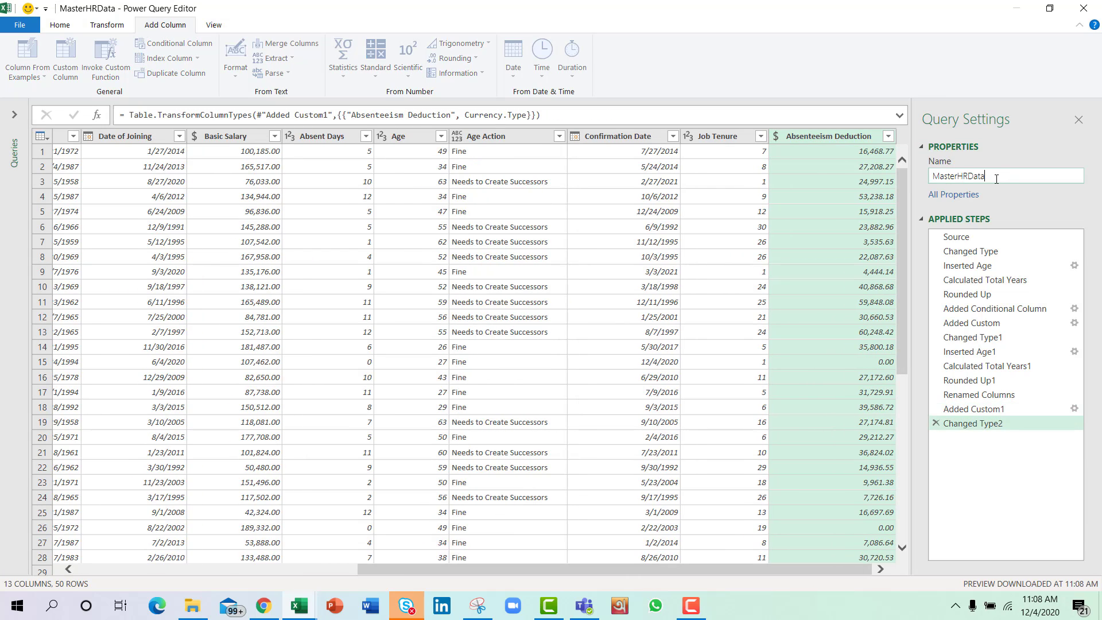
{"action": "triple_click", "coordinate": [970, 176]}
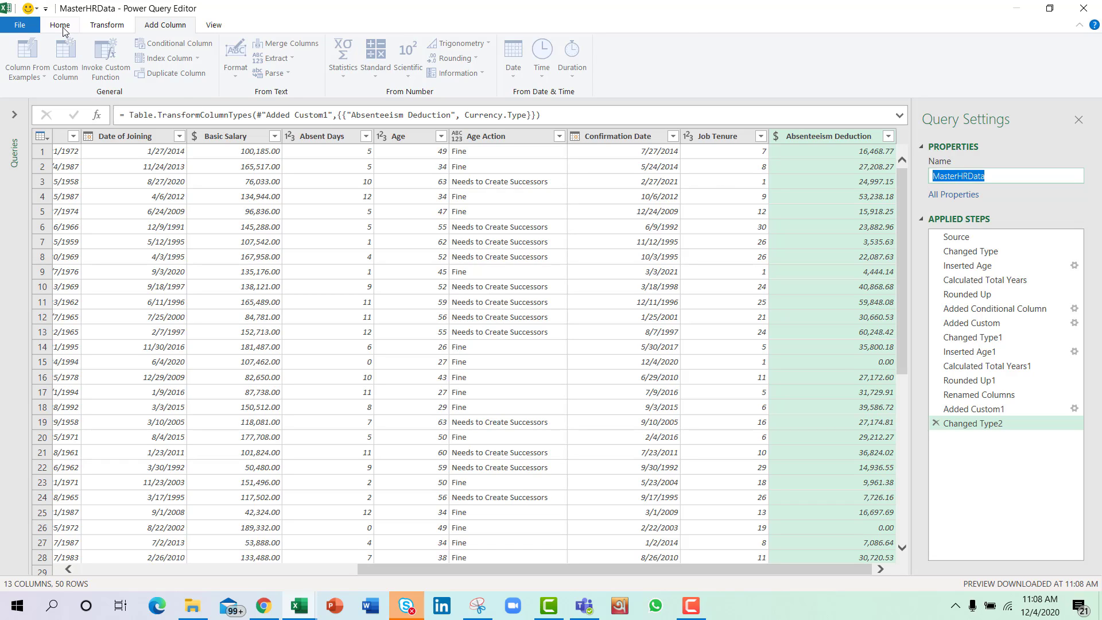
- Load the MasterHRData query to a new Sheet4 table, then reopen it for editing from Workbook Queries
{"action": "left_click", "coordinate": [59, 25]}
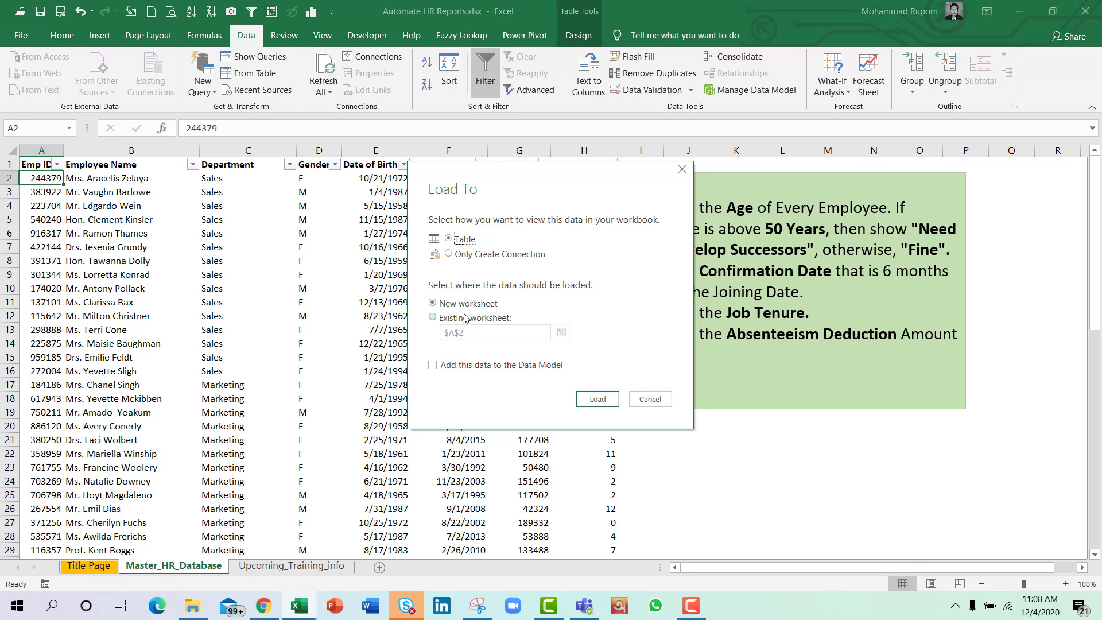
{"action": "left_click", "coordinate": [432, 303]}
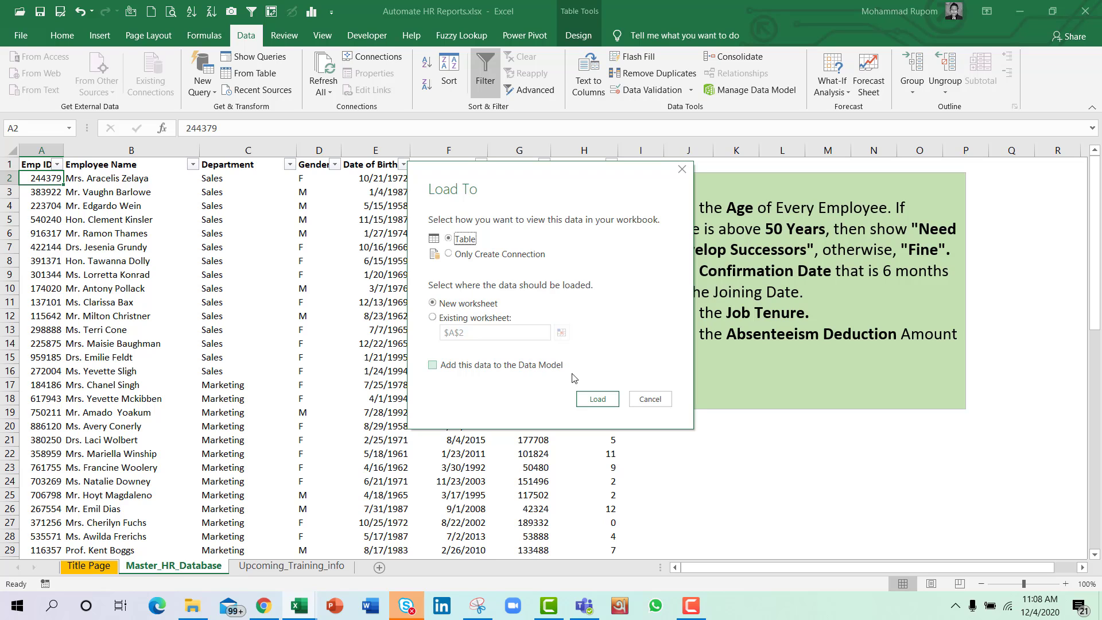
{"action": "left_click", "coordinate": [597, 398]}
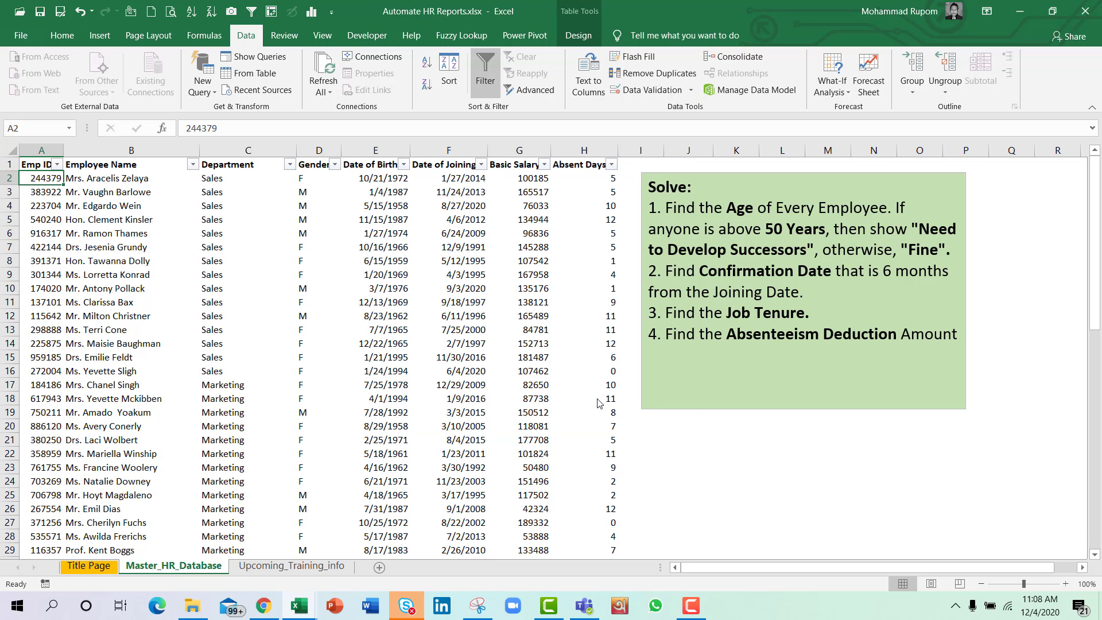
{"action": "left_click", "coordinate": [377, 566]}
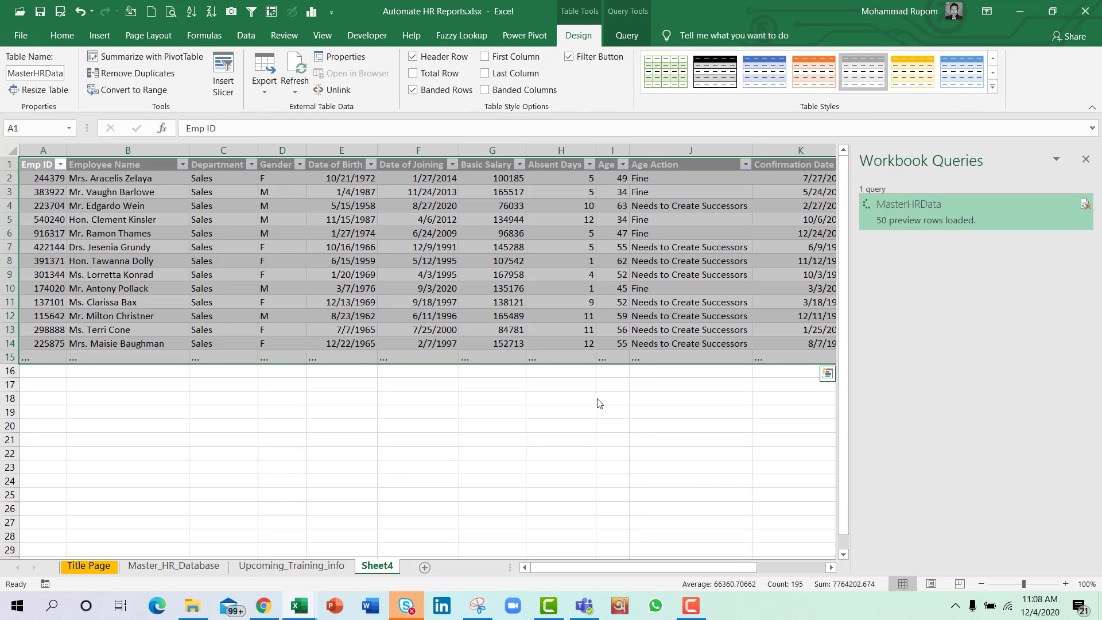
{"action": "left_click", "coordinate": [293, 66]}
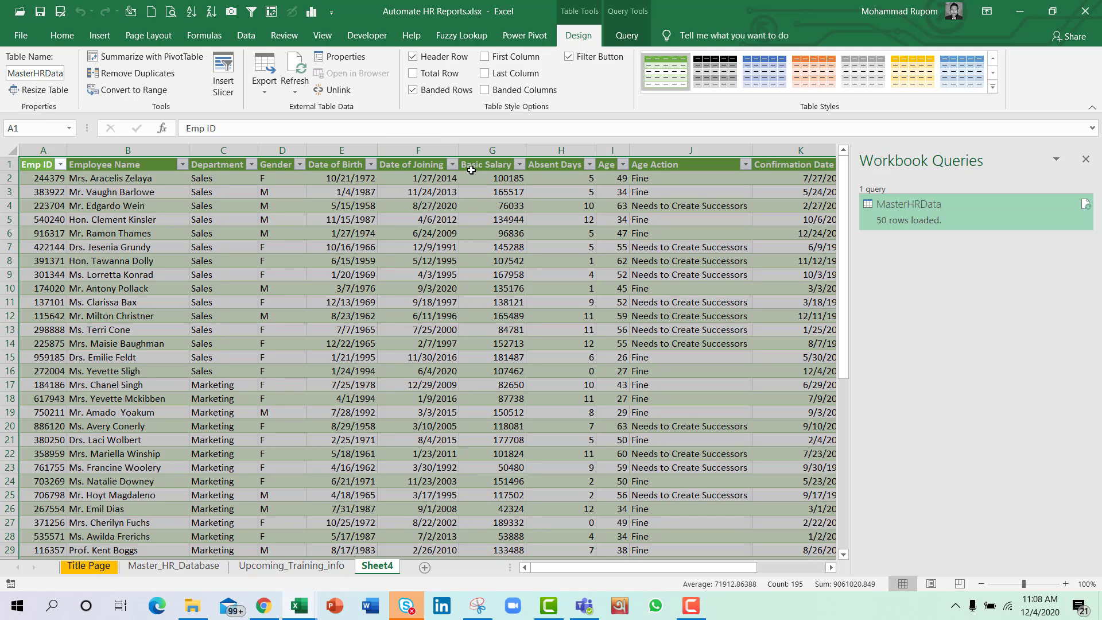
{"action": "mouse_move", "coordinate": [1012, 238]}
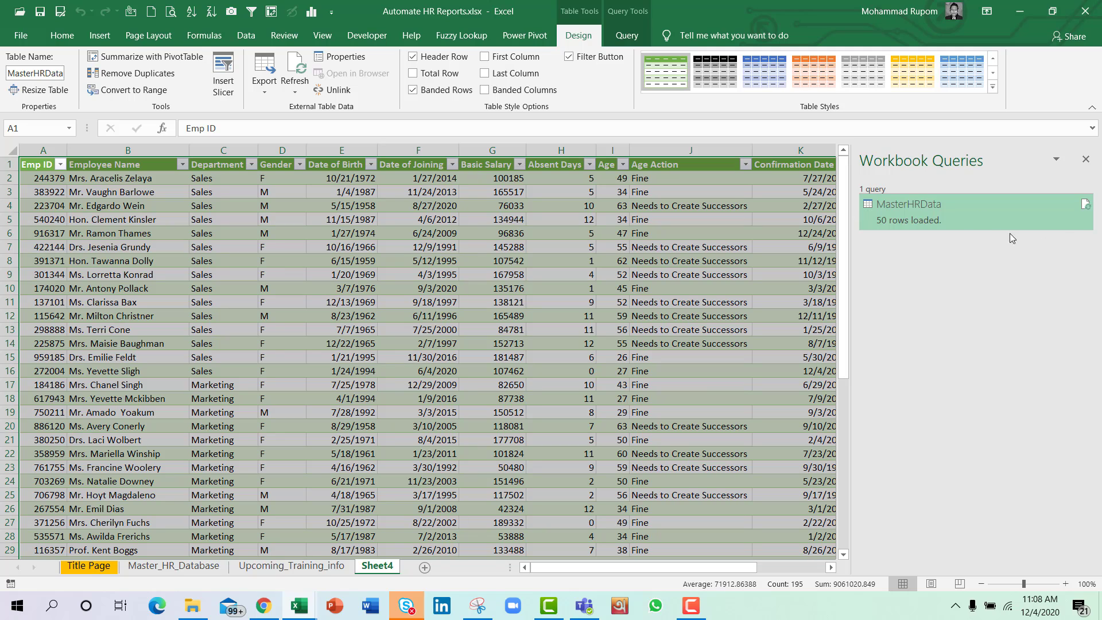
{"action": "double_click", "coordinate": [907, 204]}
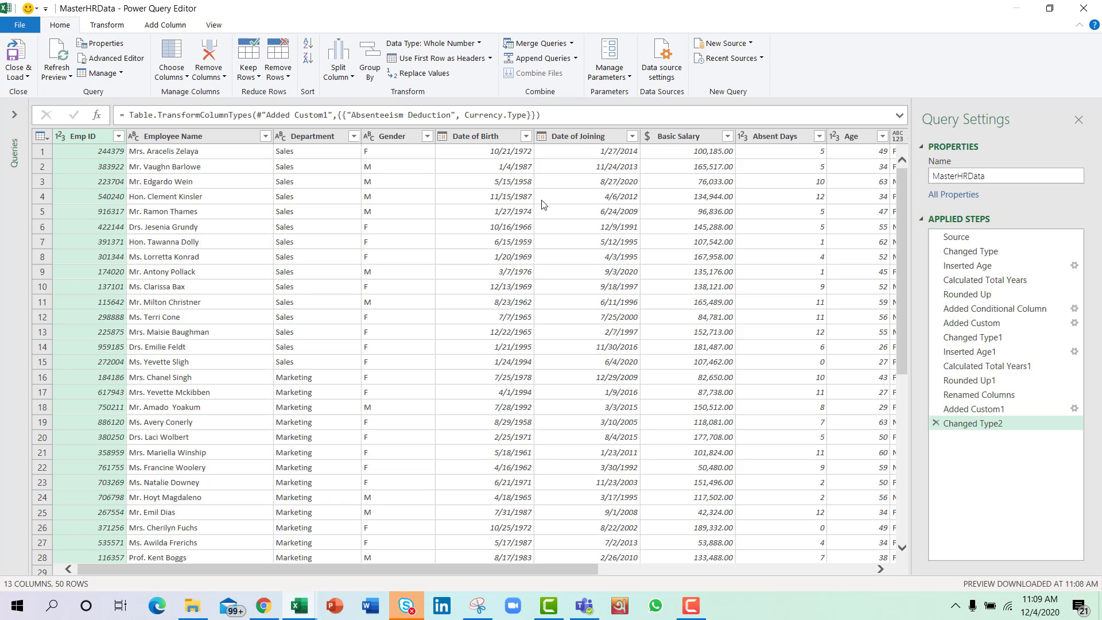
- Remove Date of Birth, Date of Joining, Basic Salary and Absent Days, then Close & Load to Sheet4
{"action": "left_click", "coordinate": [475, 136]}
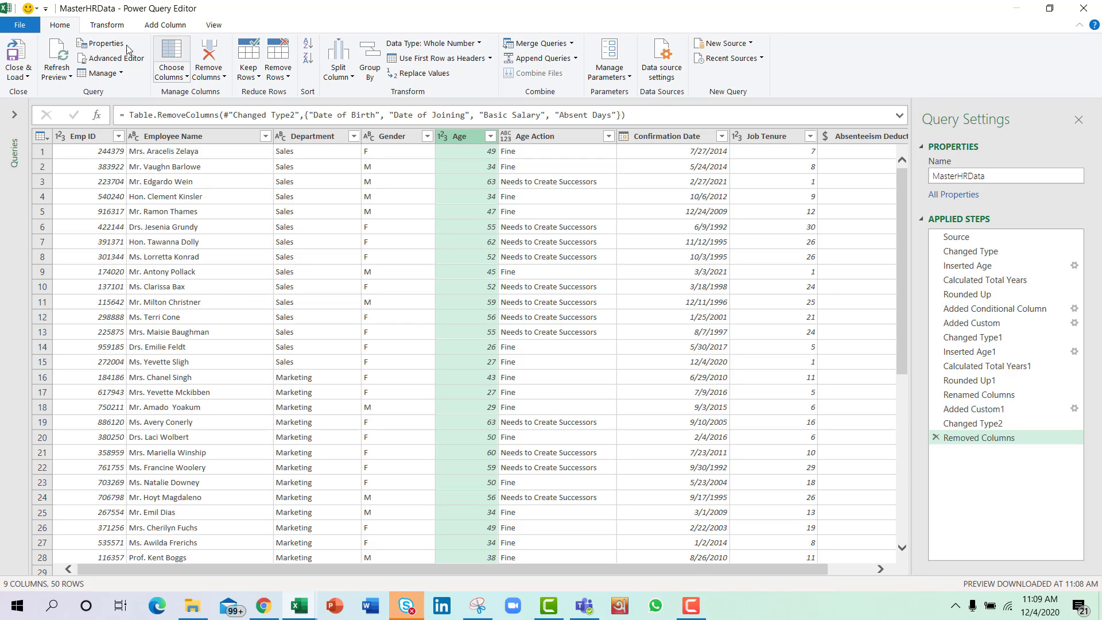
{"action": "left_click", "coordinate": [19, 60]}
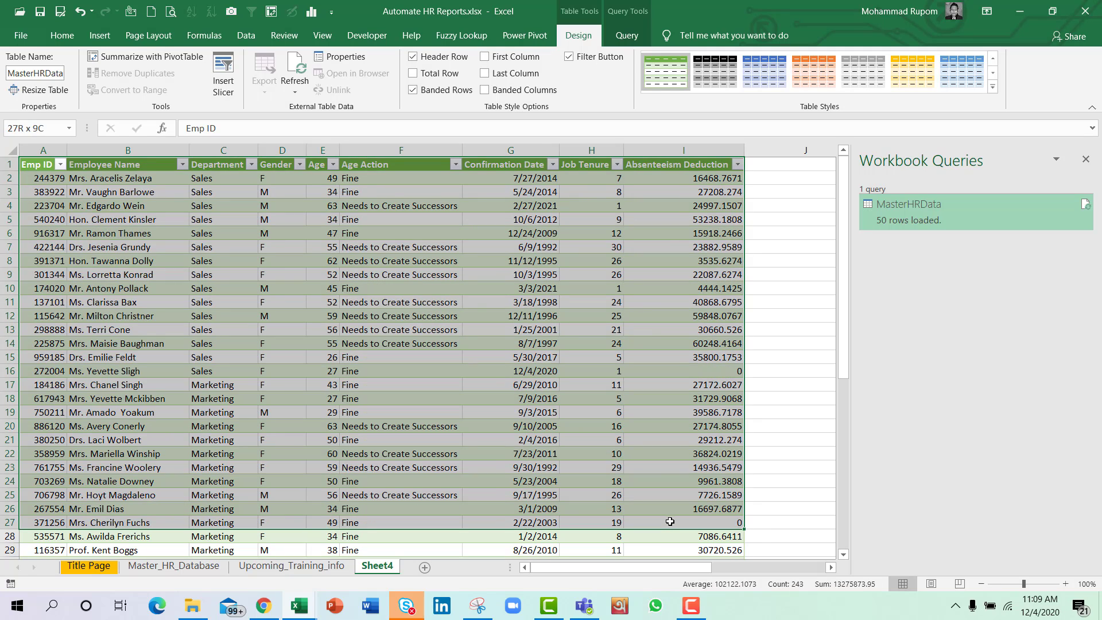
- Delete the blank rows in Master_HR_Database so the ten Manufacturing rows join the table
{"action": "left_click", "coordinate": [109, 522]}
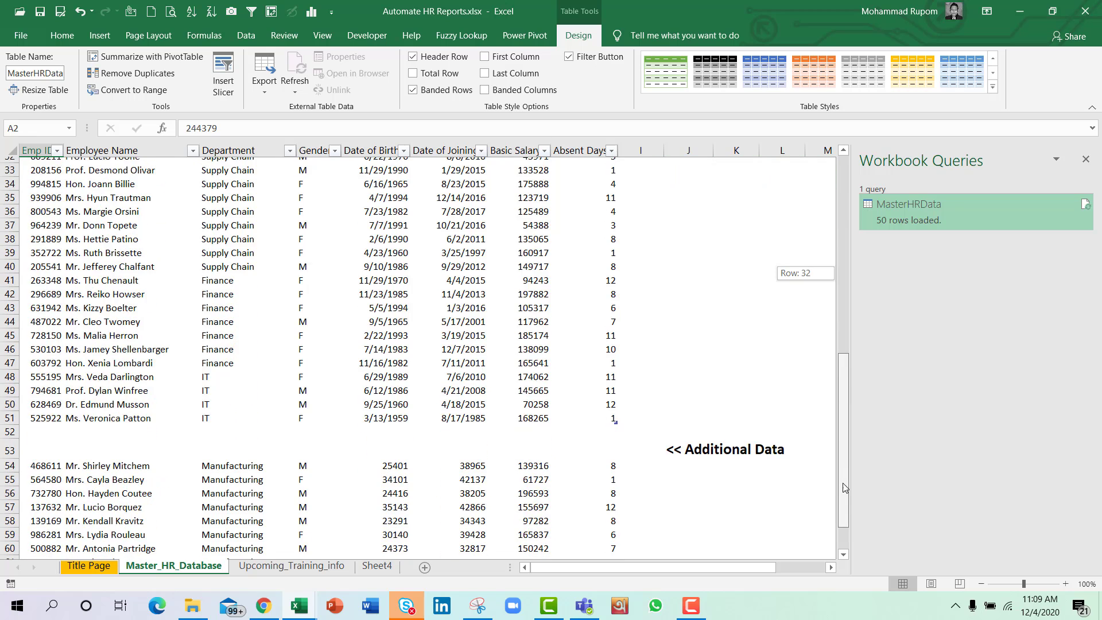
{"action": "scroll", "scroll_direction": "down", "scroll_amount": 3}
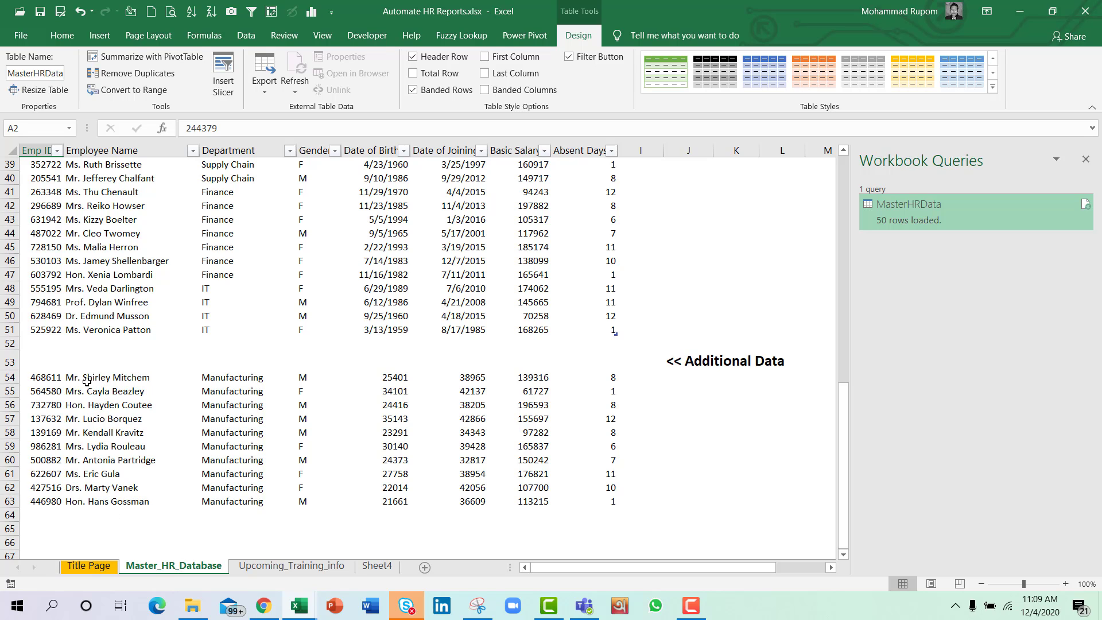
{"action": "mouse_move", "coordinate": [105, 386]}
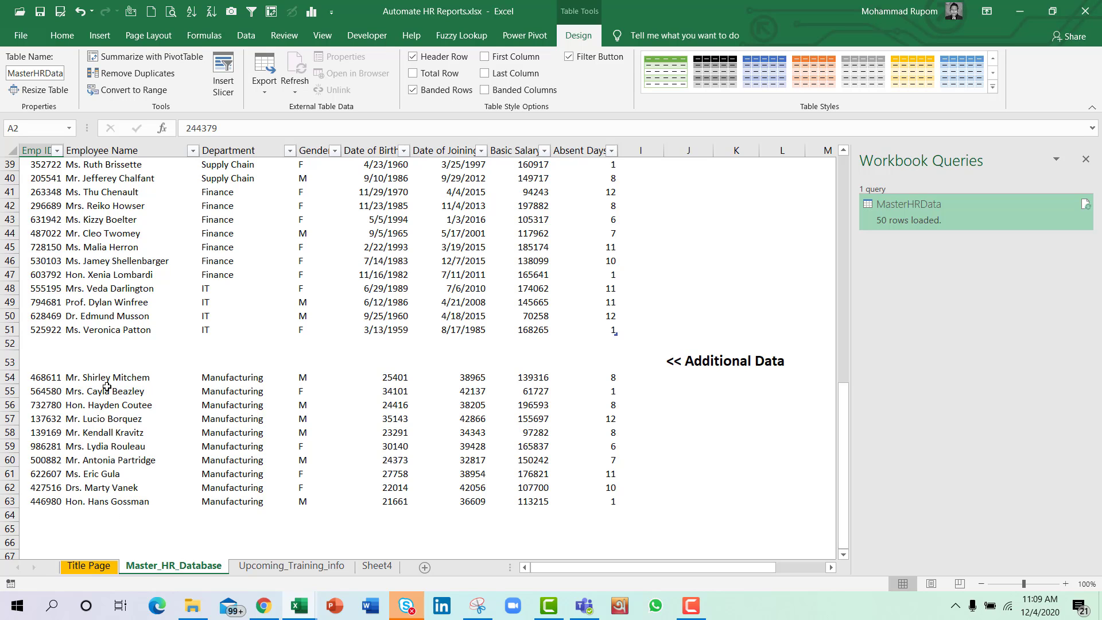
{"action": "mouse_move", "coordinate": [97, 509]}
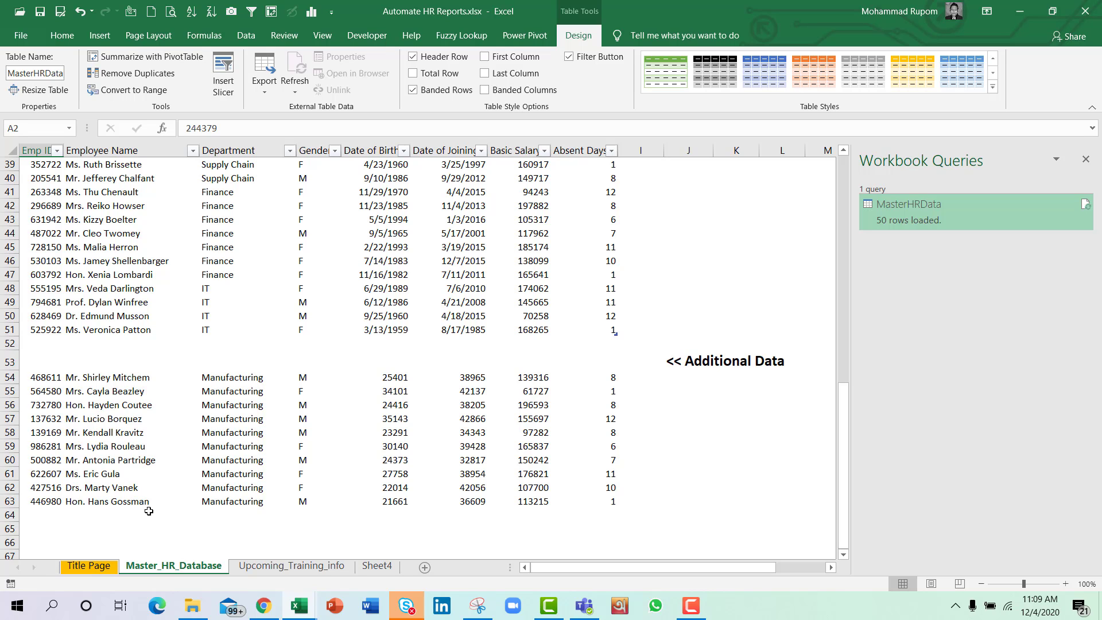
{"action": "left_click", "coordinate": [41, 378]}
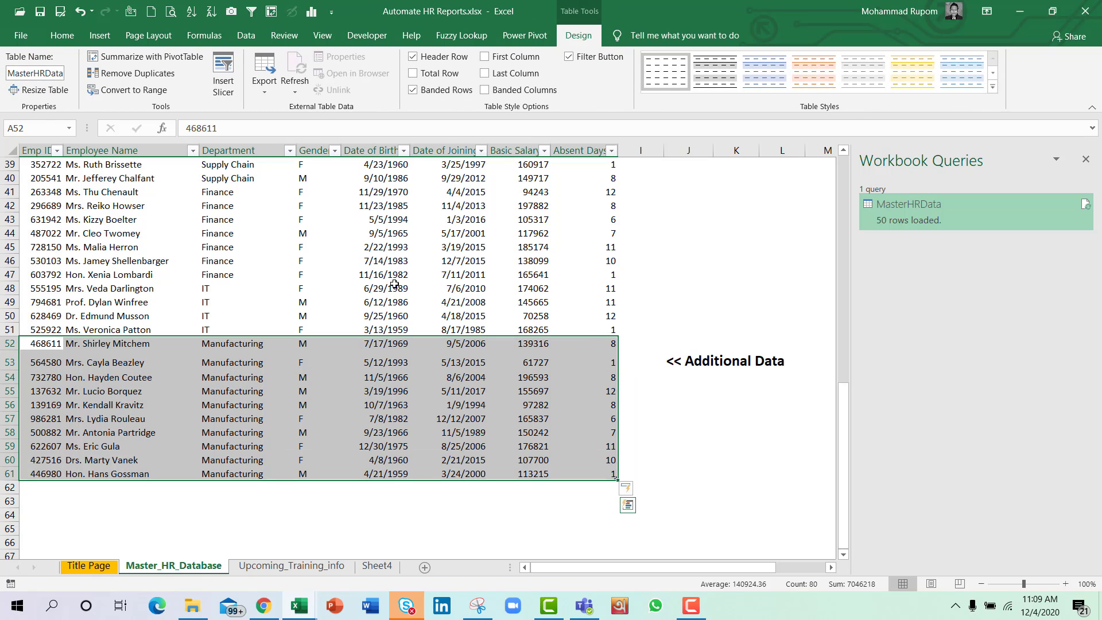
{"action": "mouse_move", "coordinate": [802, 430]}
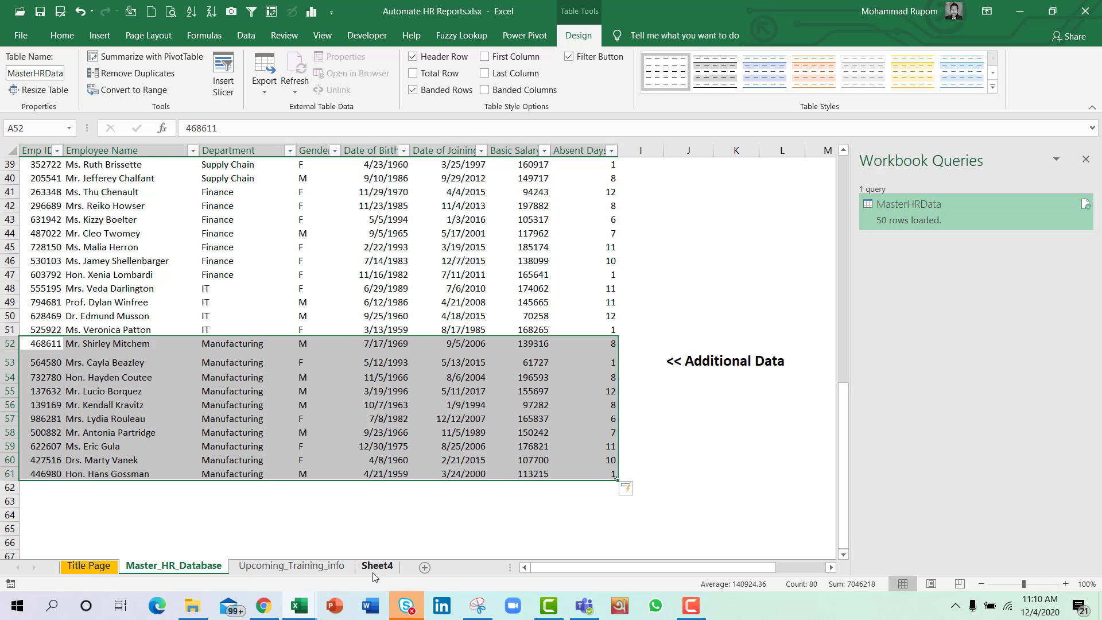
- Refresh the Sheet4 query table to 60 rows and select the new Manufacturing rows 52–61
{"action": "left_click", "coordinate": [377, 564]}
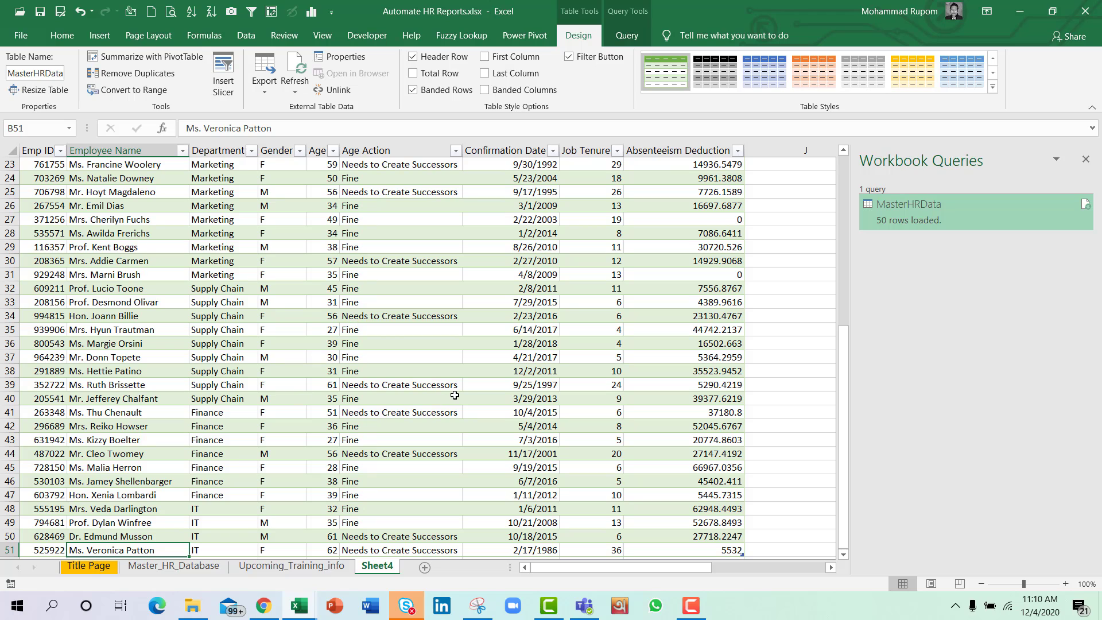
{"action": "right_click", "coordinate": [147, 549]}
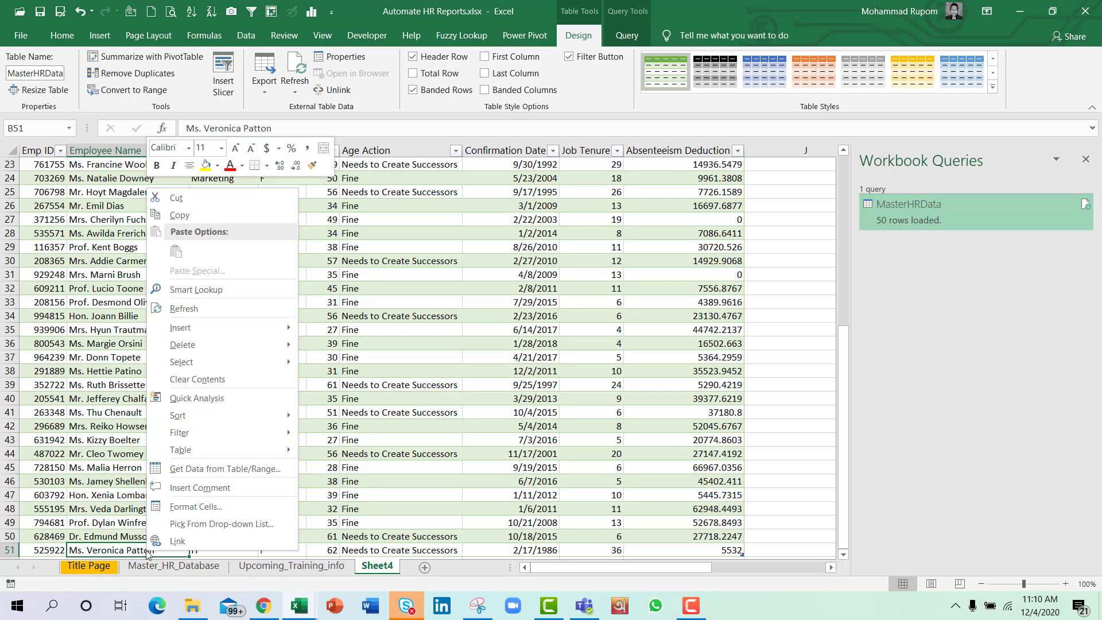
{"action": "mouse_move", "coordinate": [184, 308]}
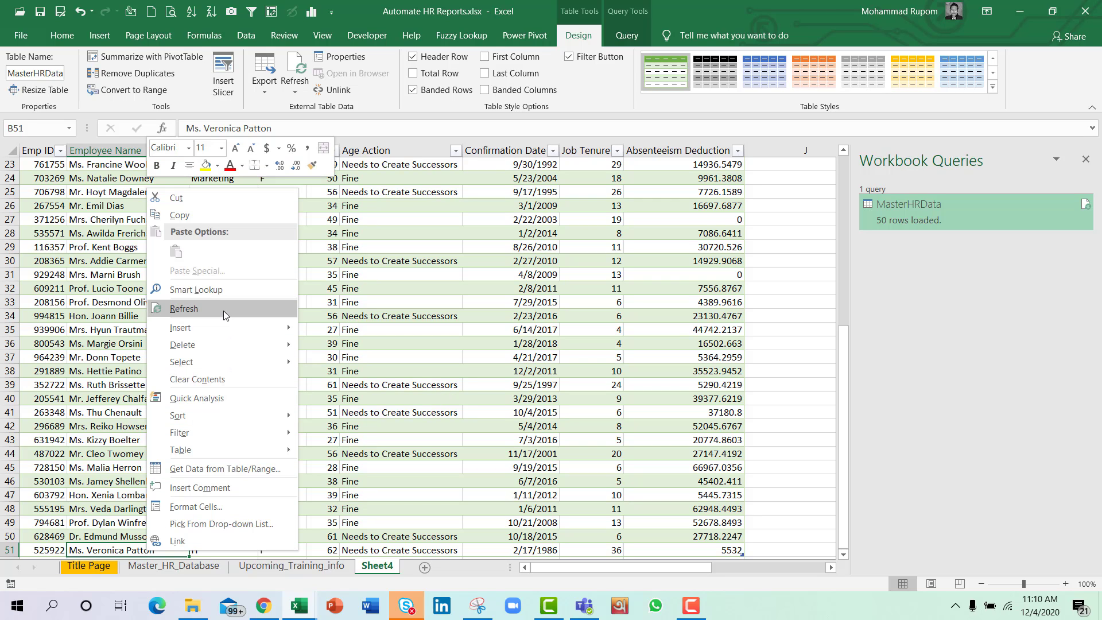
{"action": "left_click", "coordinate": [184, 308]}
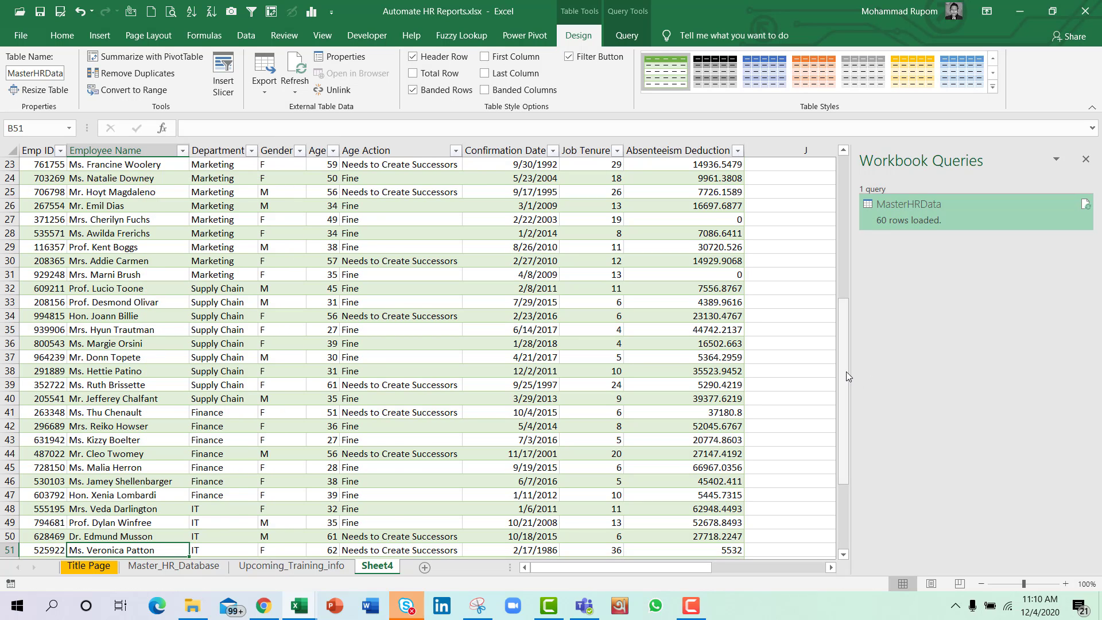
{"action": "scroll", "scroll_direction": "down", "scroll_amount": 3}
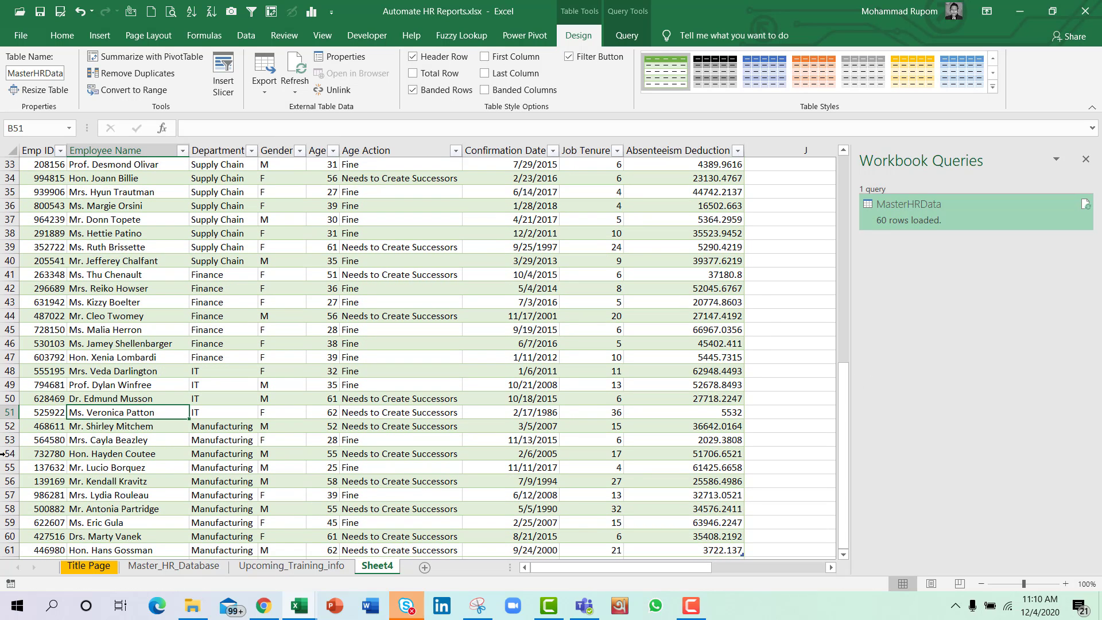
{"action": "left_click_drag", "start_coordinate": [46, 425], "coordinate": [738, 495]}
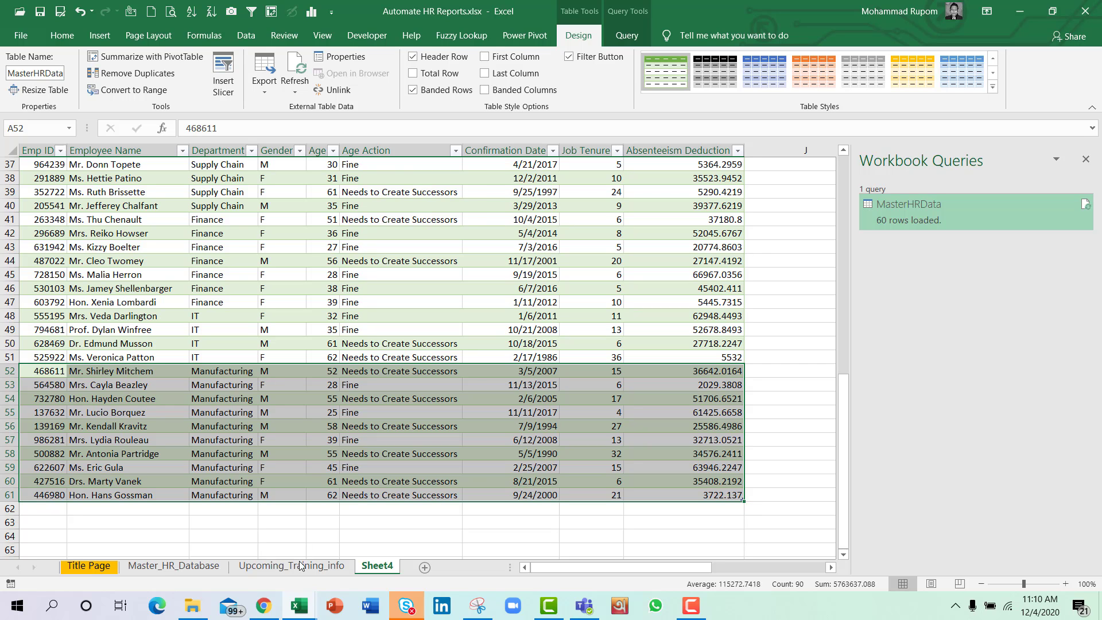
- Show the Upcoming_Training_info sheet and close the Workbook Queries pane
{"action": "left_click", "coordinate": [290, 566]}
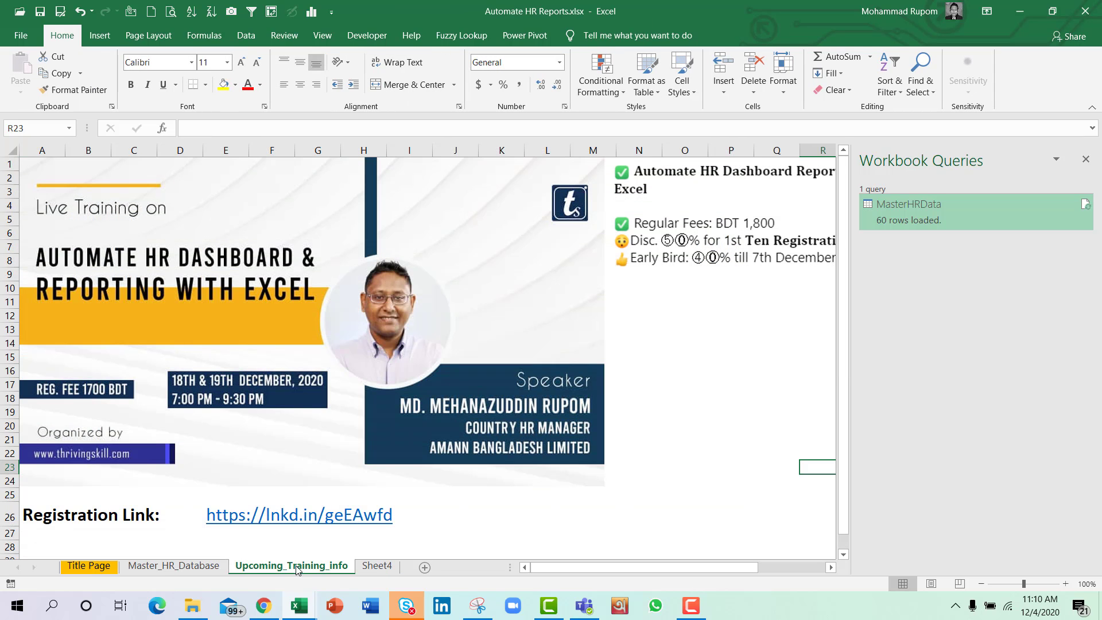
{"action": "left_click", "coordinate": [1086, 160]}
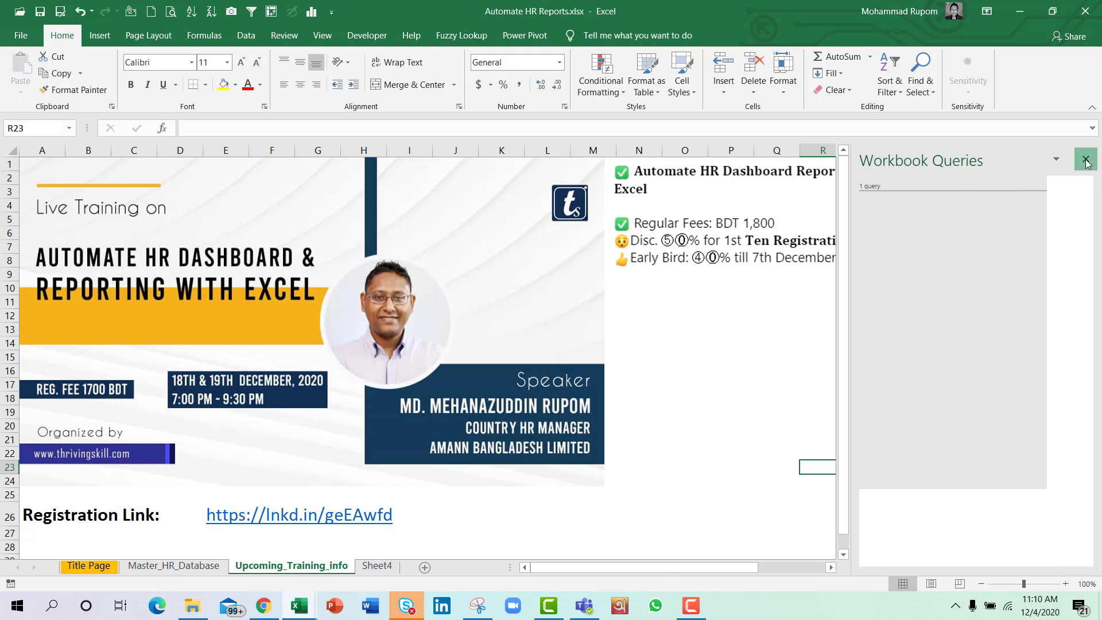
{"action": "left_click", "coordinate": [1085, 160]}
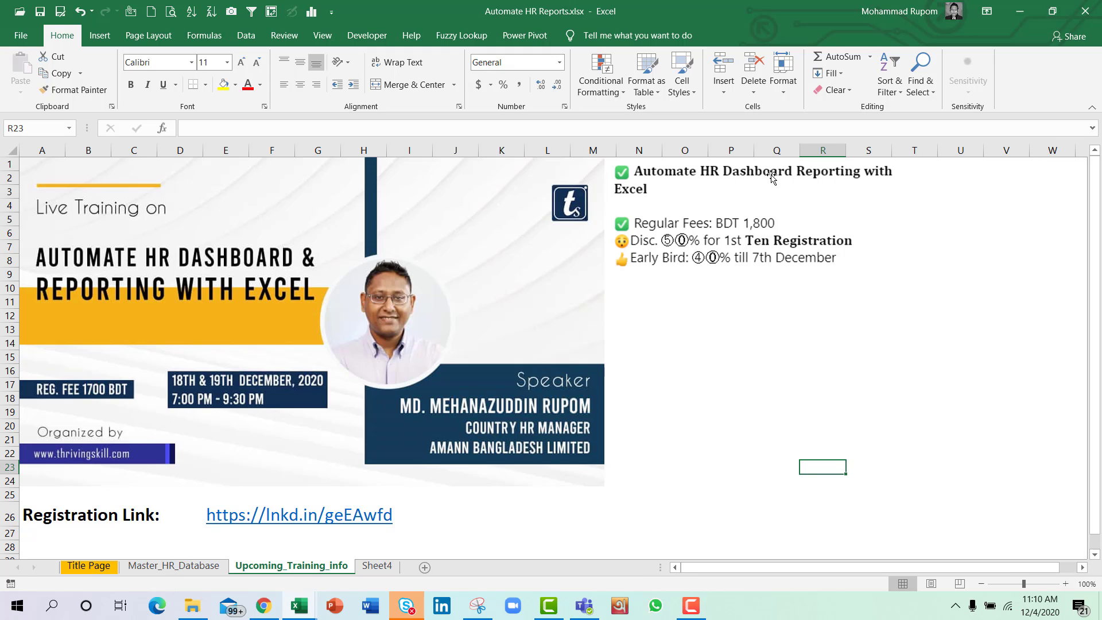
{"action": "mouse_move", "coordinate": [881, 202]}
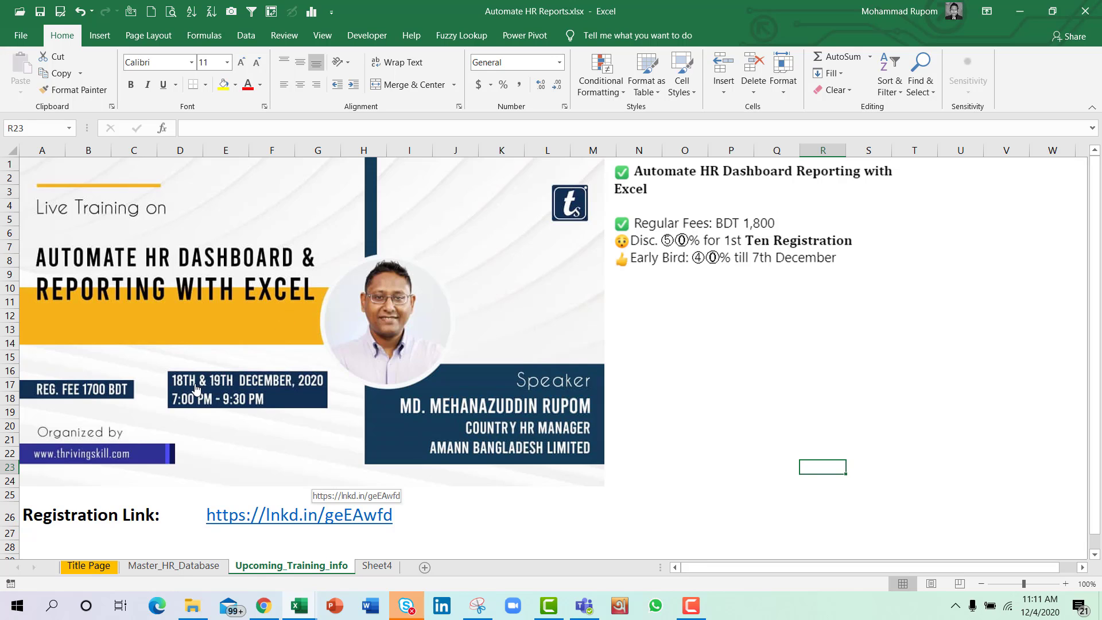
{"action": "mouse_move", "coordinate": [275, 503]}
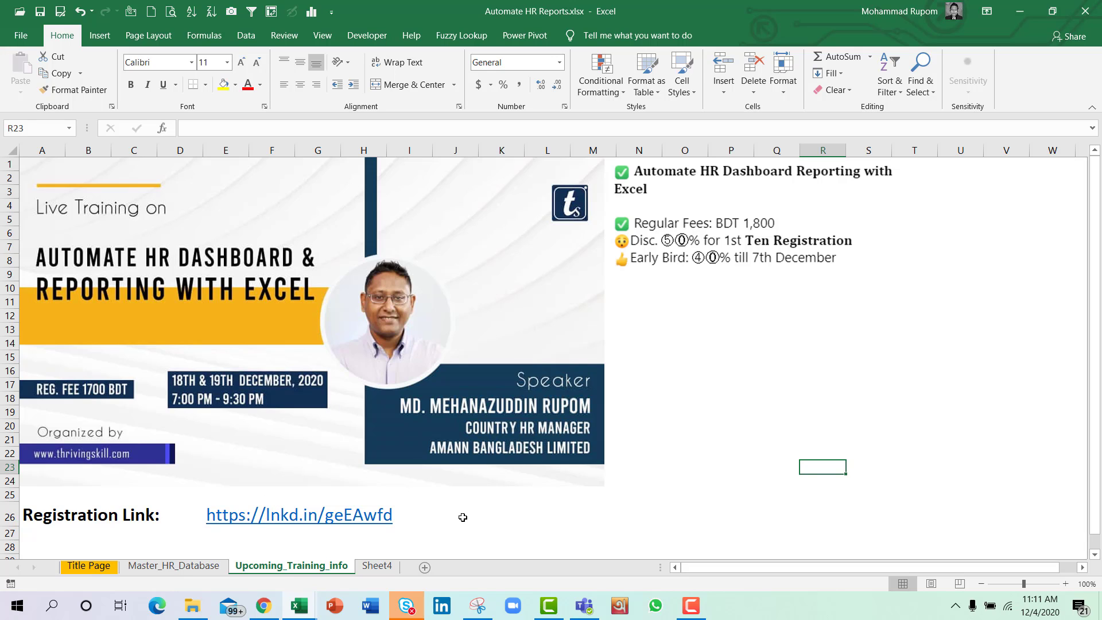
{"action": "mouse_move", "coordinate": [673, 252]}
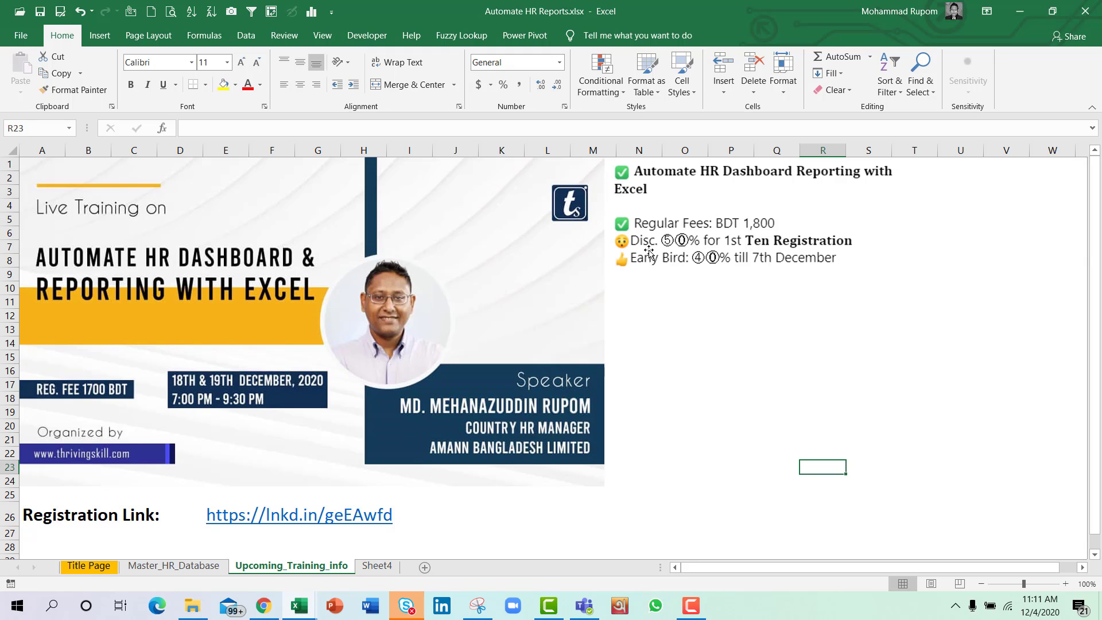
{"action": "mouse_move", "coordinate": [804, 254]}
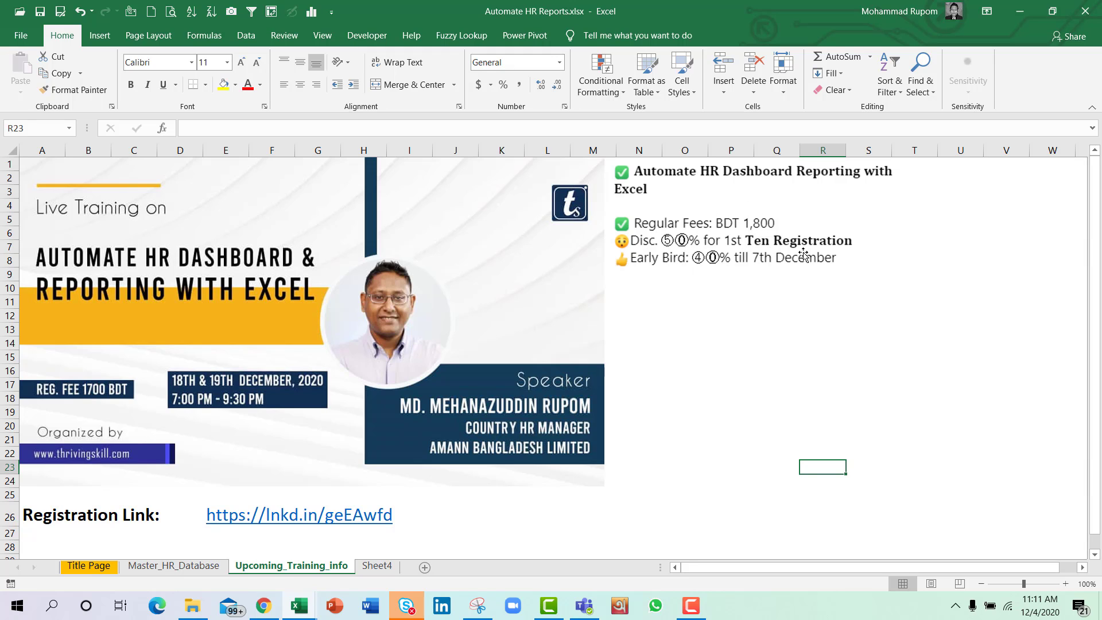